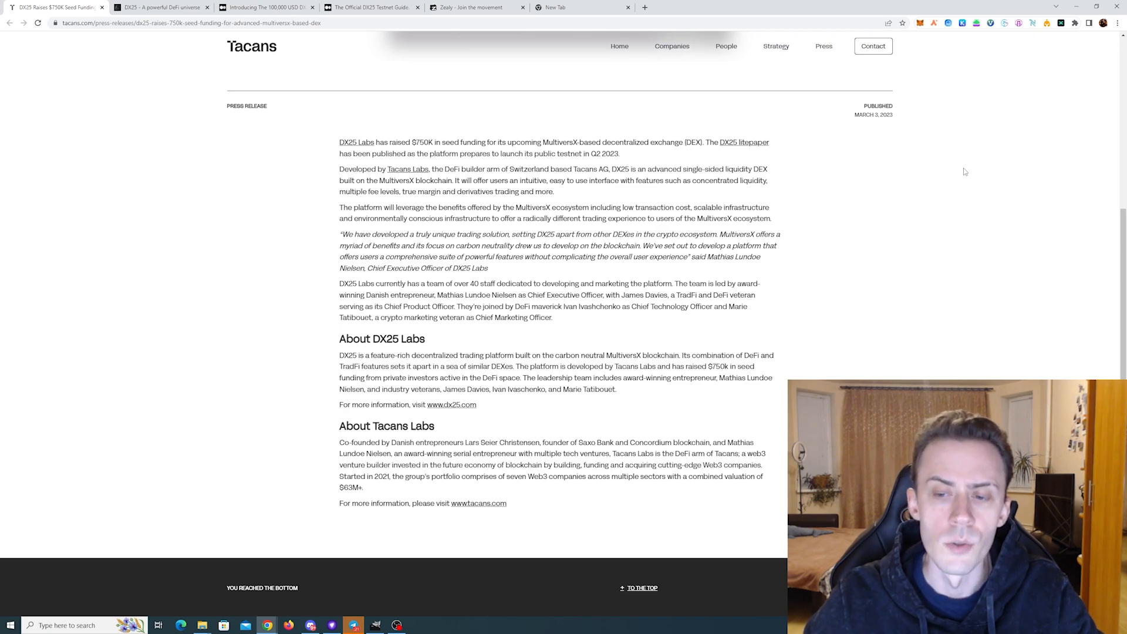
Step: Scroll the DX25 Testnet Rewards Program article down to its Early Bird and Builder Rewards sections
{"action": "left_click", "coordinate": [267, 7]}
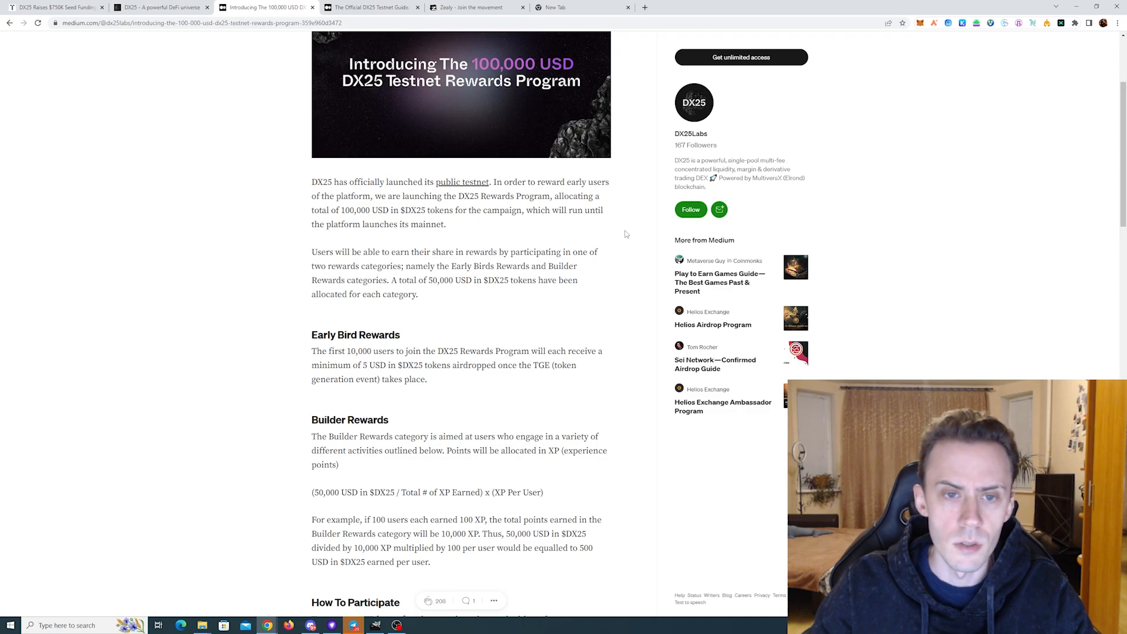
{"action": "scroll", "scroll_direction": "down", "scroll_amount": 3}
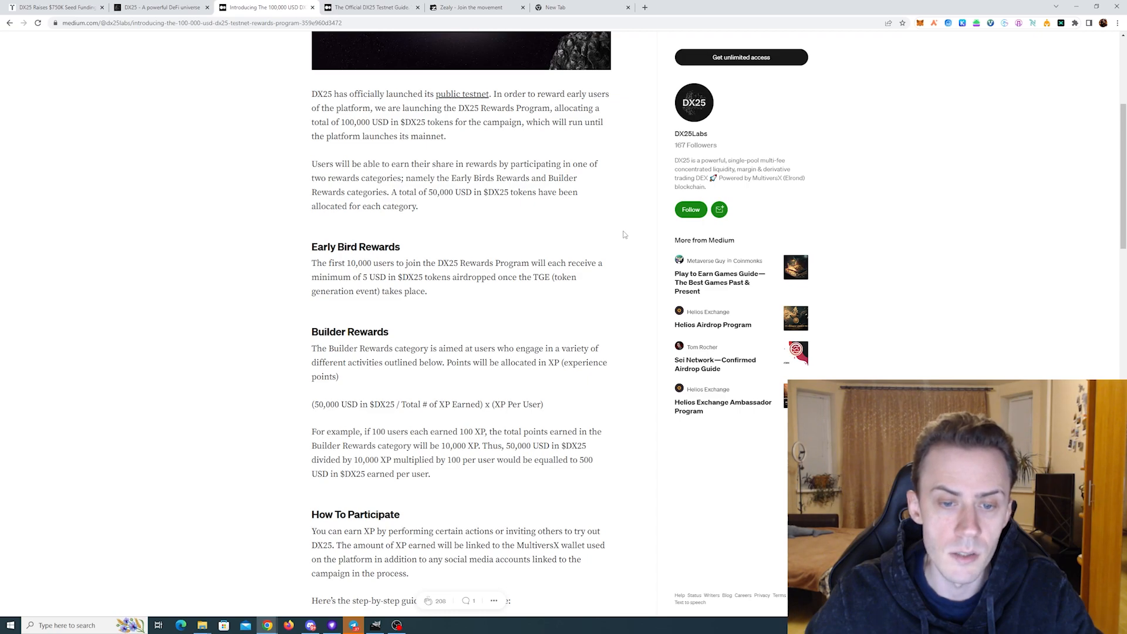
{"action": "scroll", "scroll_direction": "down", "scroll_amount": 3}
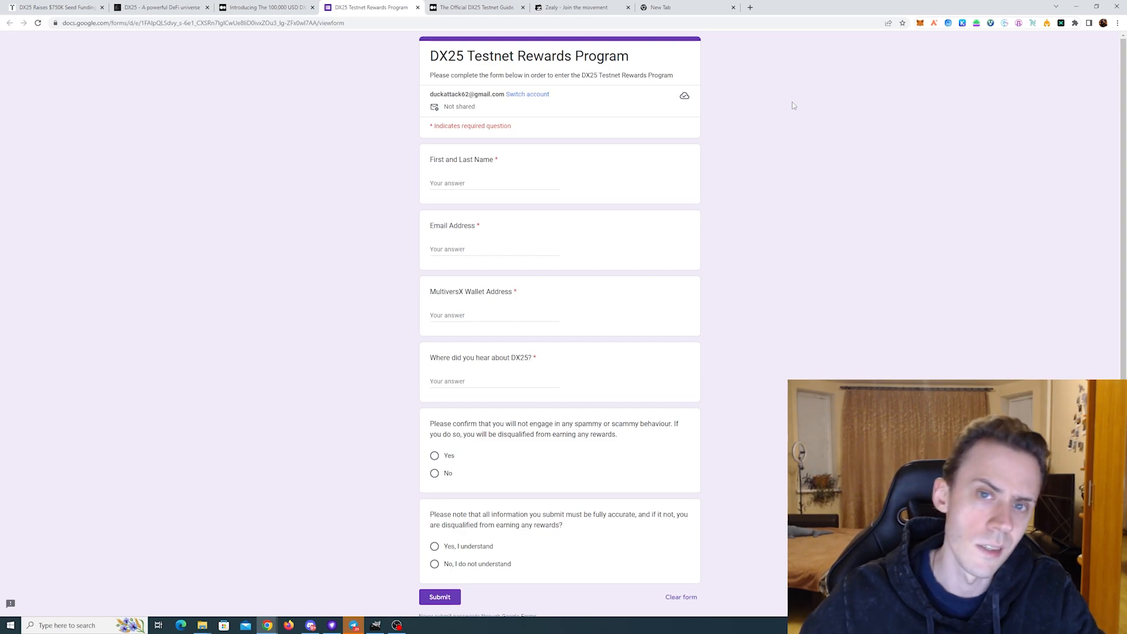
Step: Review the DX25 Testnet Rewards entry form in Google Forms, then return to the Medium article
{"action": "left_click", "coordinate": [266, 7]}
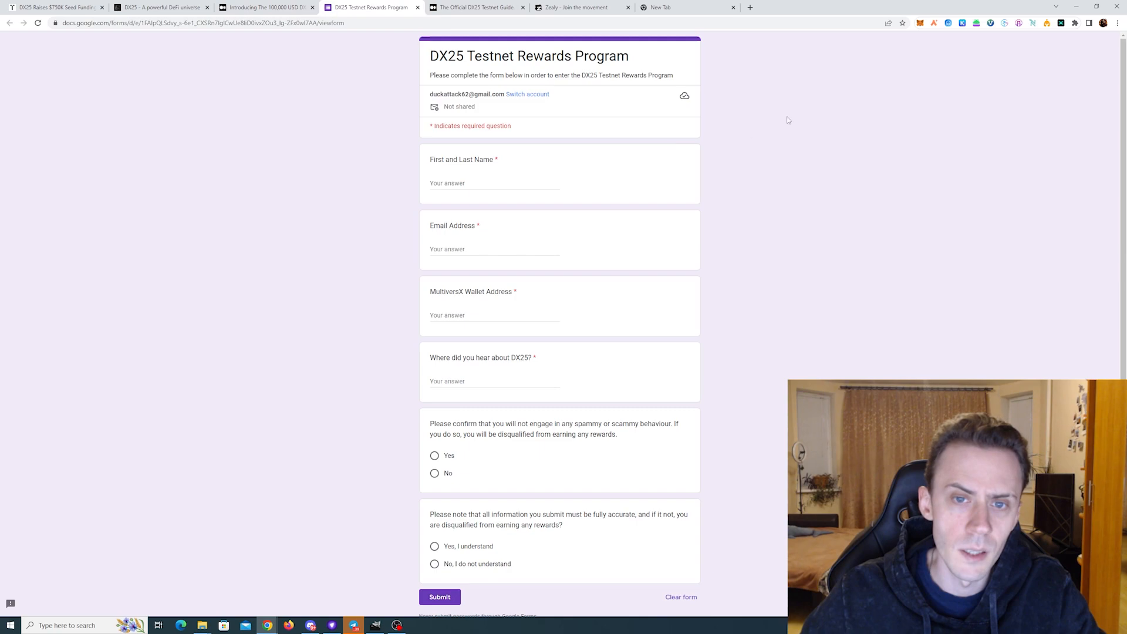
{"action": "mouse_move", "coordinate": [865, 164]}
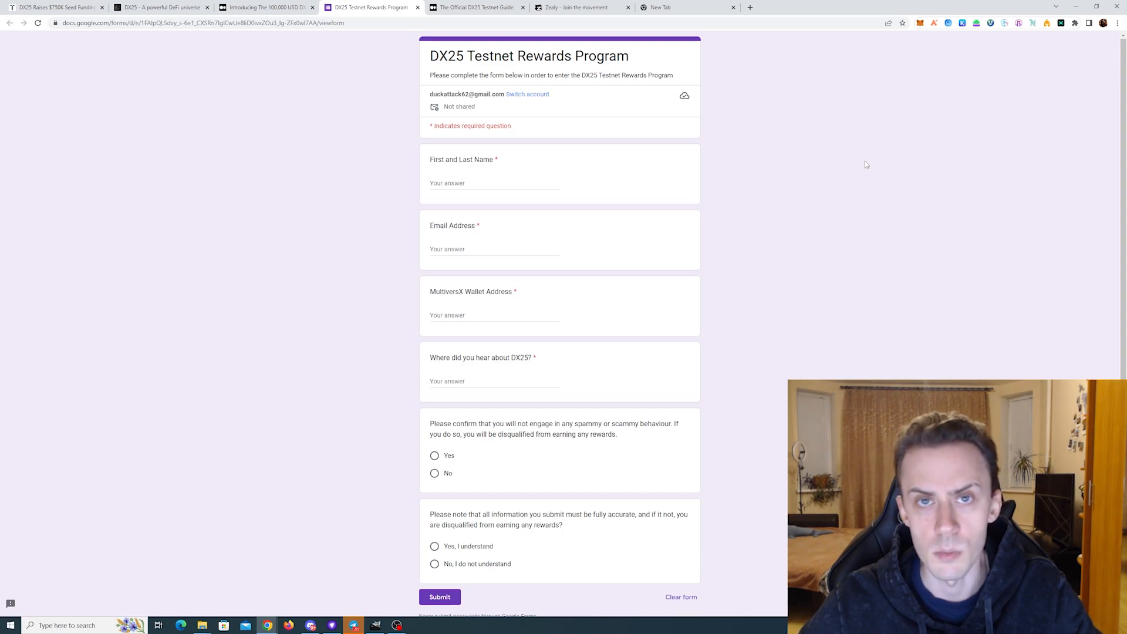
{"action": "left_click", "coordinate": [266, 7]}
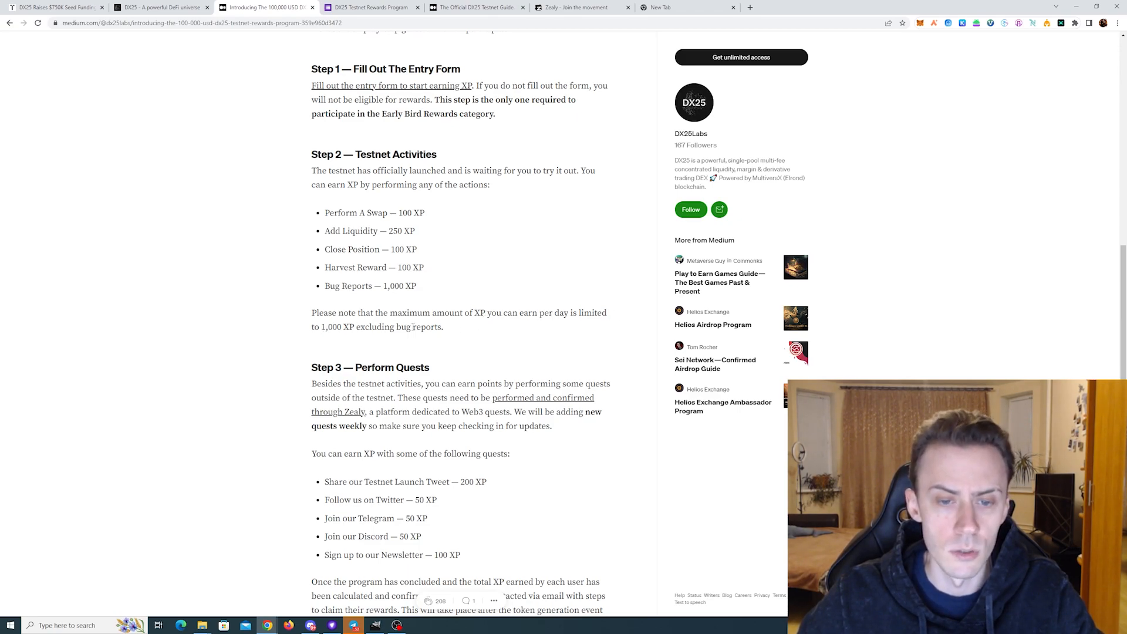
{"action": "scroll", "scroll_direction": "down", "scroll_amount": 3}
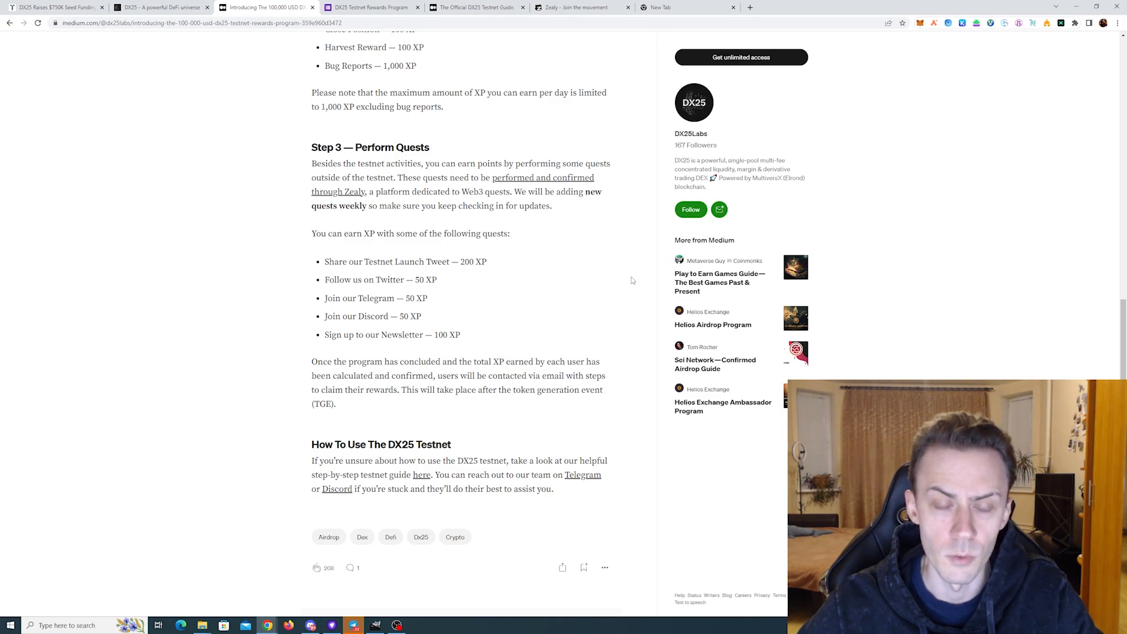
{"action": "left_click", "coordinate": [582, 7]}
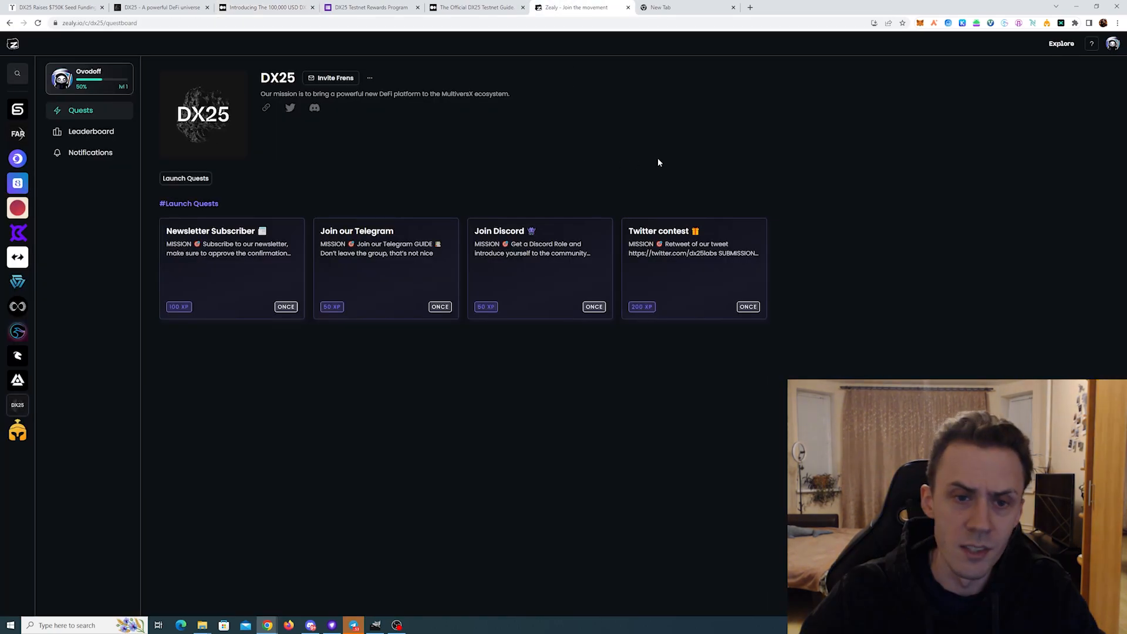
{"action": "mouse_move", "coordinate": [297, 143]}
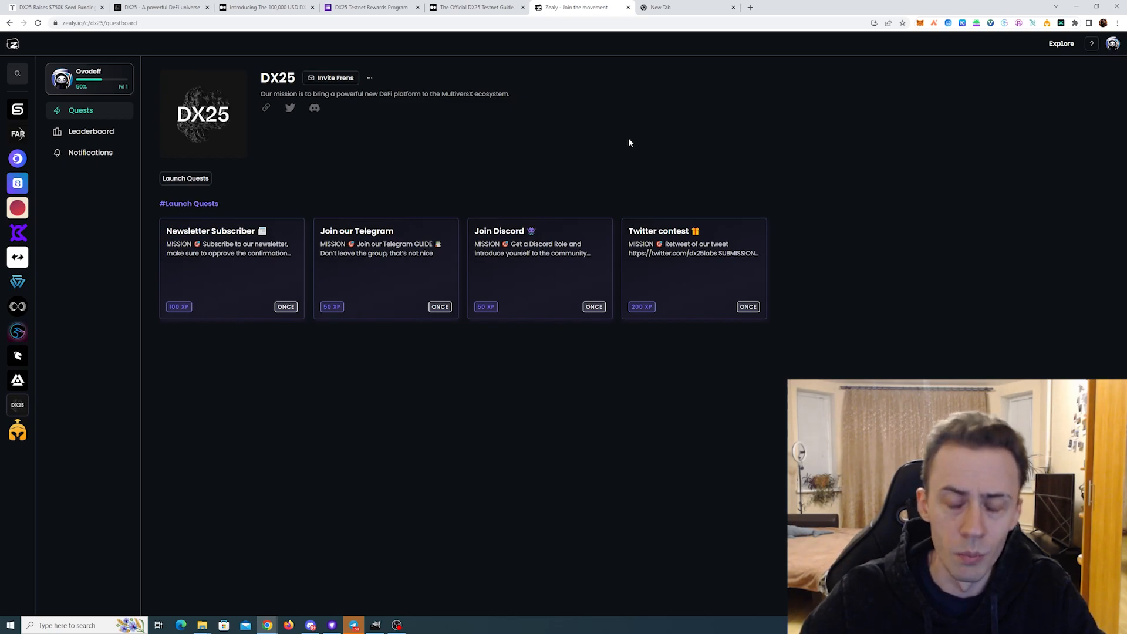
{"action": "left_click", "coordinate": [371, 7]}
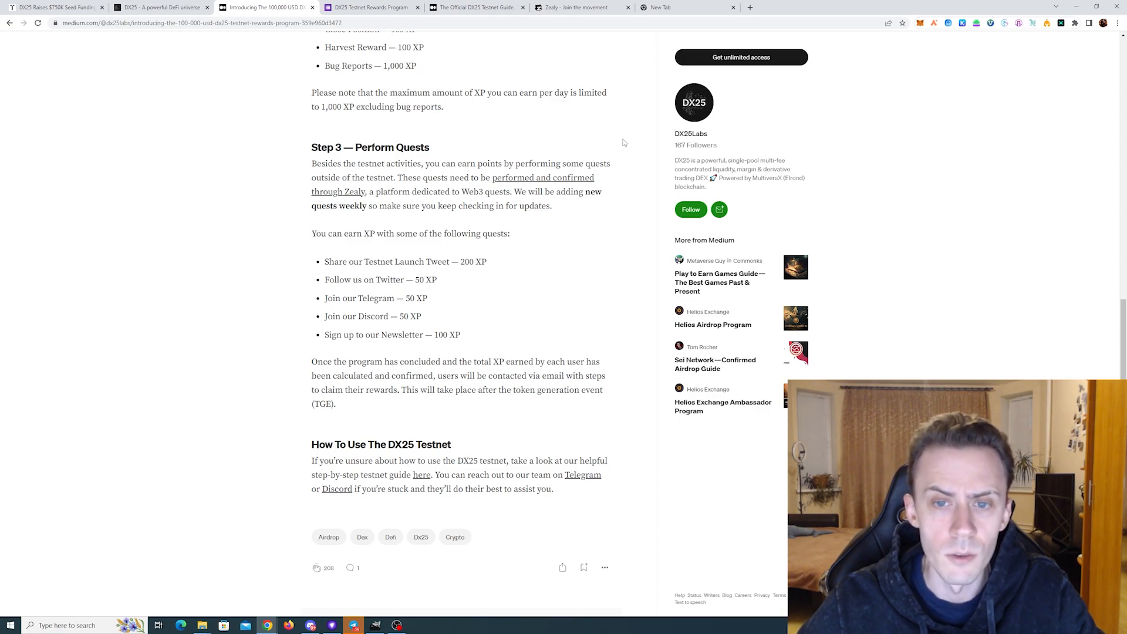
{"action": "scroll", "scroll_direction": "down", "scroll_amount": 3}
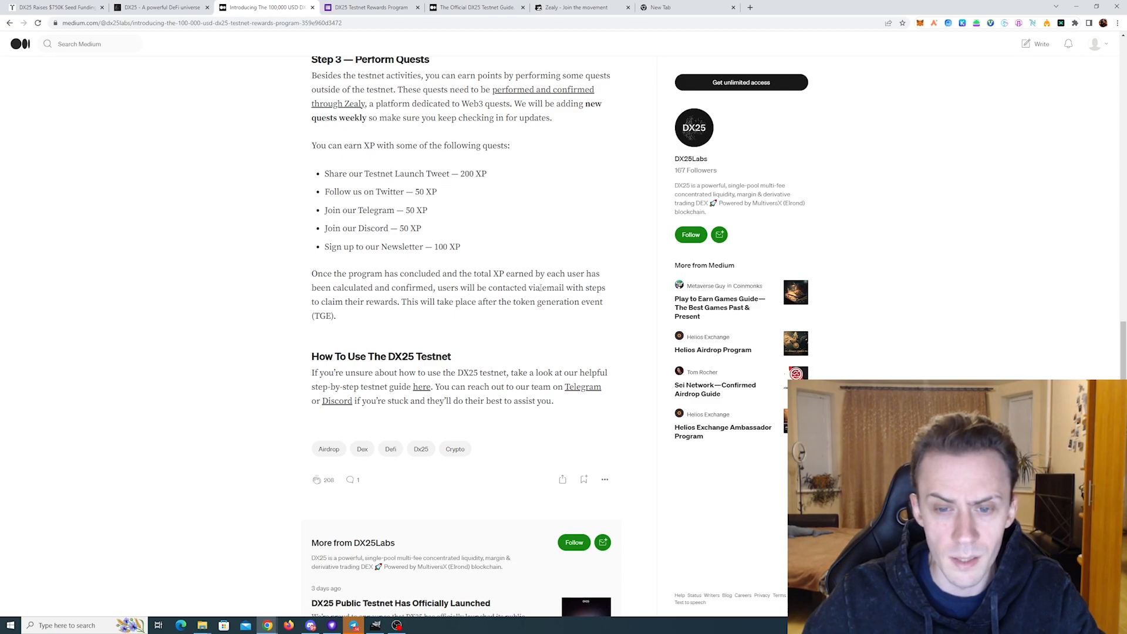
{"action": "mouse_move", "coordinate": [641, 288]}
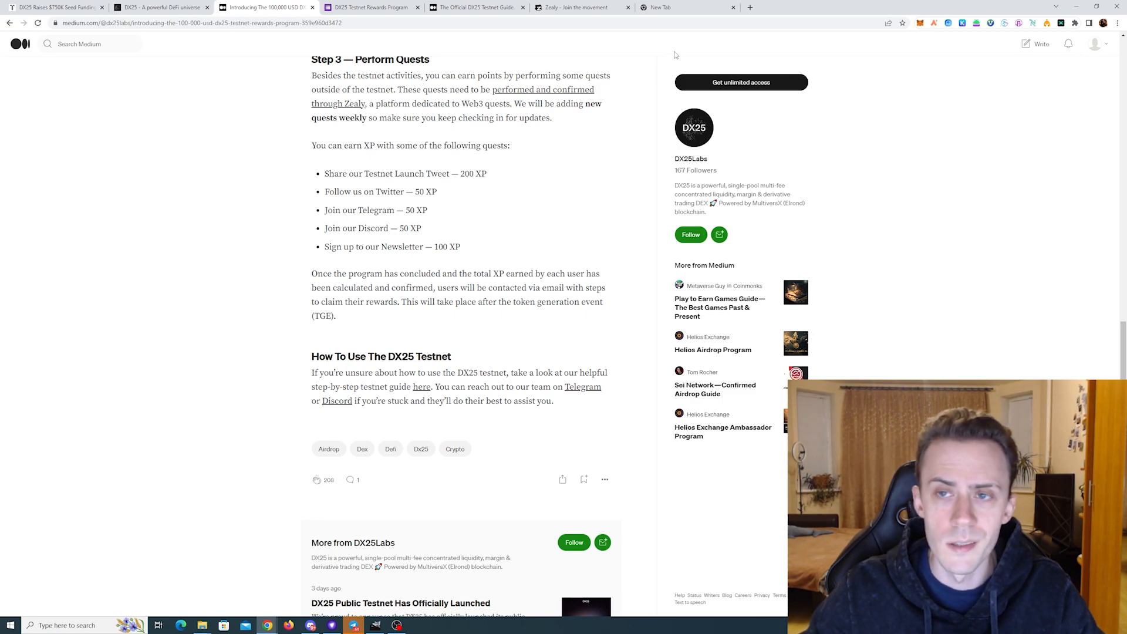
{"action": "mouse_move", "coordinate": [851, 63]}
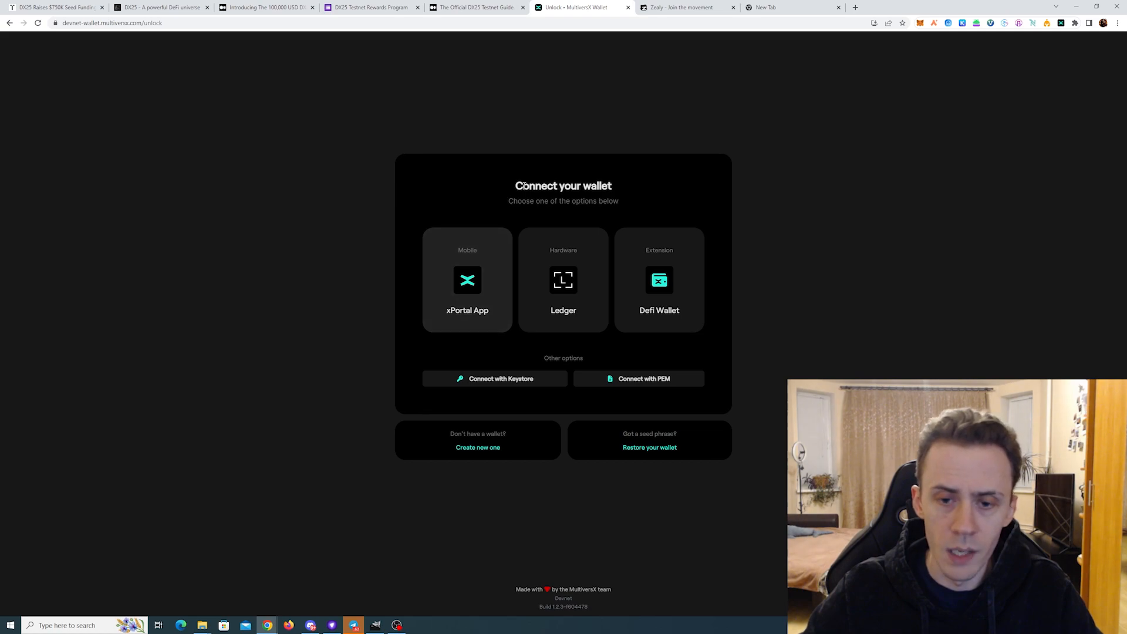
{"action": "mouse_move", "coordinate": [575, 269]}
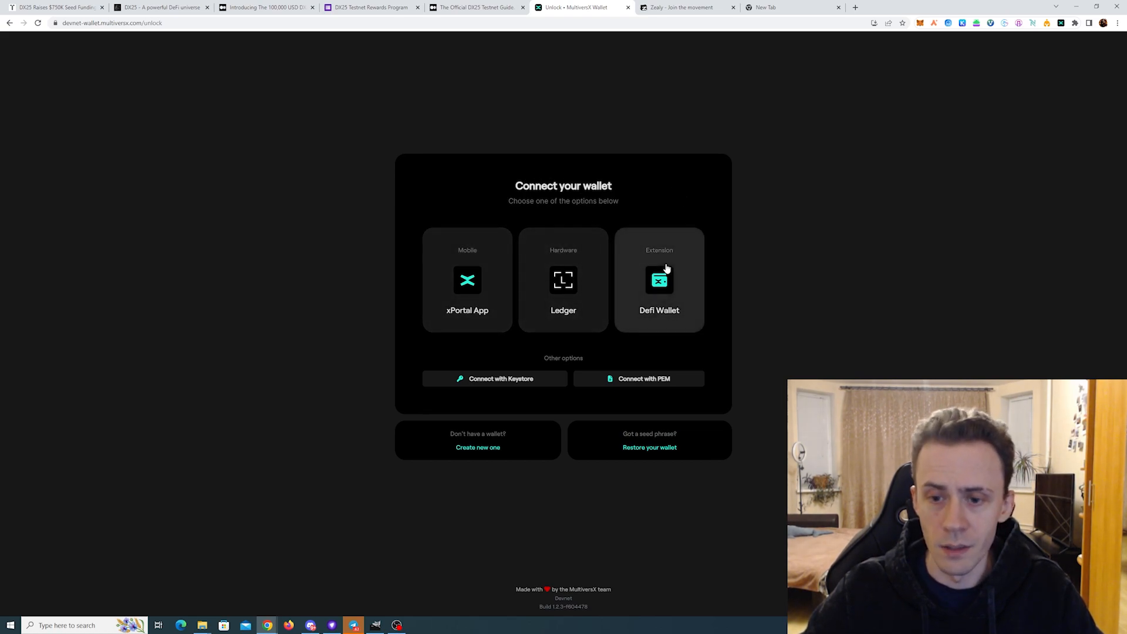
{"action": "mouse_move", "coordinate": [992, 90]}
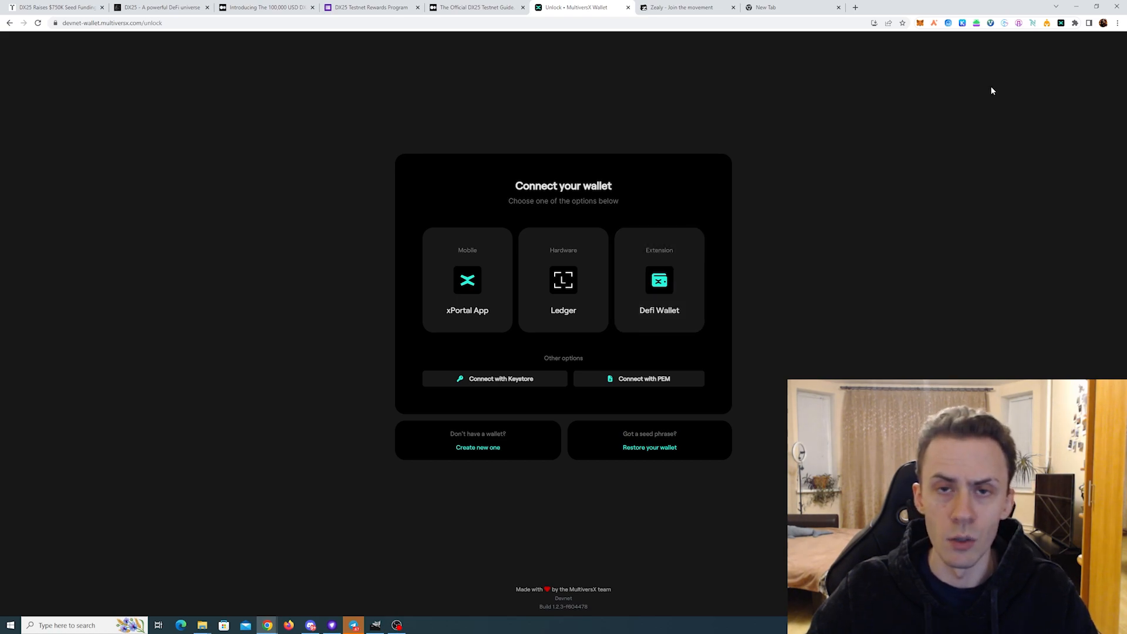
{"action": "mouse_move", "coordinate": [1066, 60]}
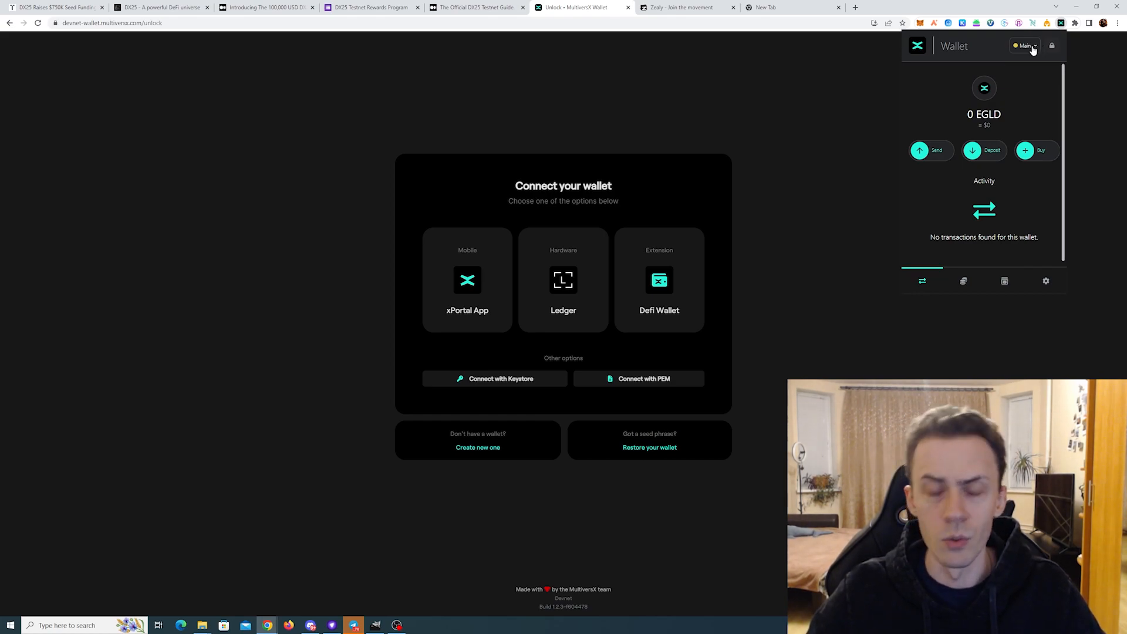
Step: Reveal and copy the empty 0 EGLD wallet's address from the DeFi Wallet extension
{"action": "left_click", "coordinate": [984, 87]}
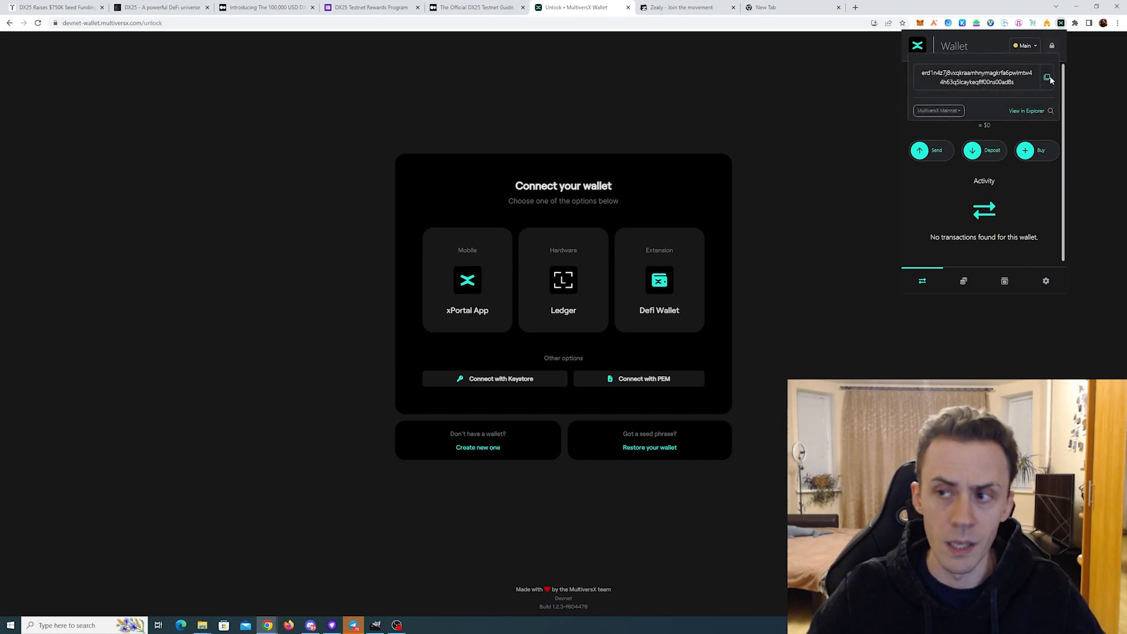
{"action": "left_click", "coordinate": [370, 7]}
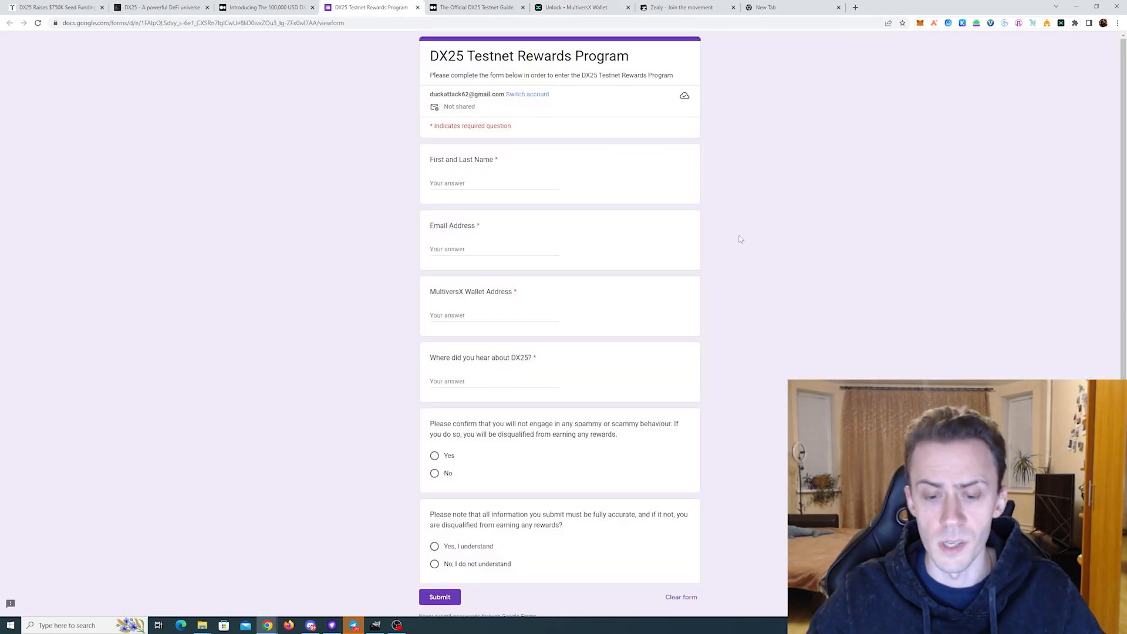
Step: Switch to the Zealy DX25 quest board showing its four launch quests
{"action": "left_click", "coordinate": [675, 7]}
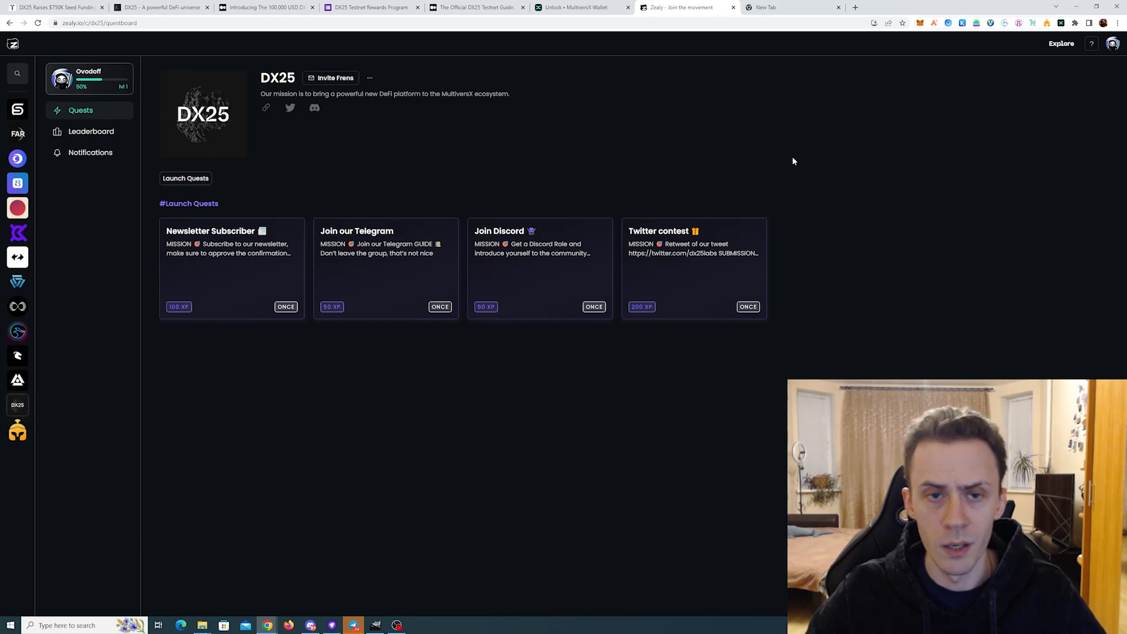
{"action": "mouse_move", "coordinate": [608, 74]}
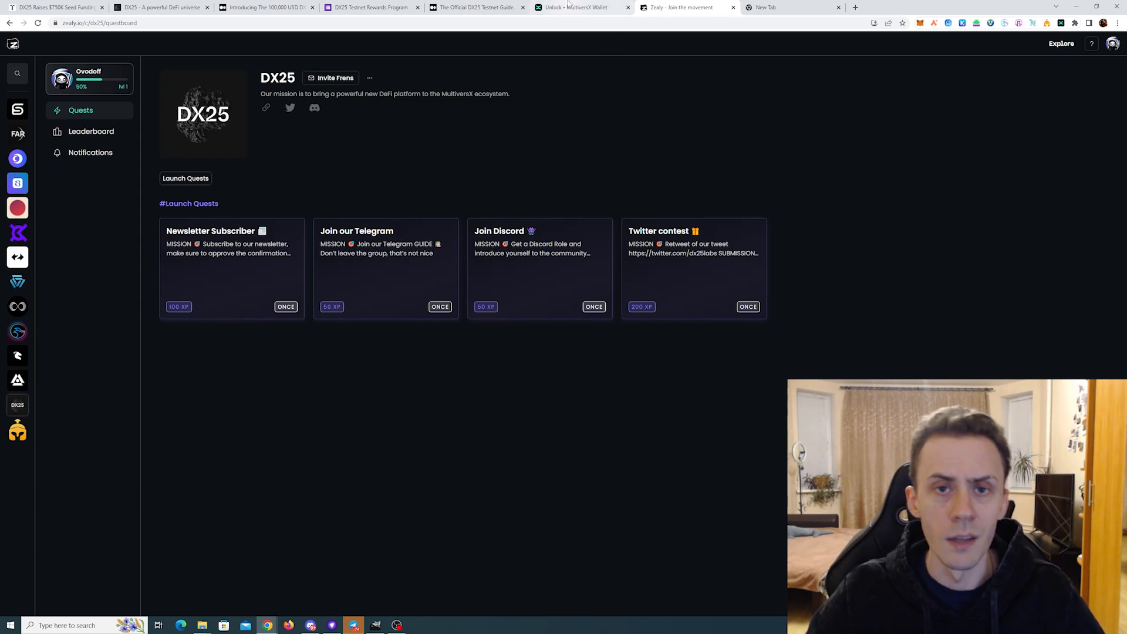
{"action": "mouse_move", "coordinate": [704, 95]}
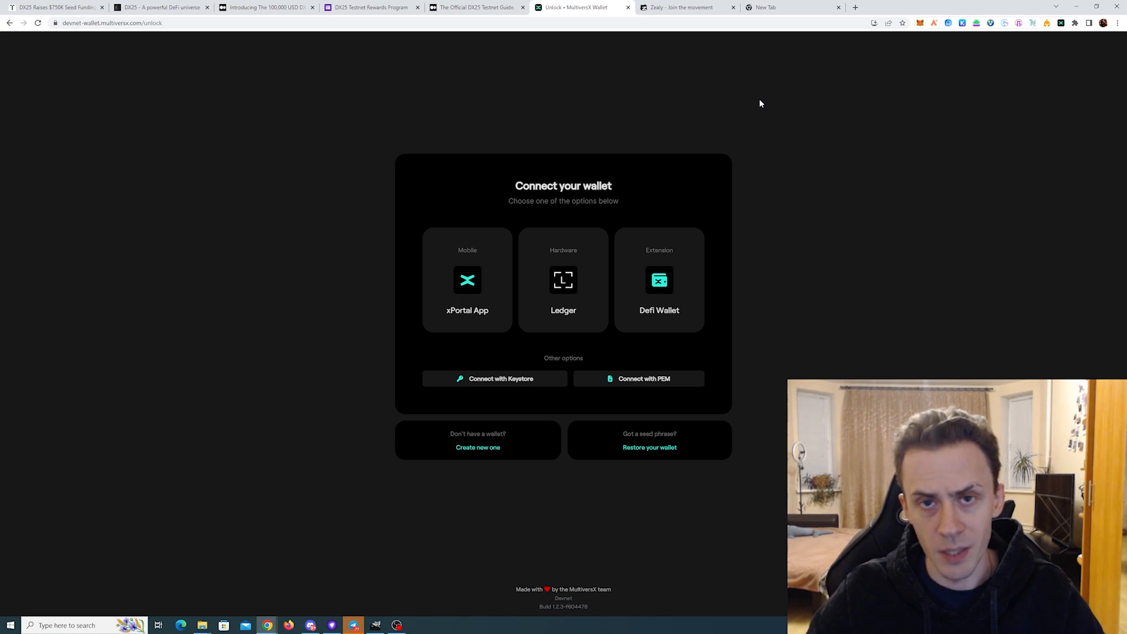
{"action": "mouse_move", "coordinate": [489, 51]}
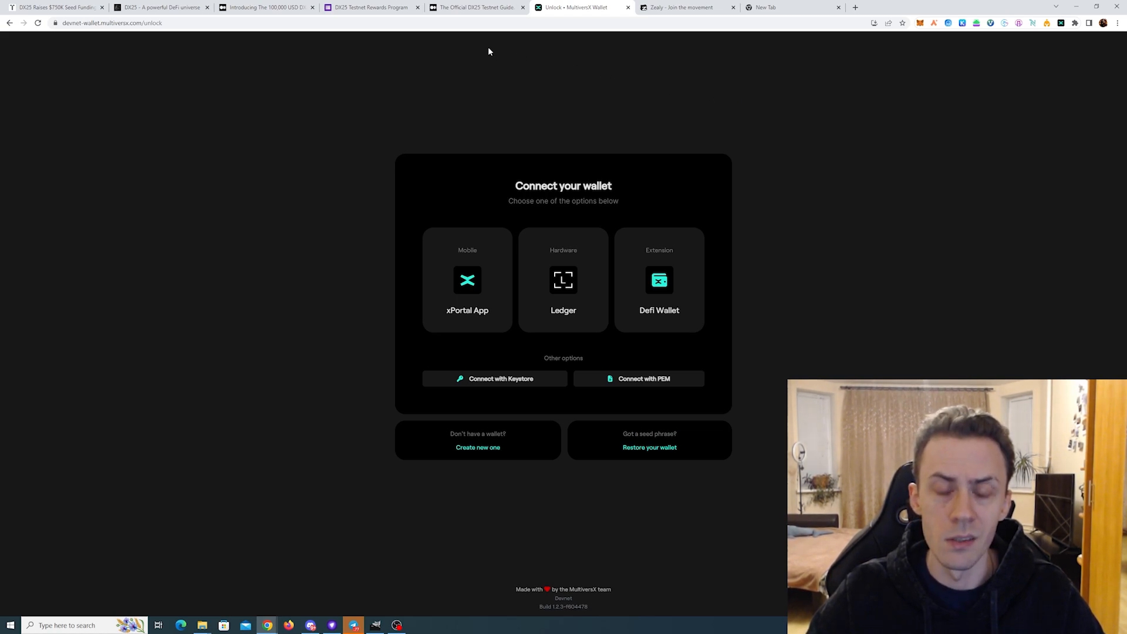
{"action": "mouse_move", "coordinate": [525, 113]}
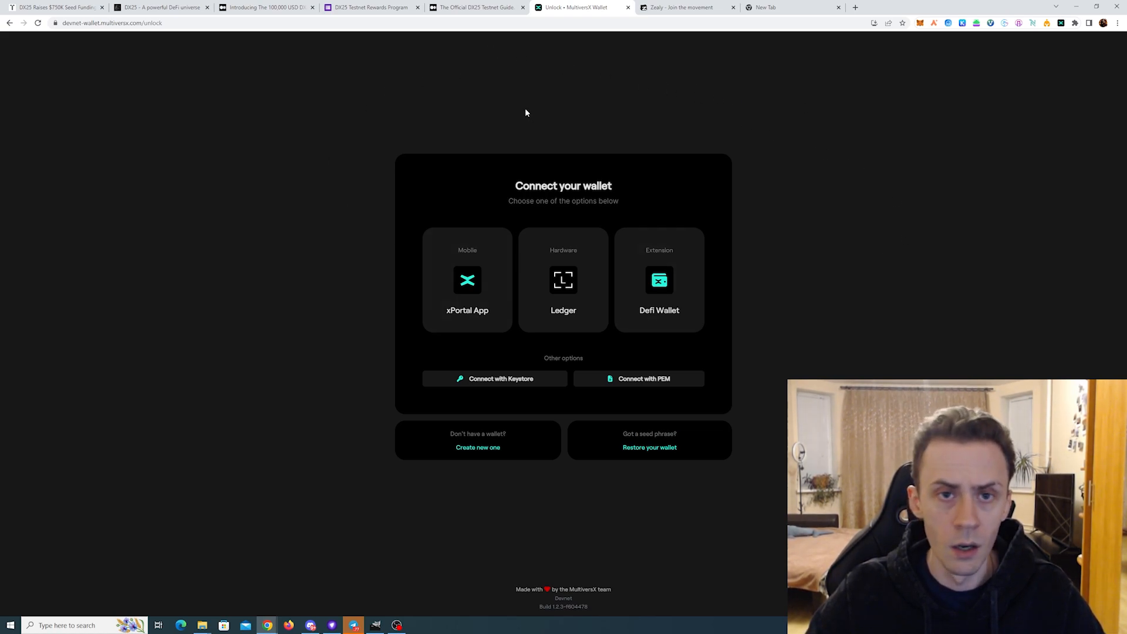
{"action": "mouse_move", "coordinate": [553, 393]}
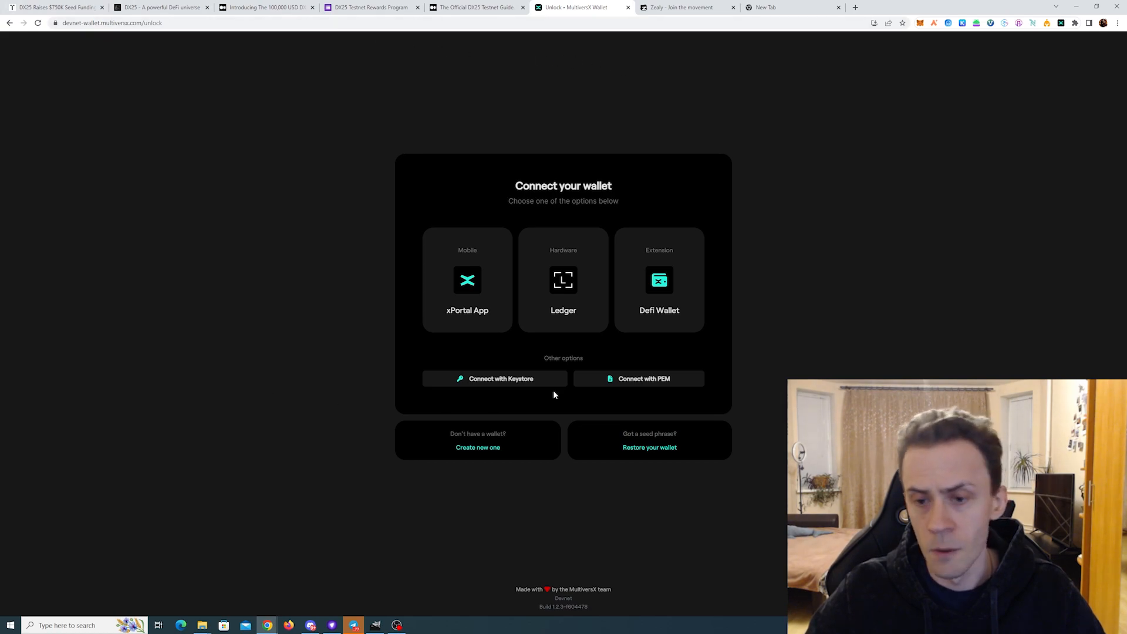
Step: Unlock the devnet wallet through the DeFi Wallet extension using the Main account
{"action": "left_click", "coordinate": [659, 280]}
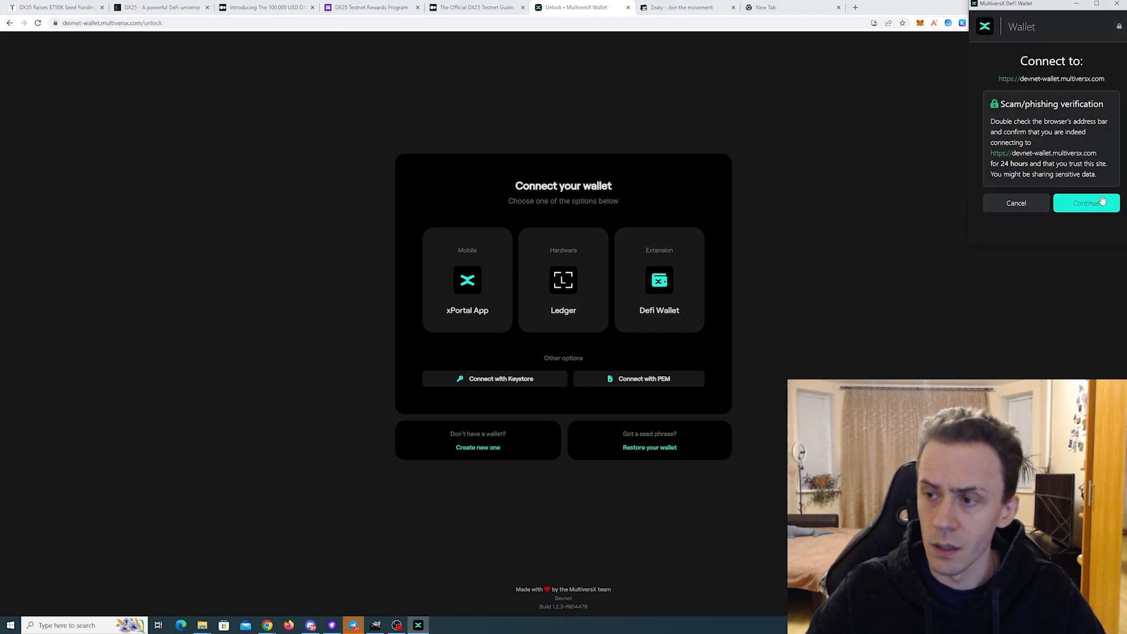
{"action": "left_click", "coordinate": [1086, 202]}
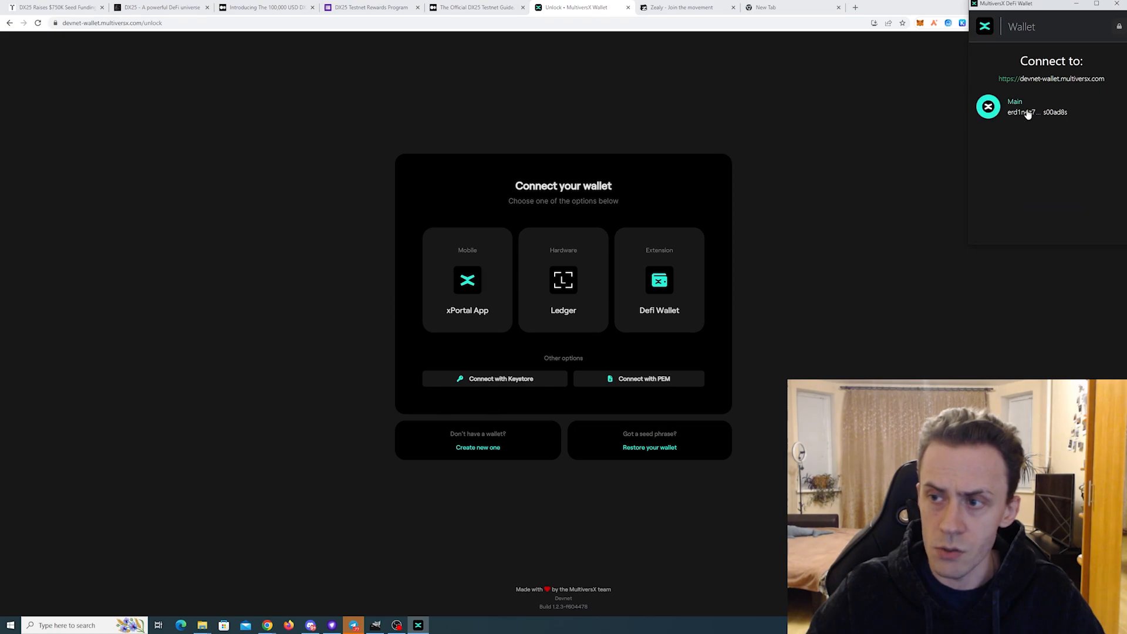
{"action": "left_click", "coordinate": [1028, 107]}
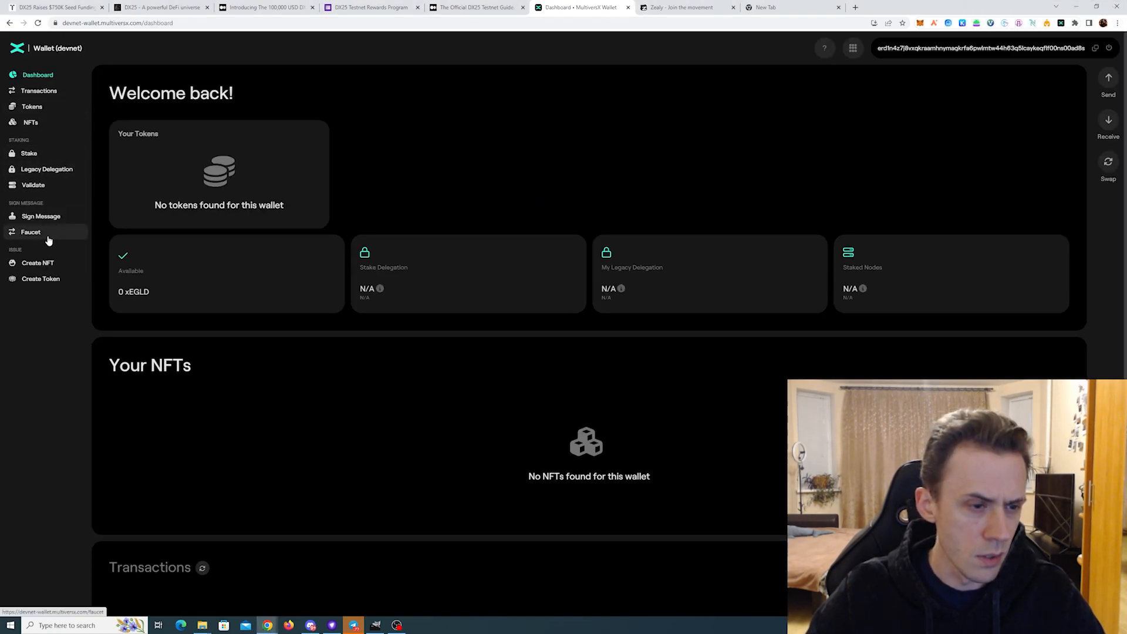
Step: Pass the reCAPTCHA and request faucet tokens, receiving 5,000,000 LockedMEX
{"action": "left_click", "coordinate": [30, 232]}
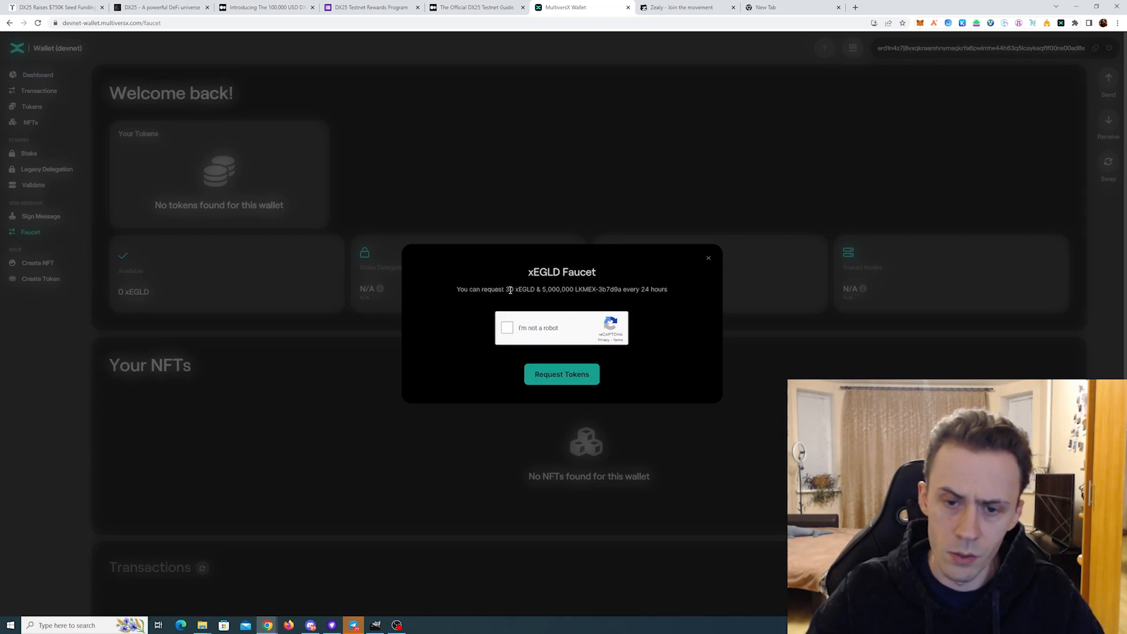
{"action": "double_click", "coordinate": [525, 289]}
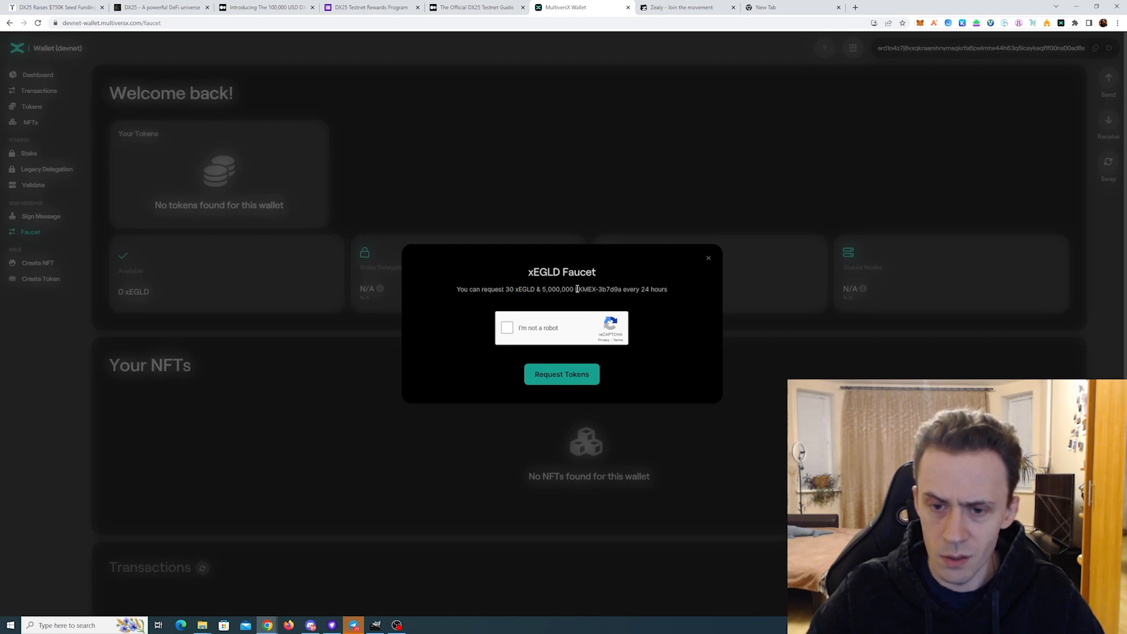
{"action": "mouse_move", "coordinate": [685, 283]}
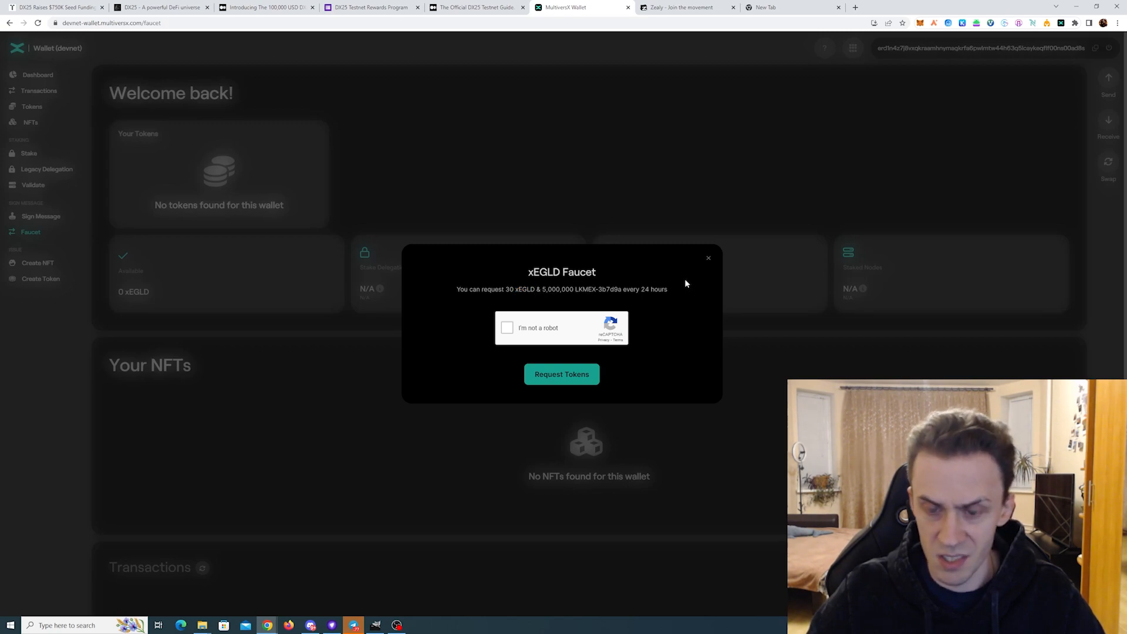
{"action": "mouse_move", "coordinate": [522, 324]}
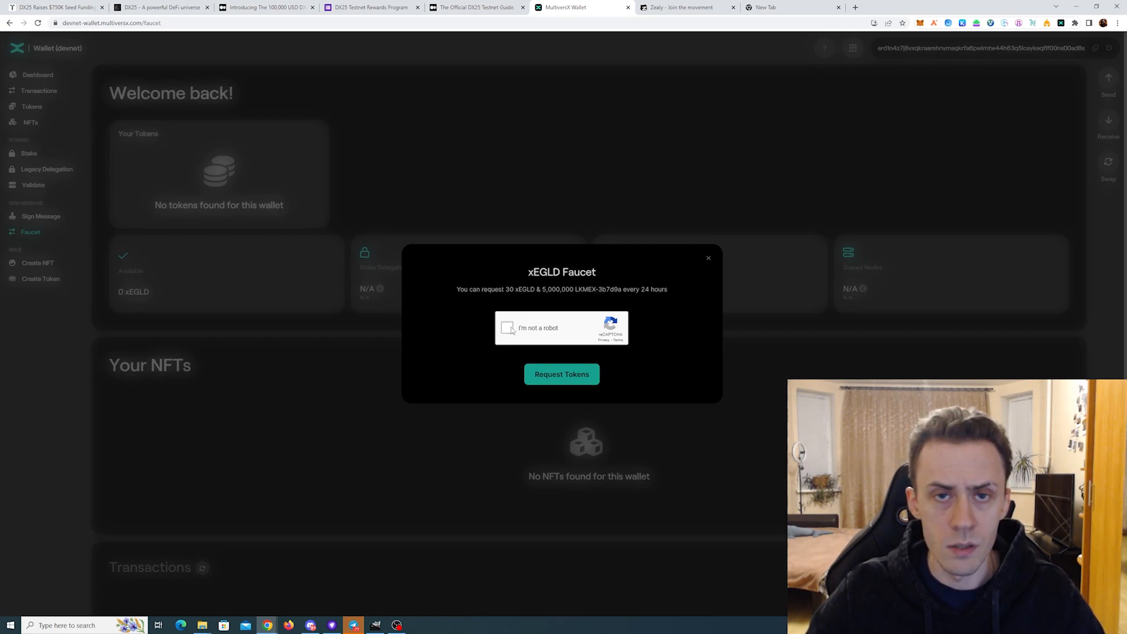
{"action": "left_click", "coordinate": [508, 328]}
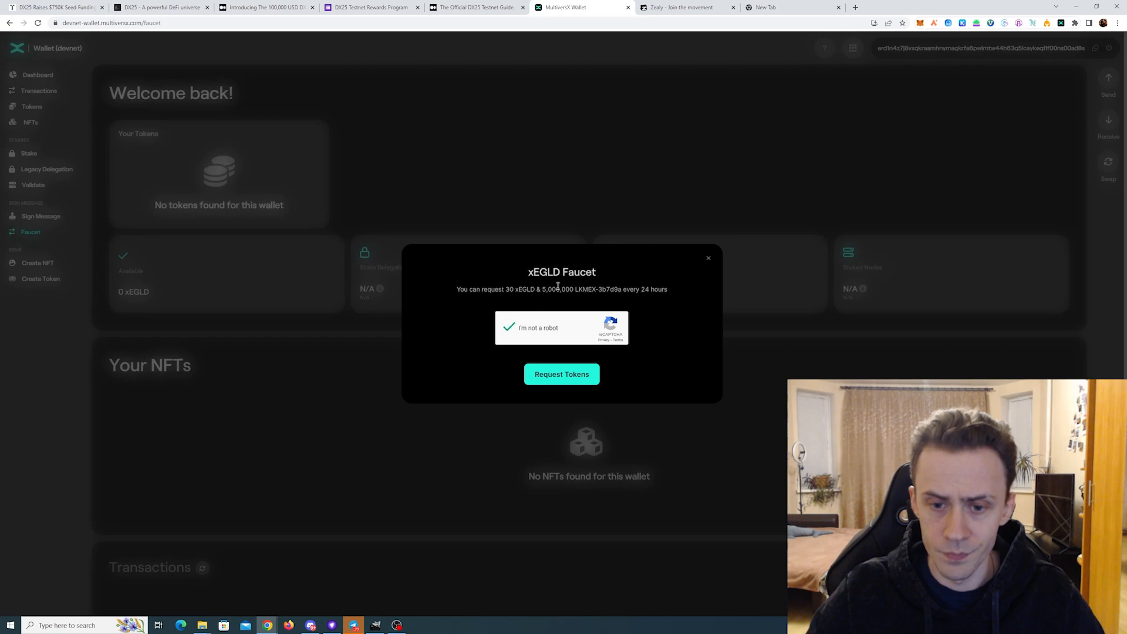
{"action": "left_click", "coordinate": [561, 374]}
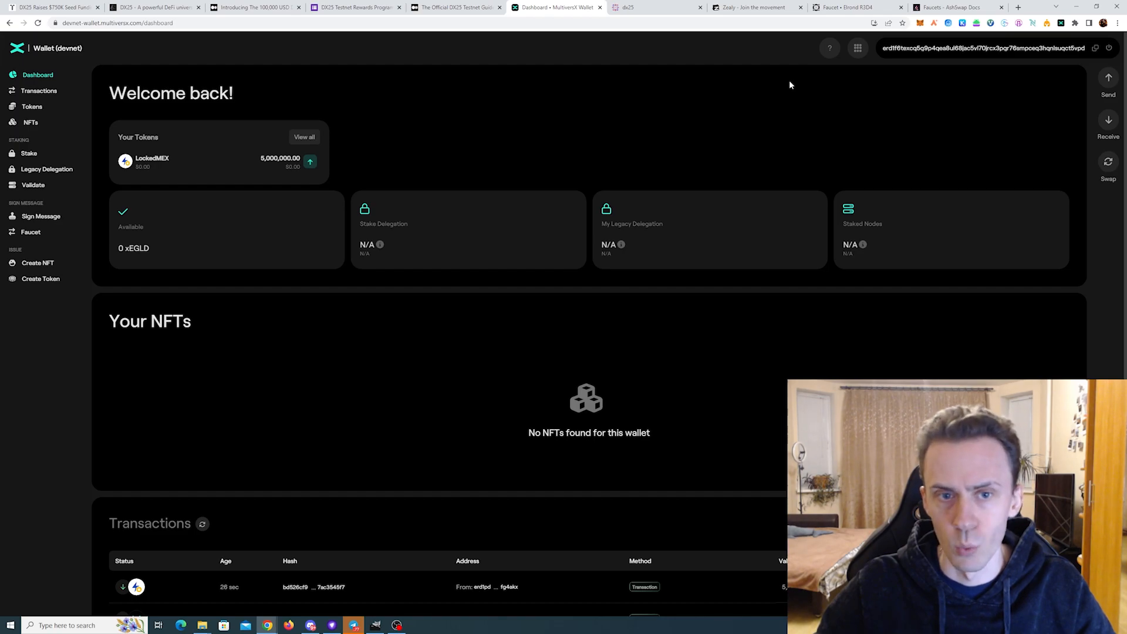
{"action": "scroll", "scroll_direction": "down", "scroll_amount": 3}
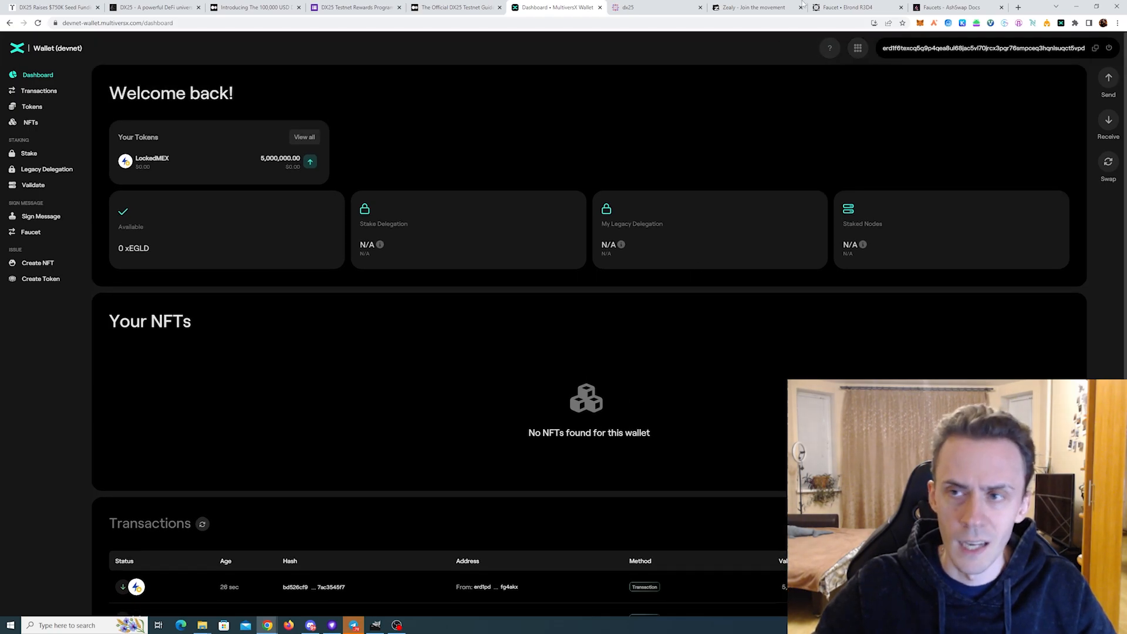
Step: Switch to the Elrond R3D4 faucet page
{"action": "left_click", "coordinate": [848, 7]}
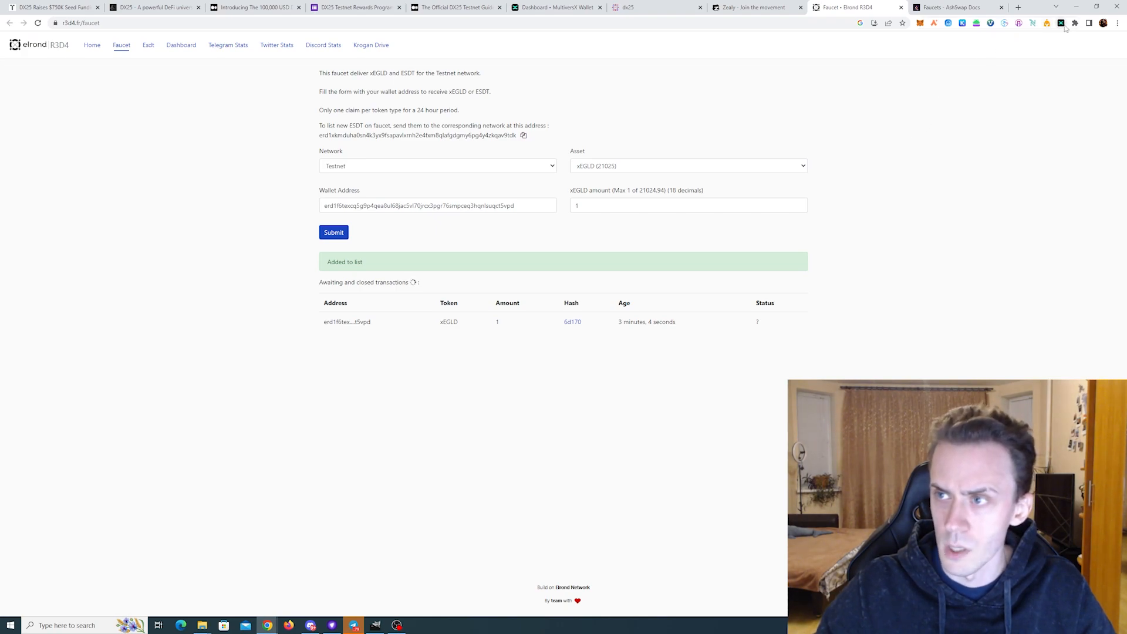
Step: Queue a 1 dEGLD Devnet request on R3D4 Faucet with the copied wallet address
{"action": "left_click", "coordinate": [1061, 23]}
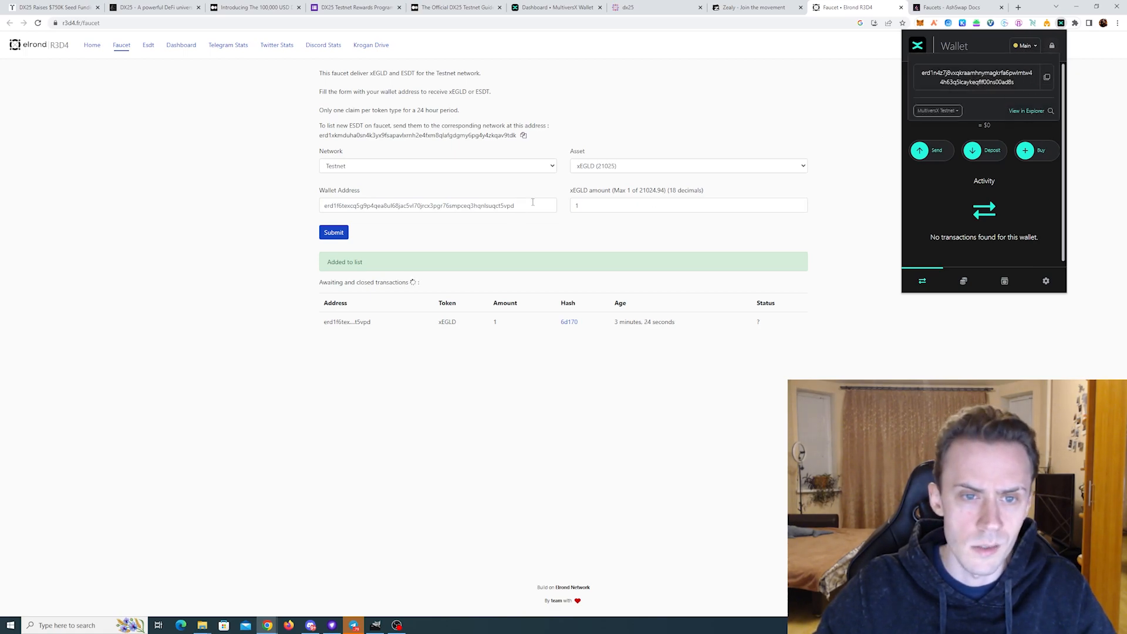
{"action": "left_click", "coordinate": [436, 166]}
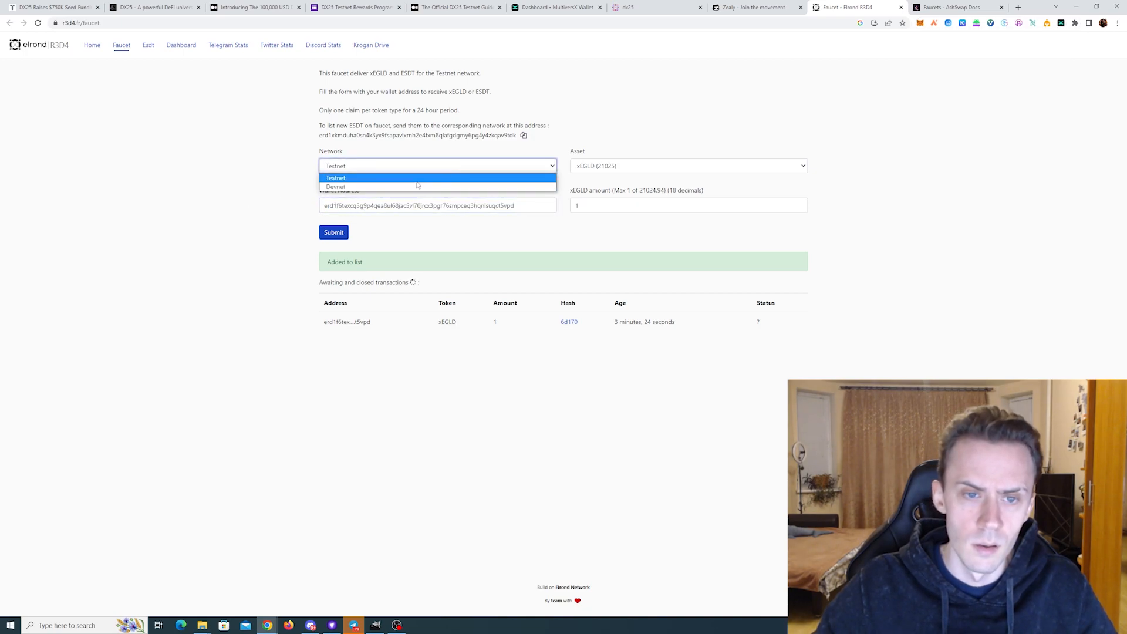
{"action": "left_click", "coordinate": [336, 186]}
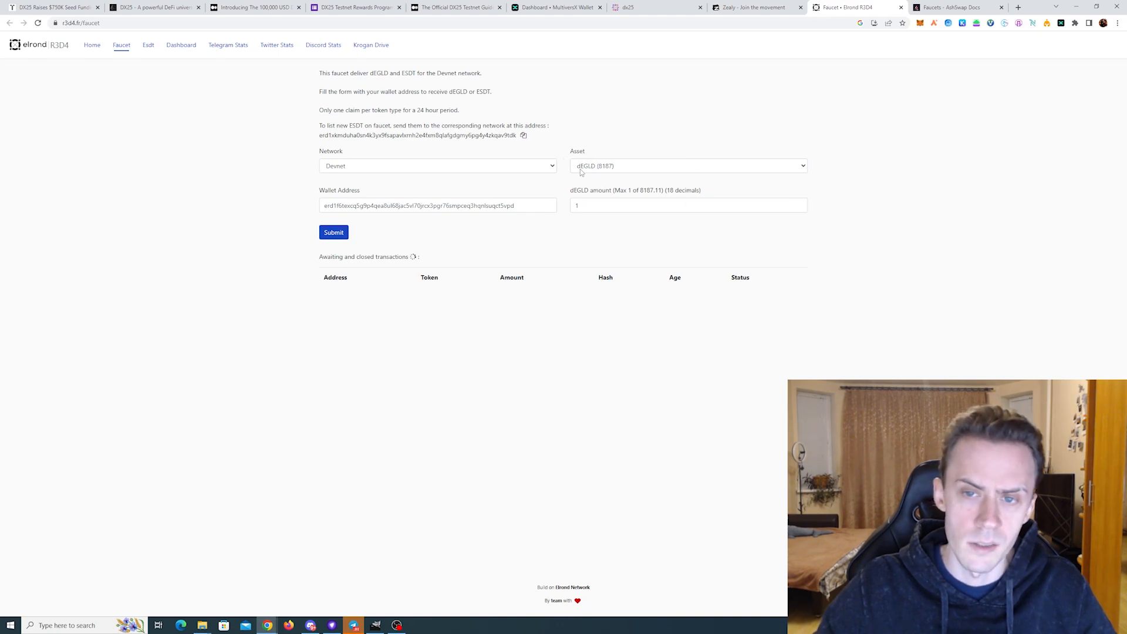
{"action": "triple_click", "coordinate": [437, 205]}
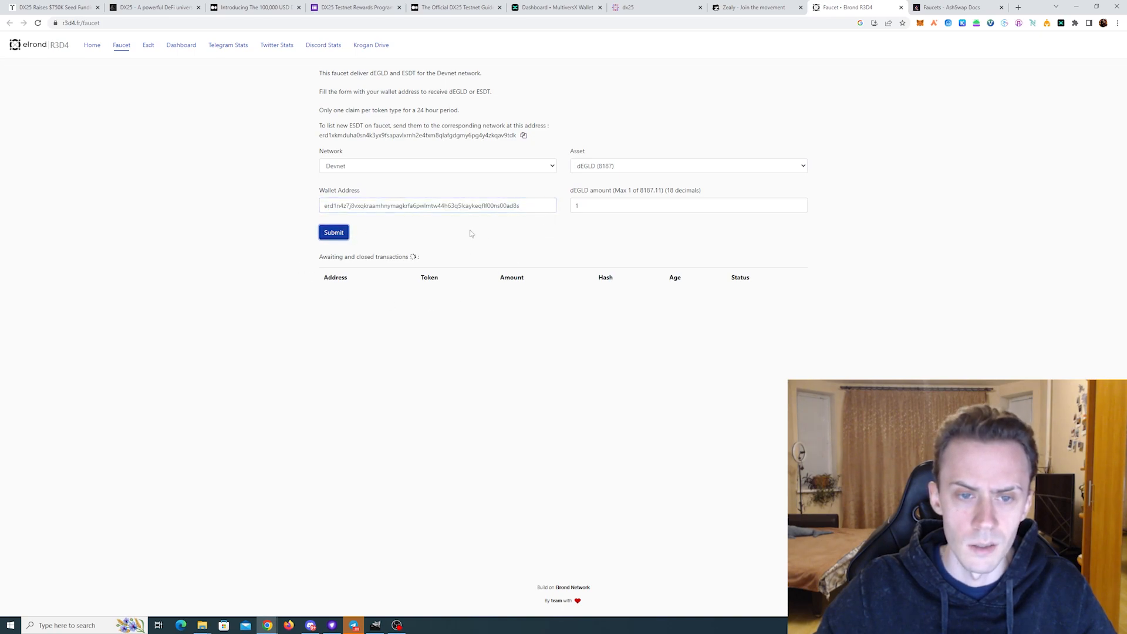
{"action": "left_click", "coordinate": [334, 232]}
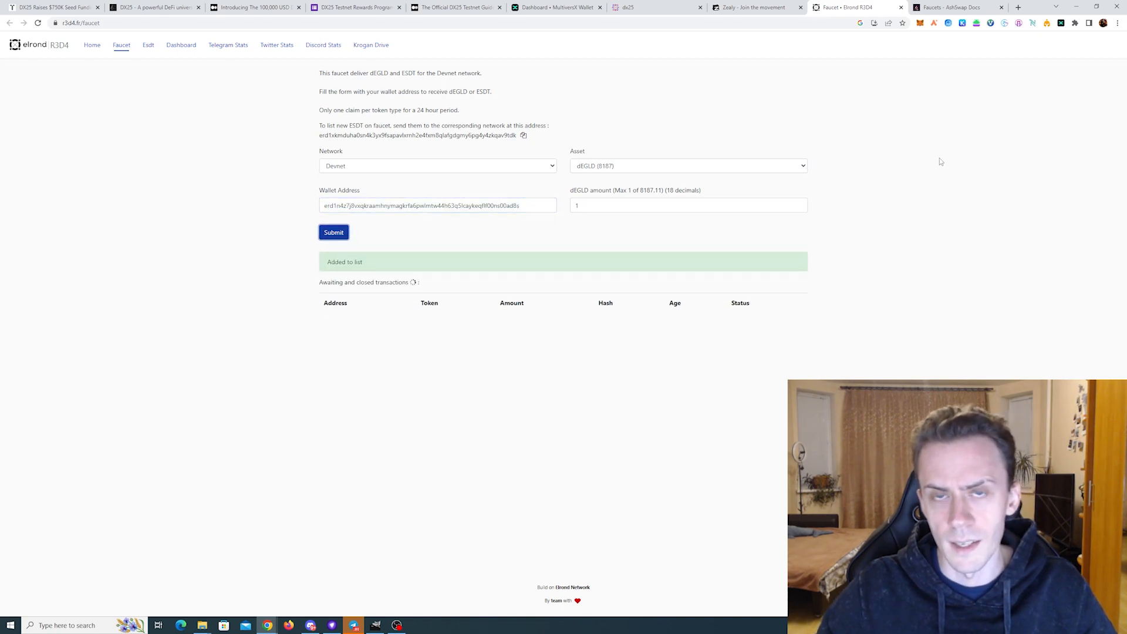
{"action": "left_click", "coordinate": [333, 232]}
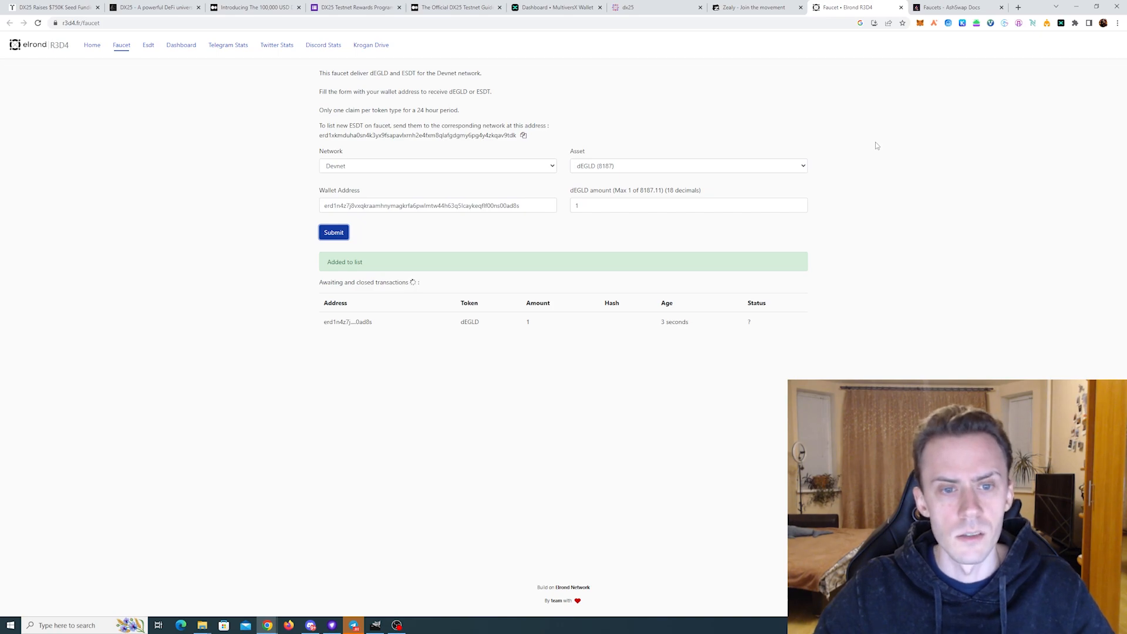
{"action": "left_click", "coordinate": [150, 7]}
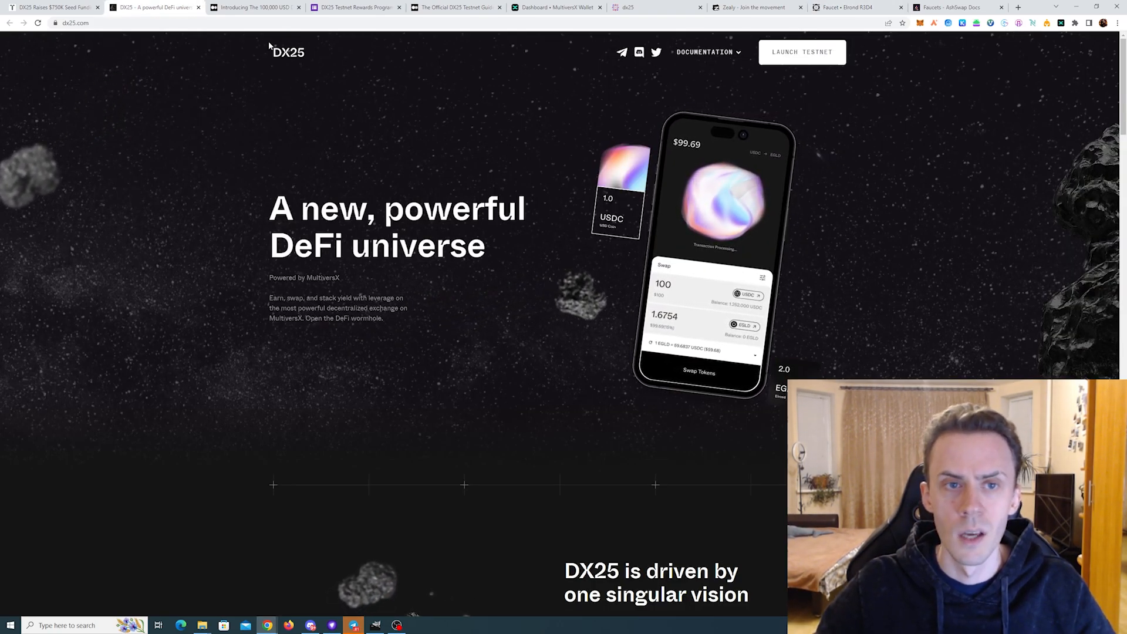
{"action": "mouse_move", "coordinate": [428, 102]}
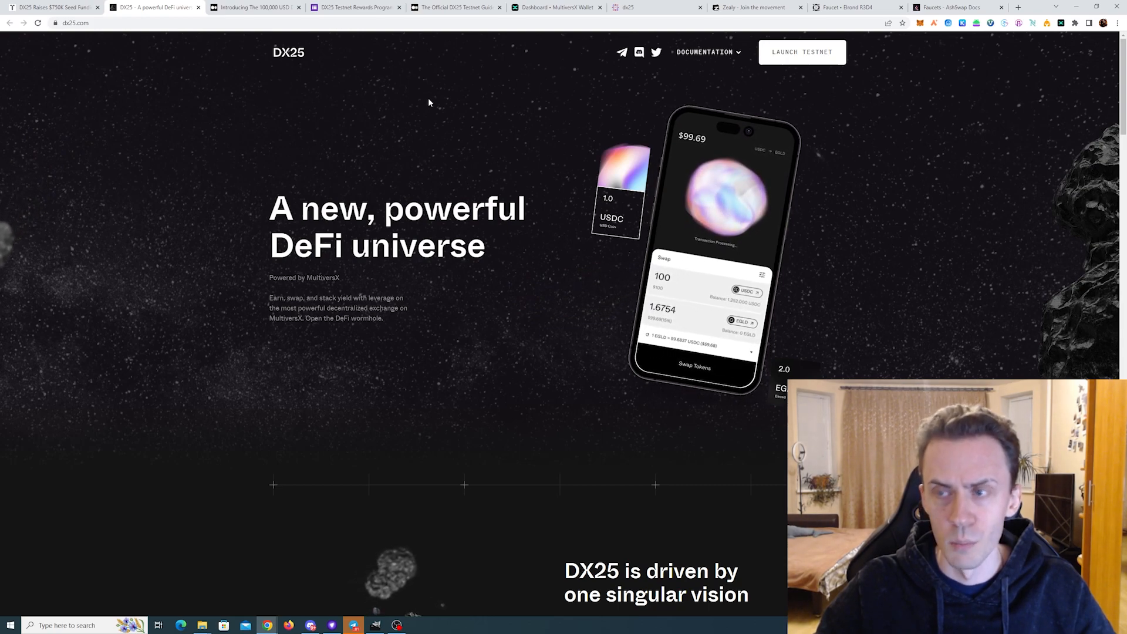
{"action": "mouse_move", "coordinate": [491, 93]}
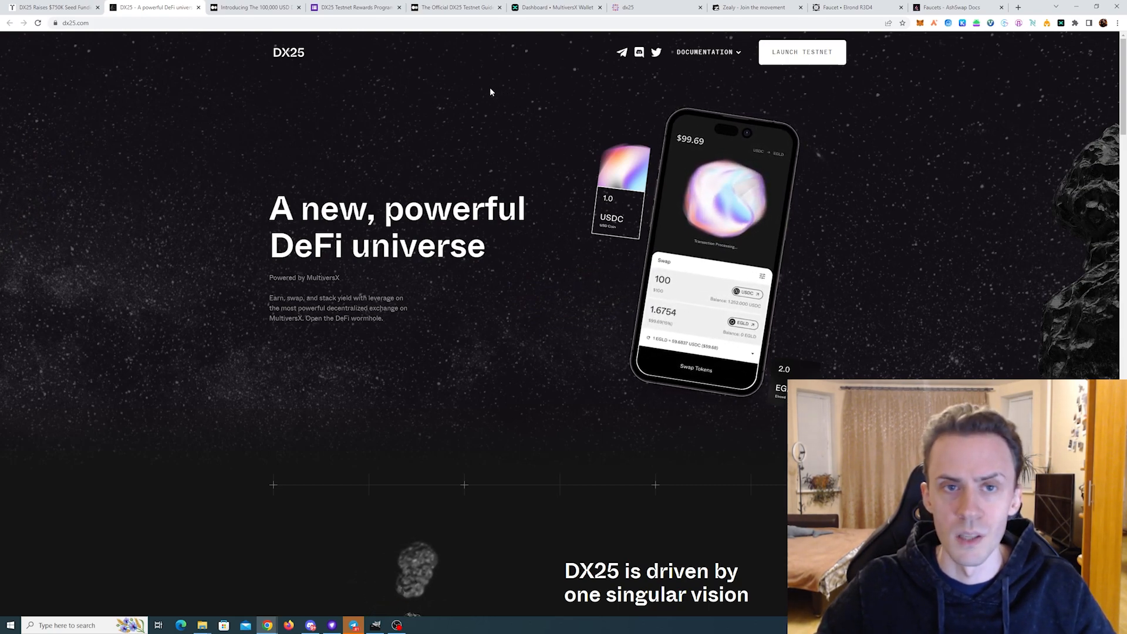
Step: Launch the DX25 testnet, open its token Faucet, and disconnect the current wallet
{"action": "left_click", "coordinate": [803, 51]}
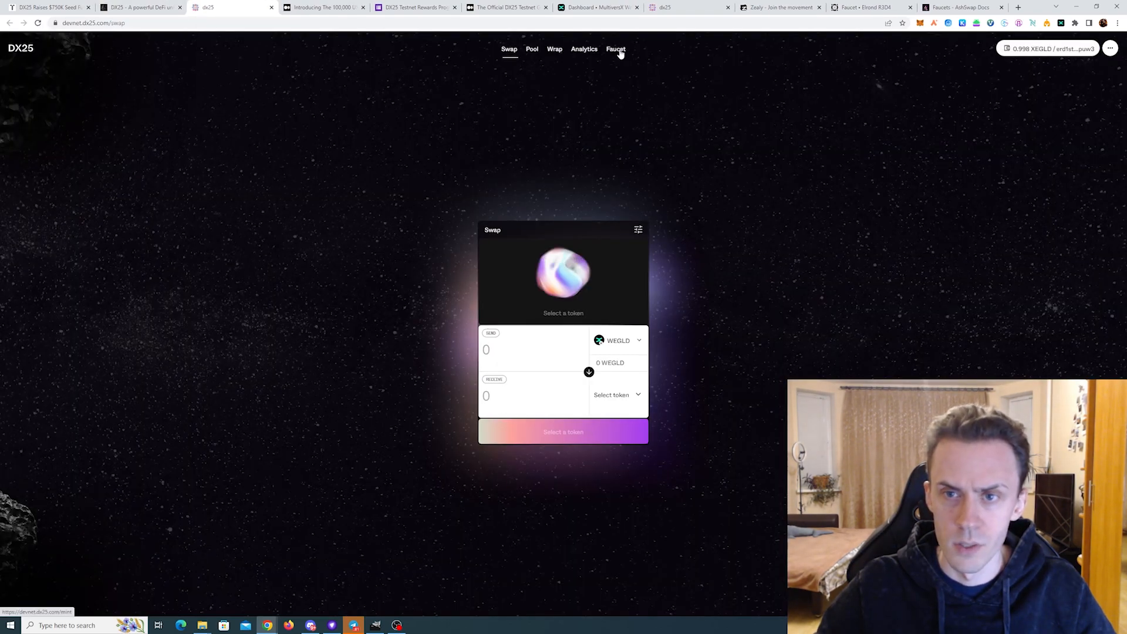
{"action": "left_click", "coordinate": [615, 48]}
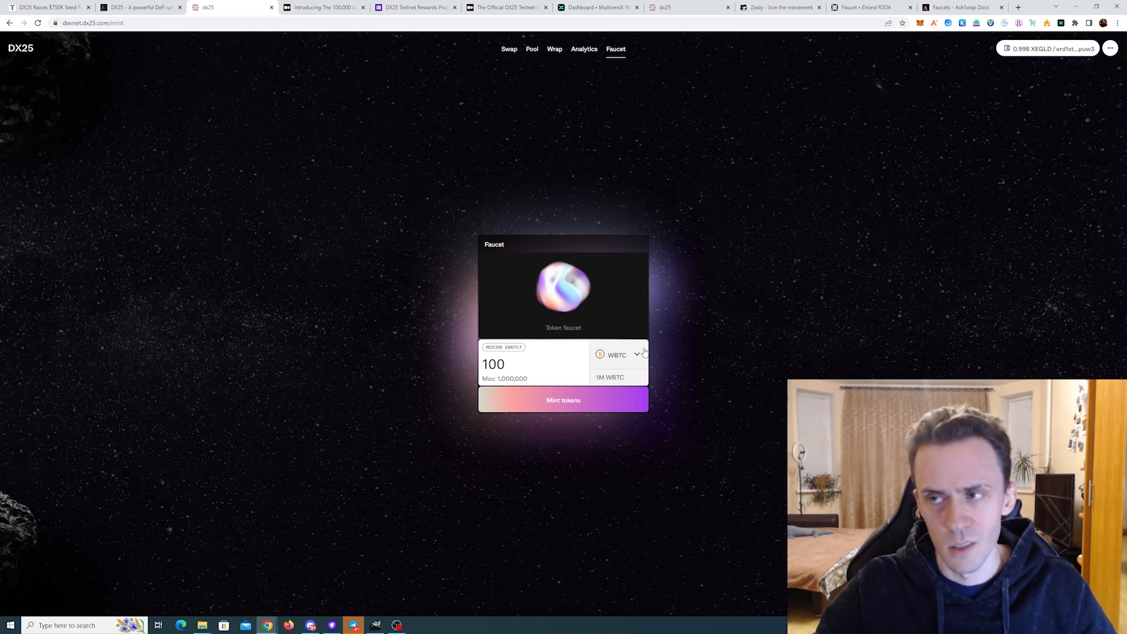
{"action": "mouse_move", "coordinate": [1050, 71]}
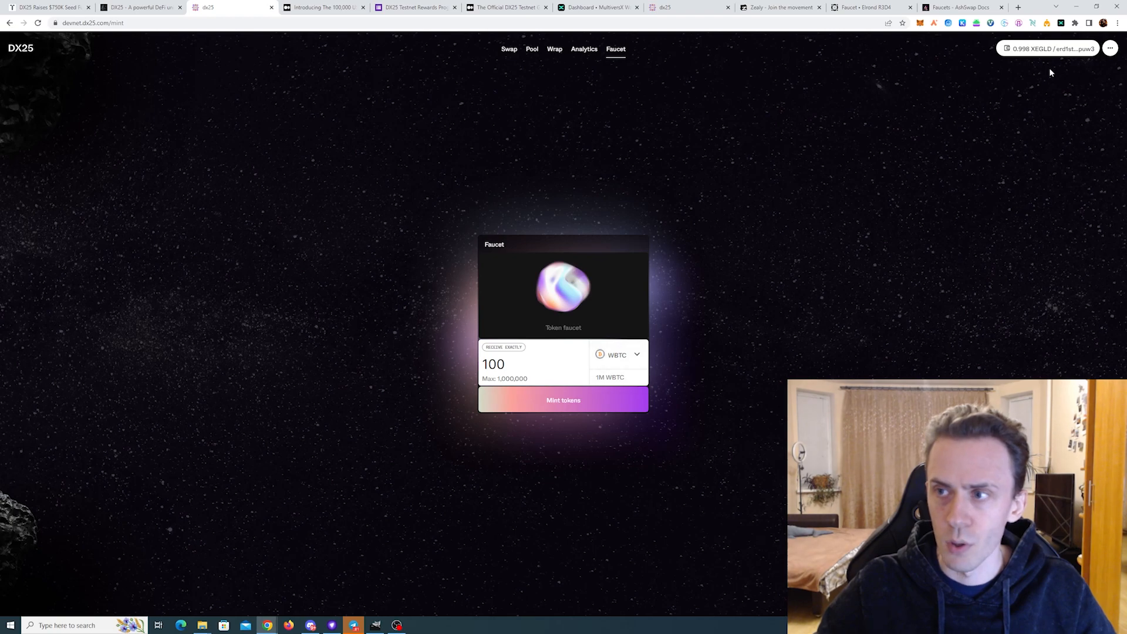
{"action": "left_click", "coordinate": [1047, 48]}
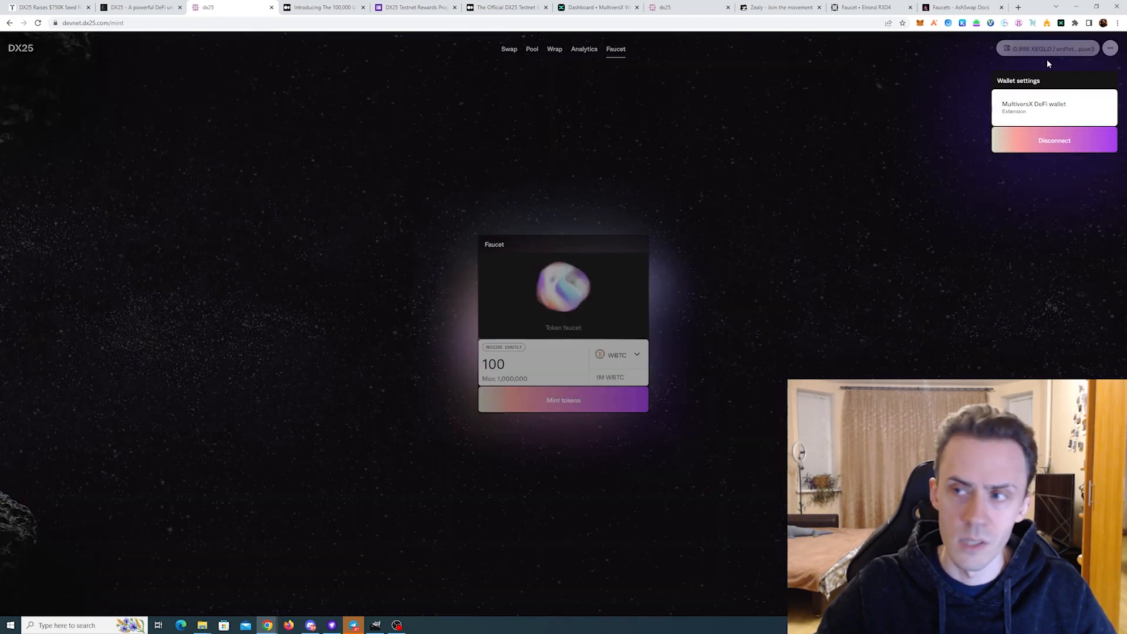
{"action": "left_click", "coordinate": [1053, 140]}
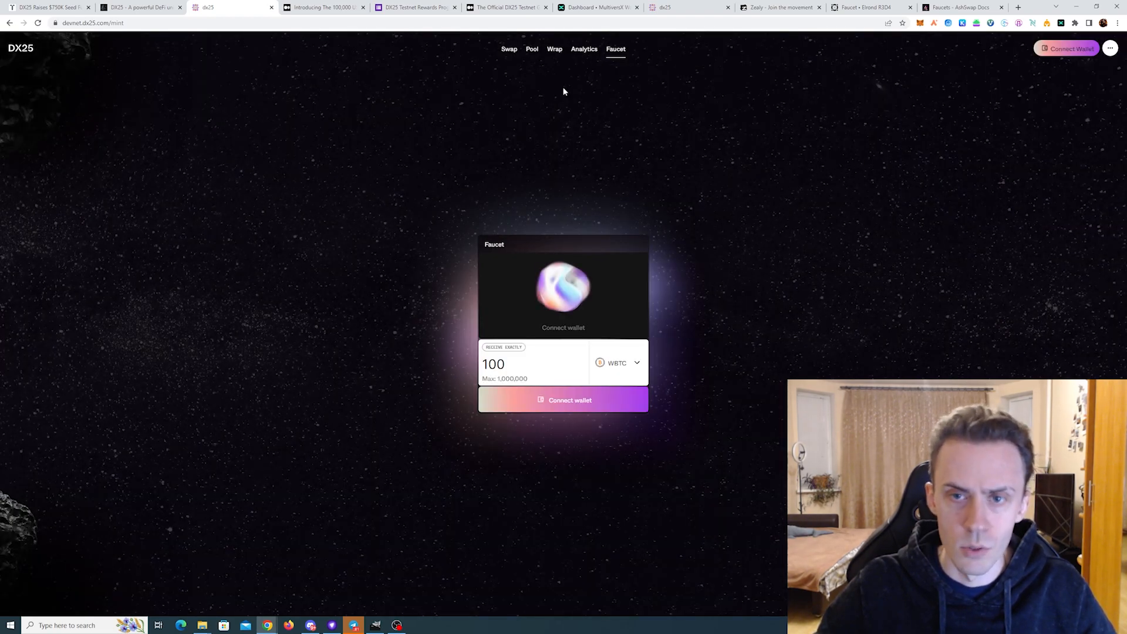
{"action": "left_click", "coordinate": [867, 7]}
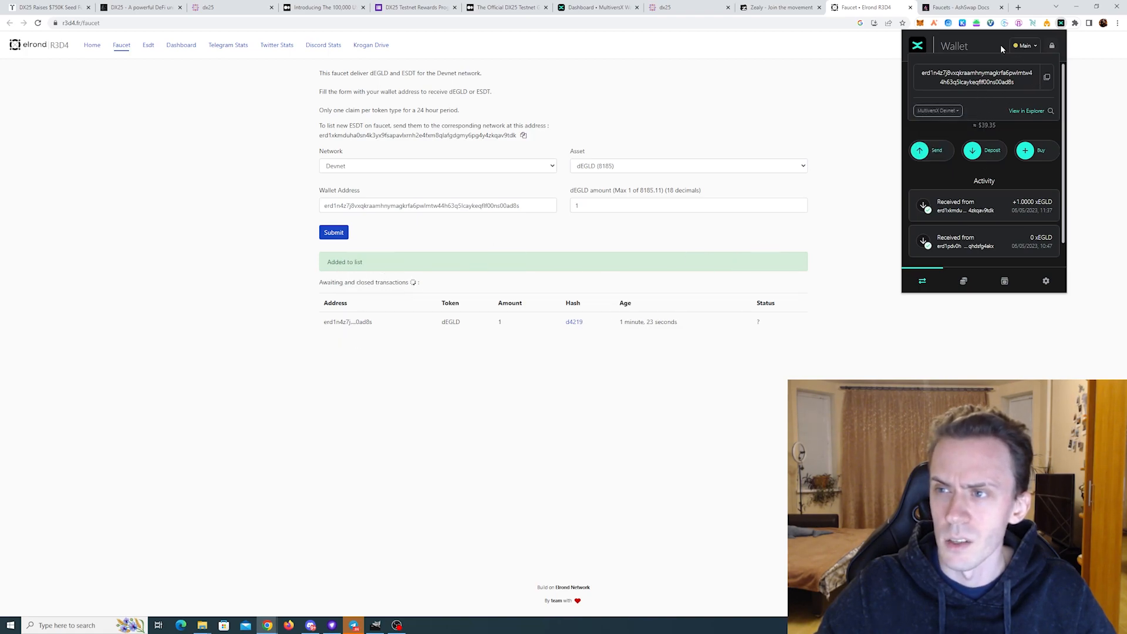
{"action": "mouse_move", "coordinate": [966, 102]}
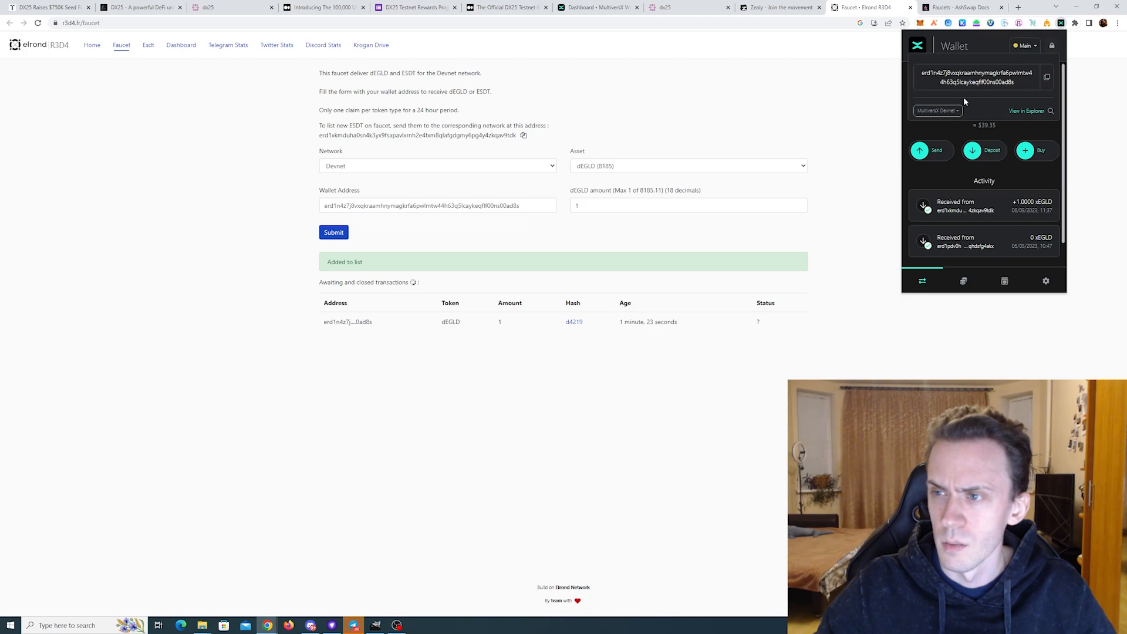
Step: Switch the wallet extension to Devnet to confirm the 1.00 xEGLD balance
{"action": "left_click", "coordinate": [937, 110]}
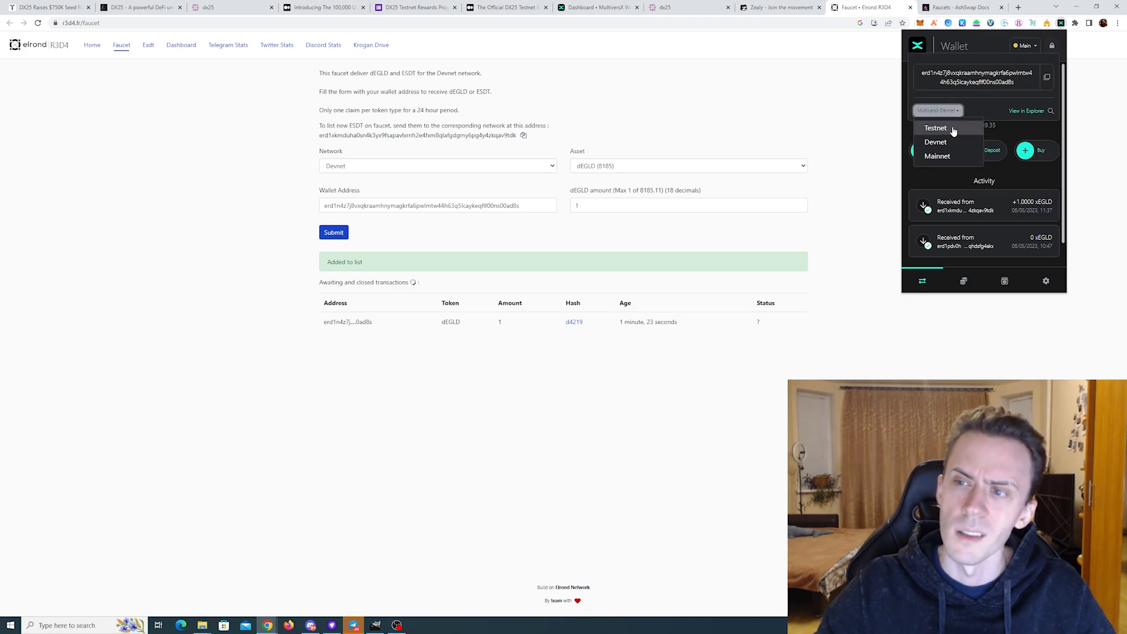
{"action": "left_click", "coordinate": [938, 110]}
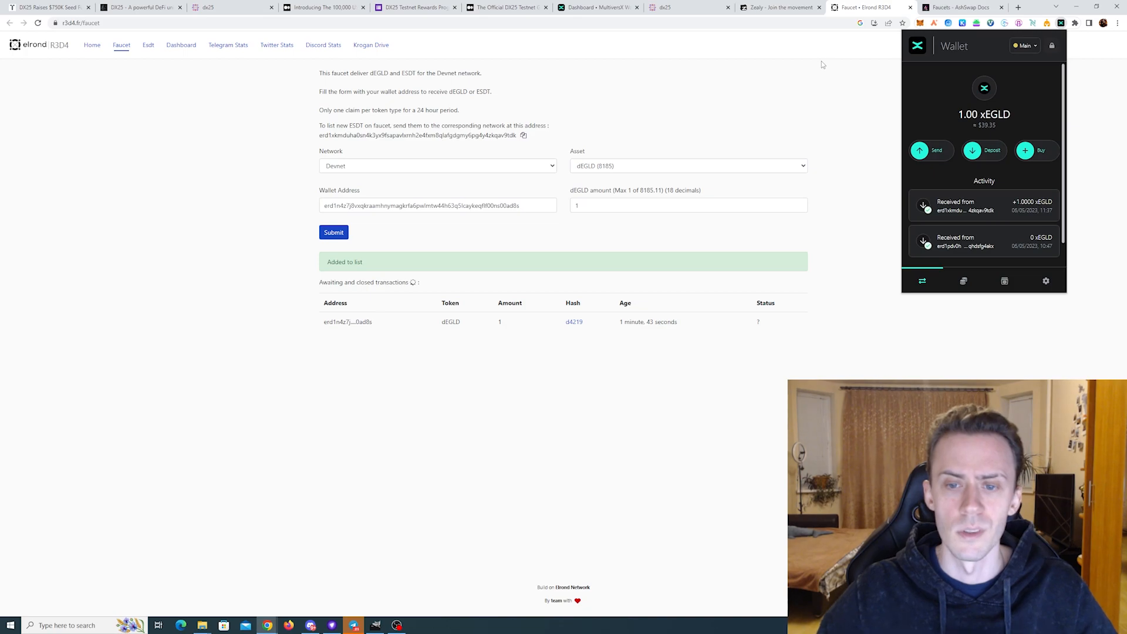
{"action": "left_click", "coordinate": [208, 7]}
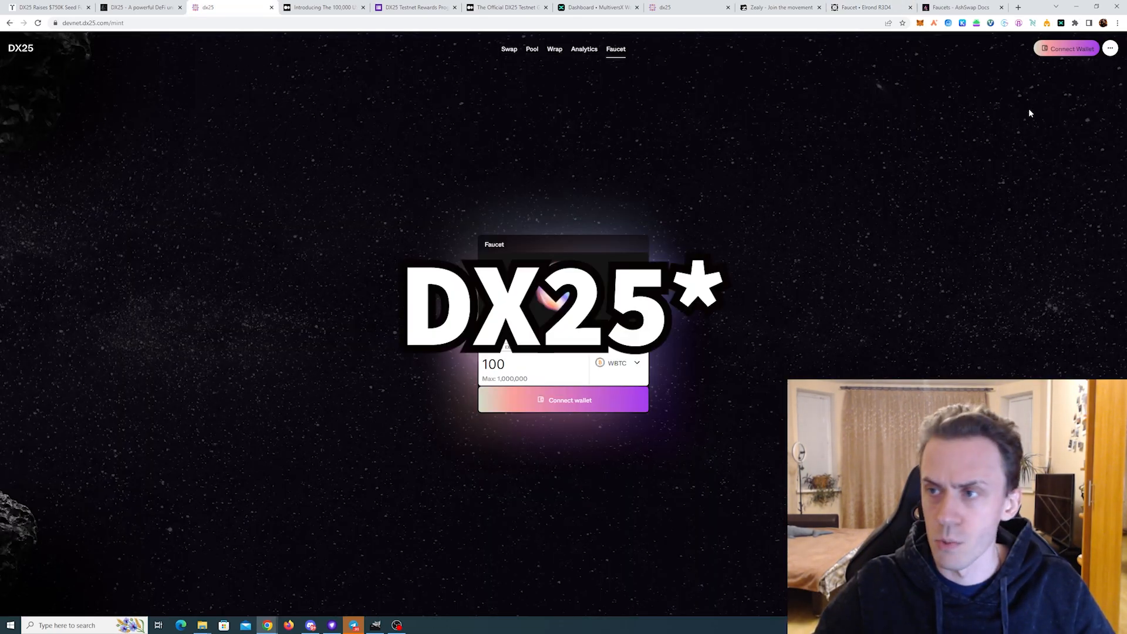
Step: Connect the wallet and mint 1,000,000 WBTC from the DX25 faucet
{"action": "left_click", "coordinate": [563, 399]}
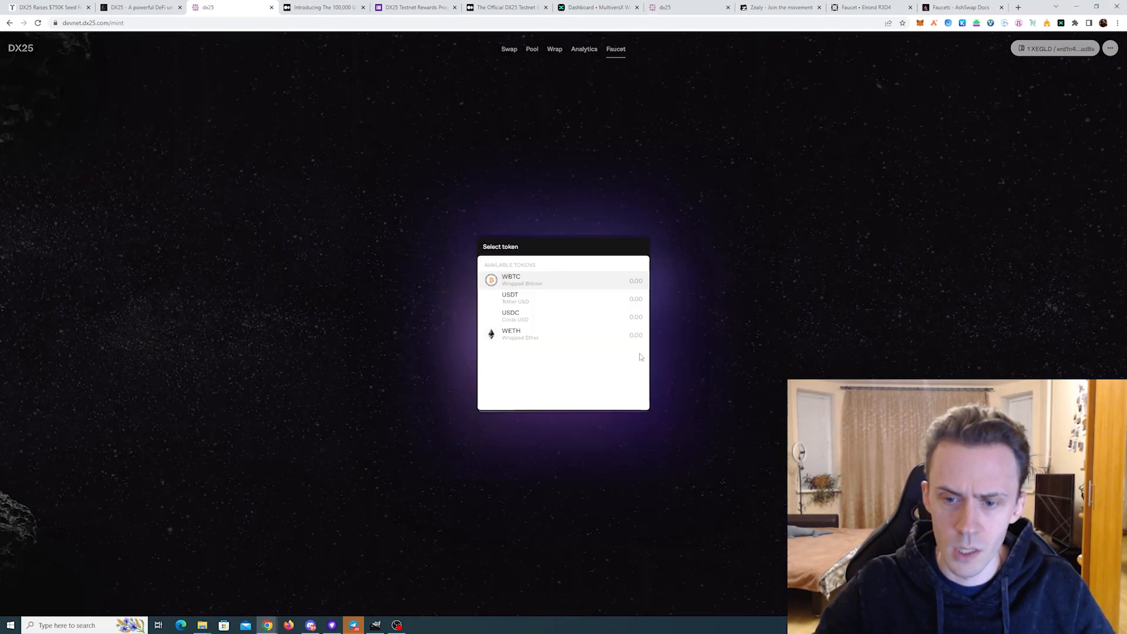
{"action": "left_click", "coordinate": [509, 298]}
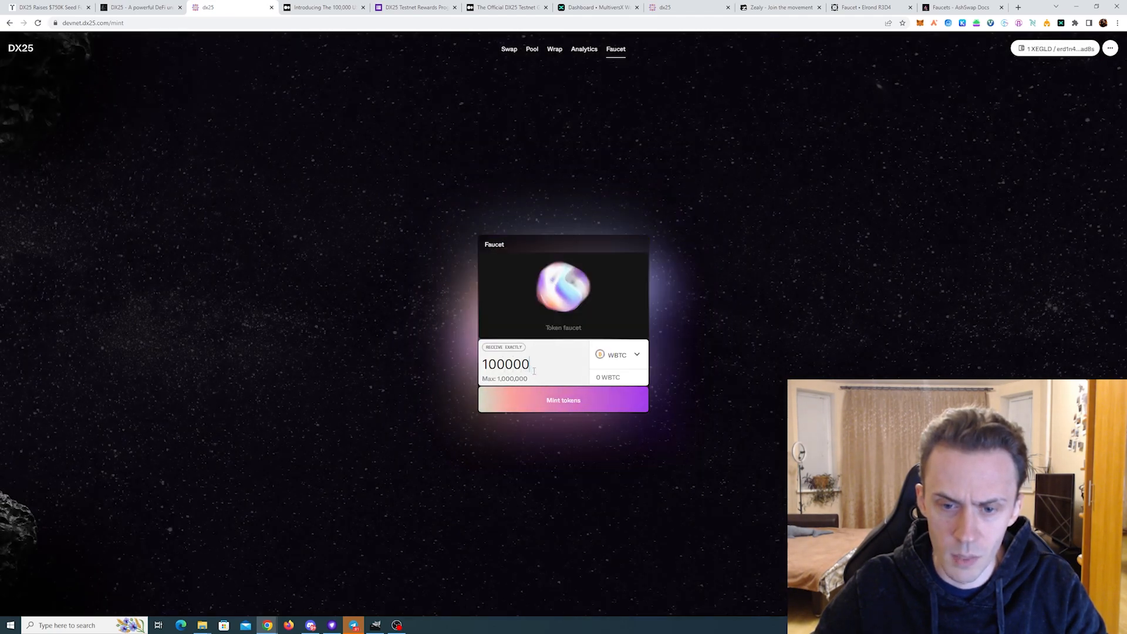
{"action": "left_click", "coordinate": [563, 400]}
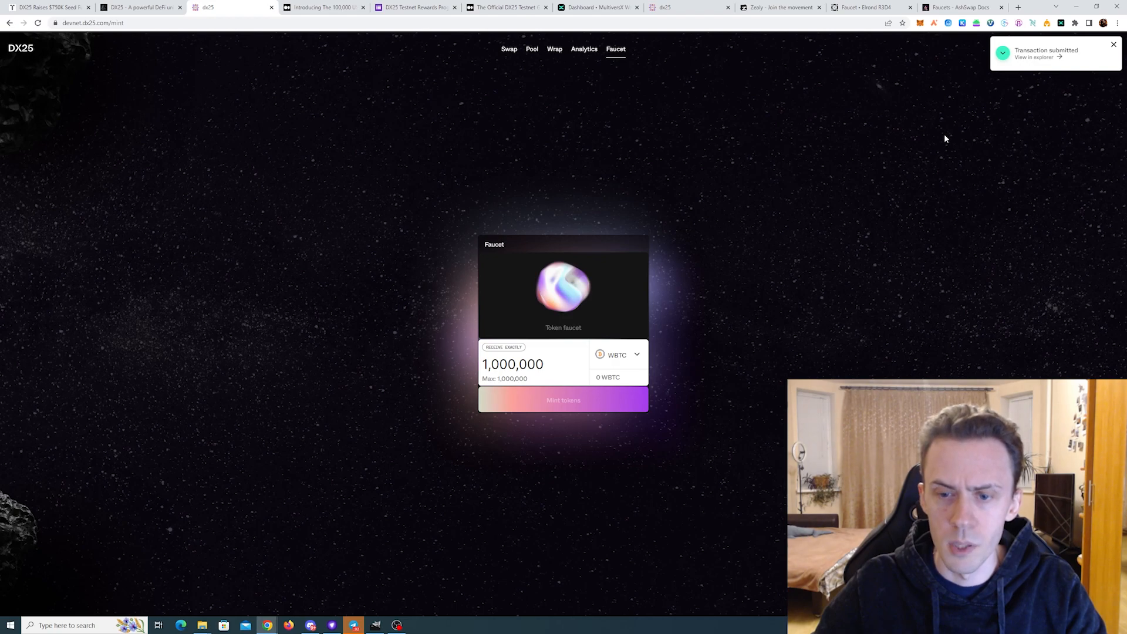
{"action": "left_click", "coordinate": [508, 49]}
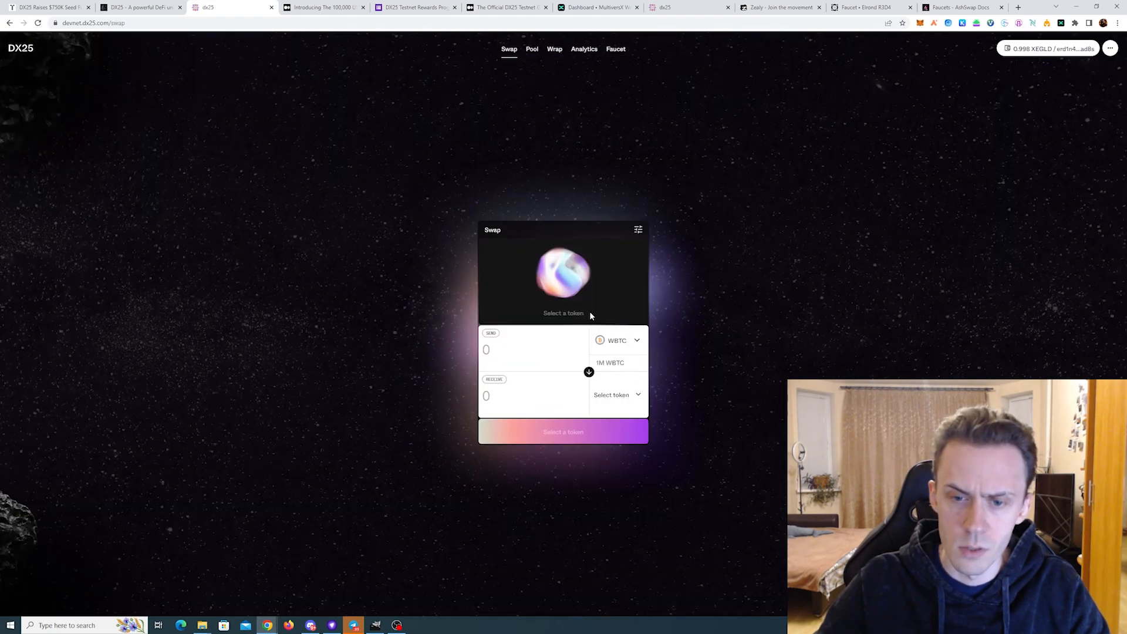
Step: Set up a swap of 100,000 WBTC to USDT, quoting about 2,993,451 USDT
{"action": "left_click", "coordinate": [611, 394]}
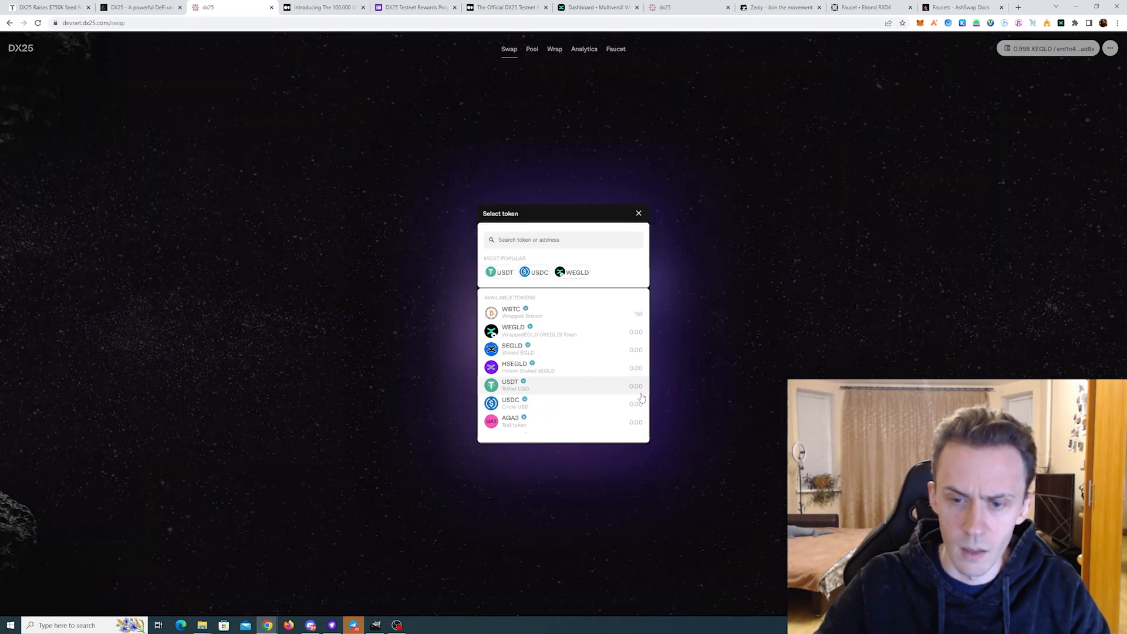
{"action": "mouse_move", "coordinate": [570, 383]}
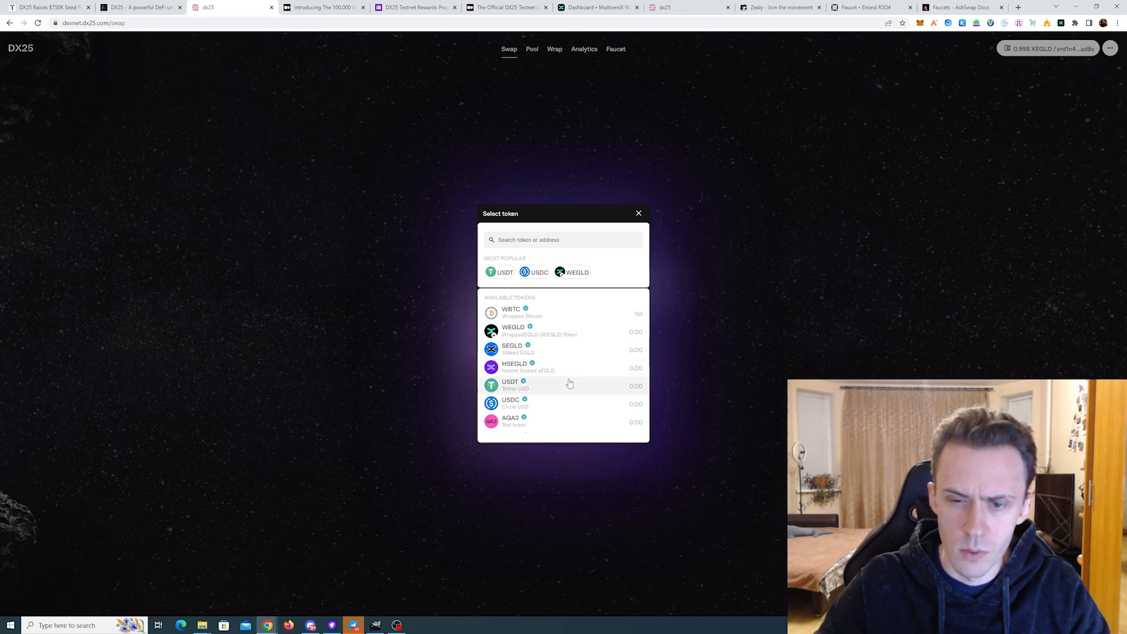
{"action": "left_click", "coordinate": [509, 385]}
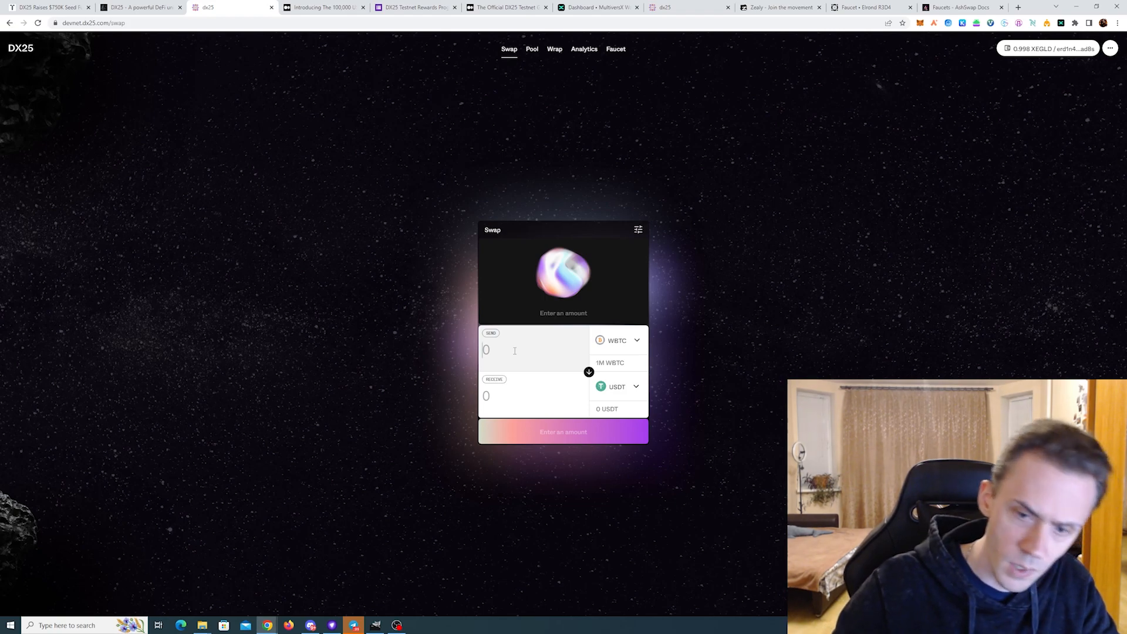
{"action": "type", "text": "1000000"}
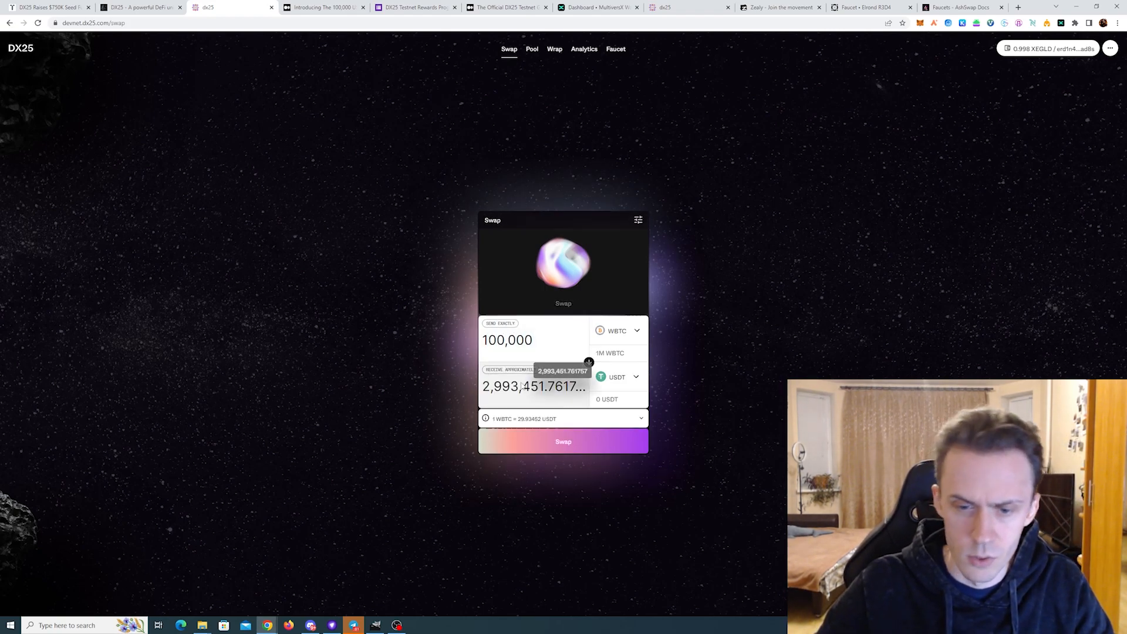
{"action": "mouse_move", "coordinate": [539, 400]}
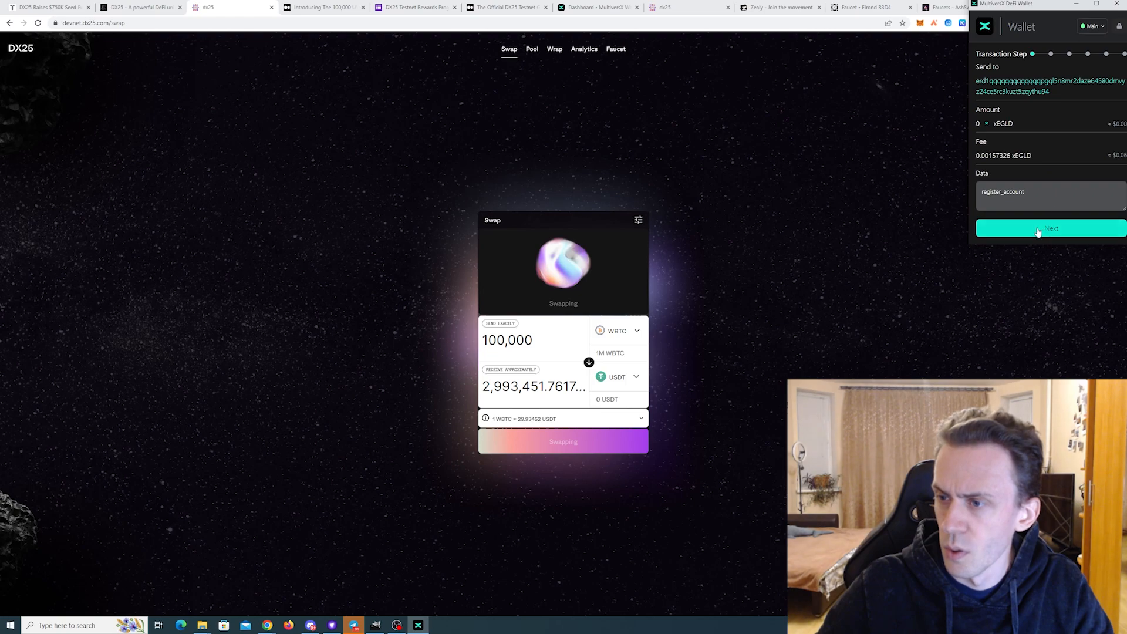
Step: Approve the register, swap and withdraw steps of the swap in DeFi Wallet
{"action": "left_click", "coordinate": [1050, 228]}
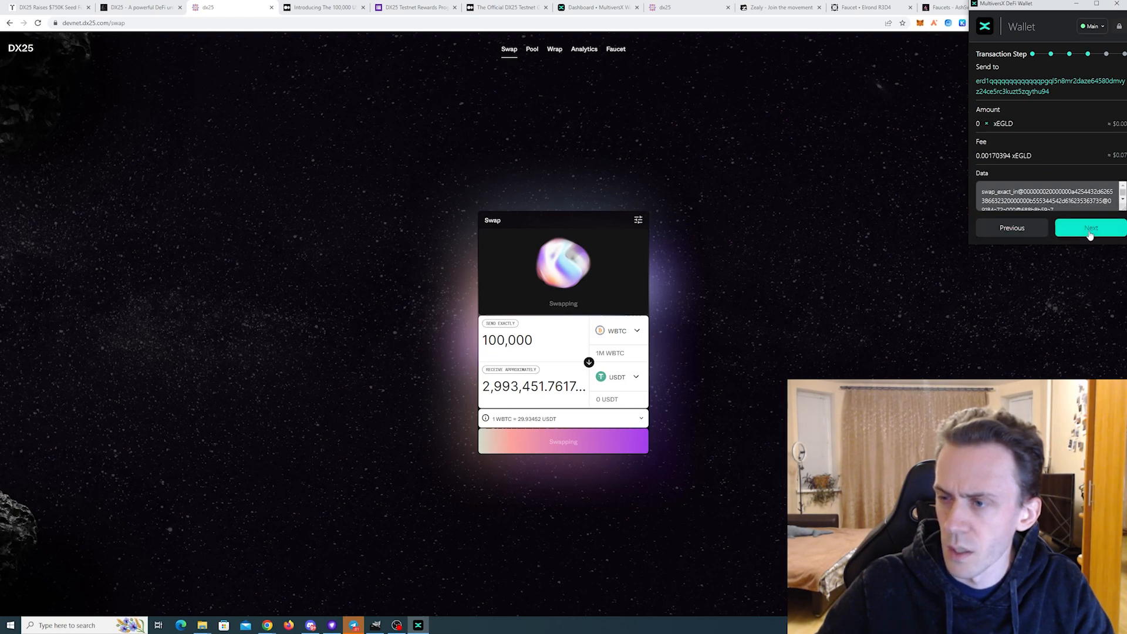
{"action": "left_click", "coordinate": [1091, 228]}
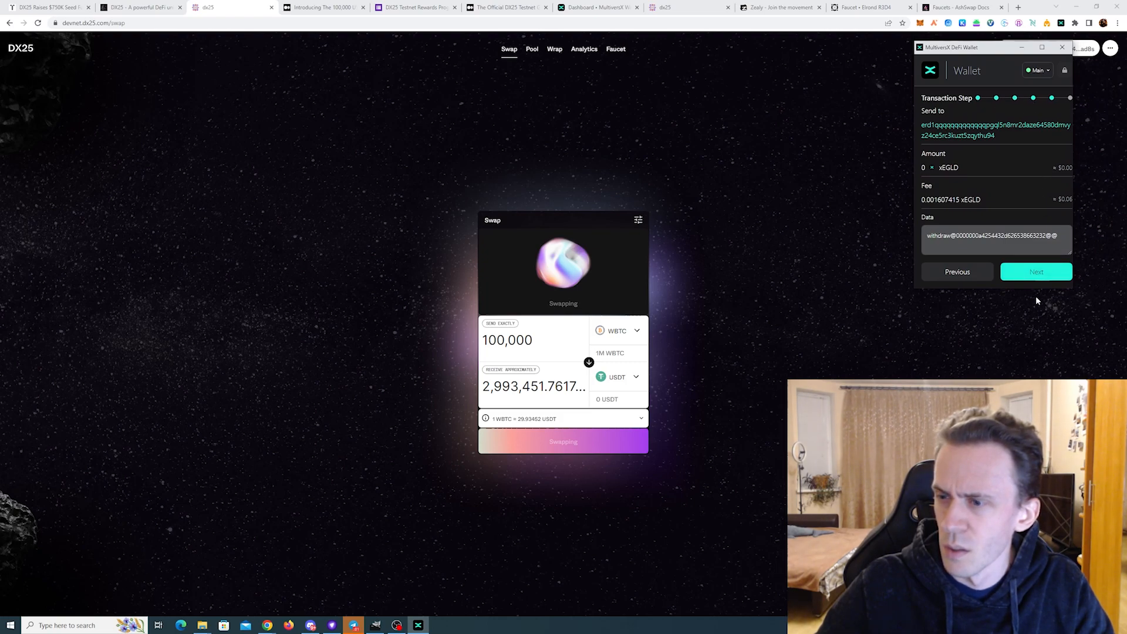
{"action": "left_click", "coordinate": [1036, 272]}
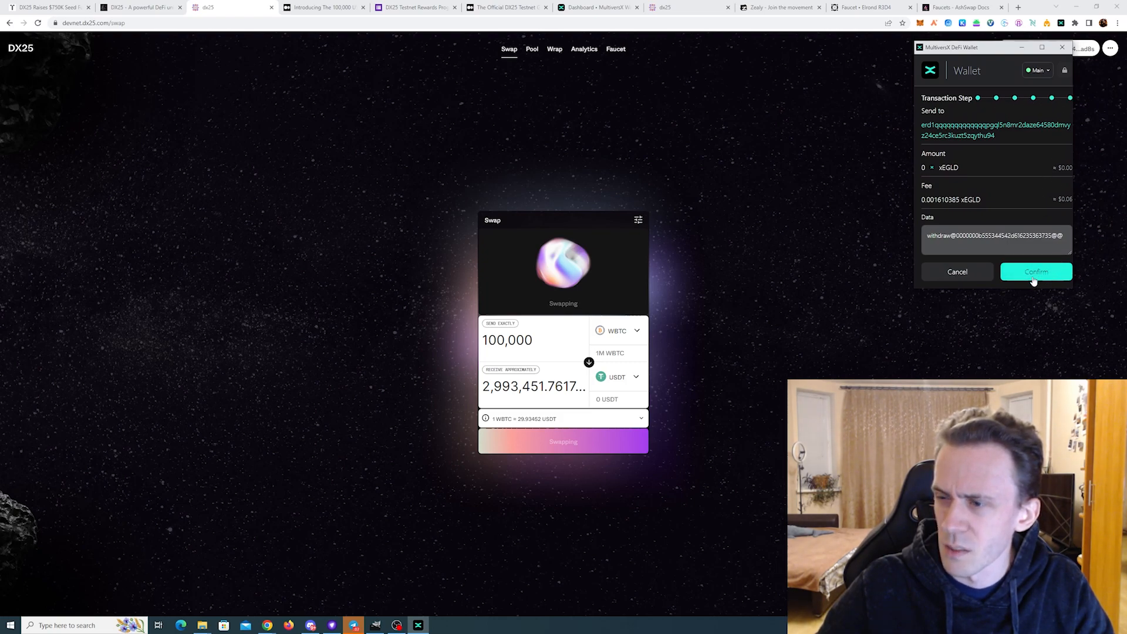
{"action": "left_click", "coordinate": [1035, 272]}
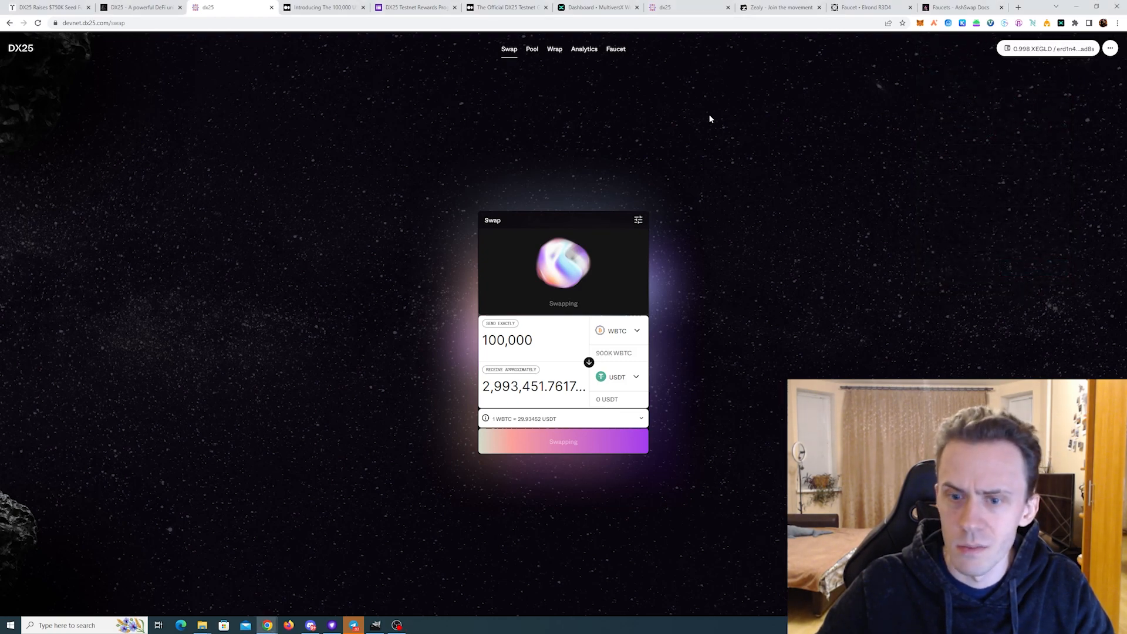
{"action": "mouse_move", "coordinate": [842, 240]}
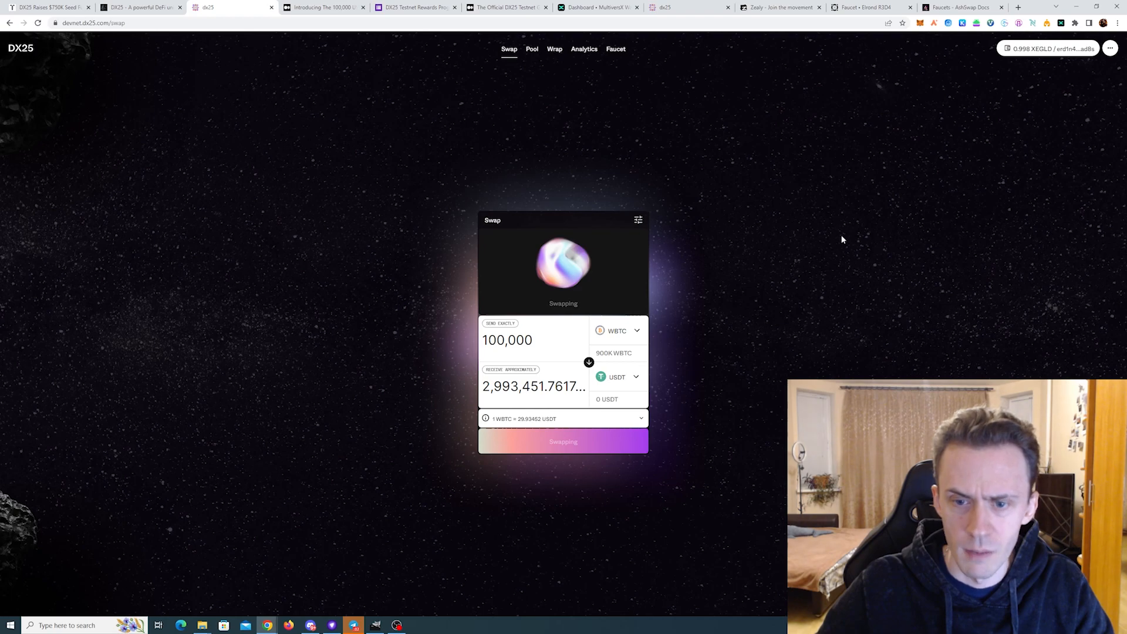
{"action": "mouse_move", "coordinate": [615, 74]}
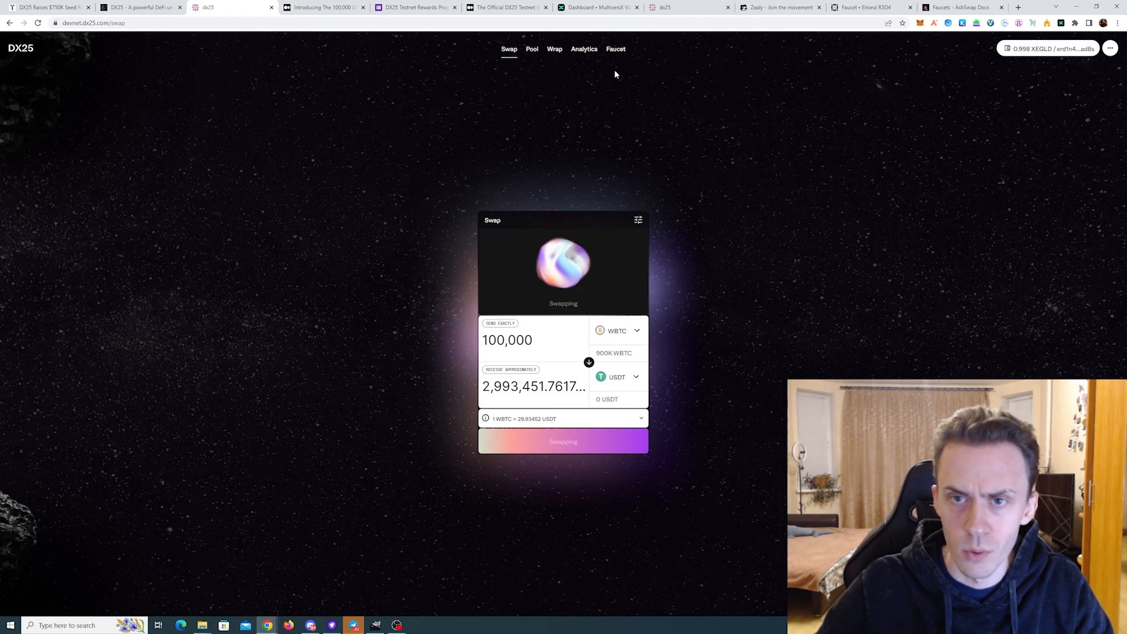
Step: Check the empty liquidity positions, then open the WBTC/USDT exchange pool details
{"action": "left_click", "coordinate": [584, 49]}
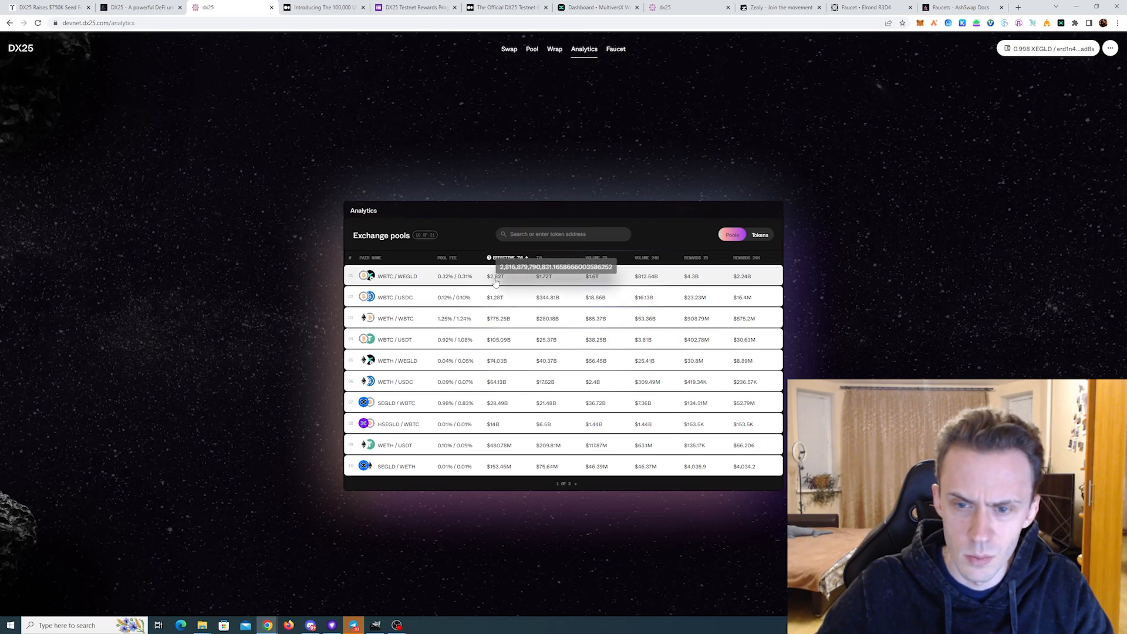
{"action": "left_click", "coordinate": [532, 49]}
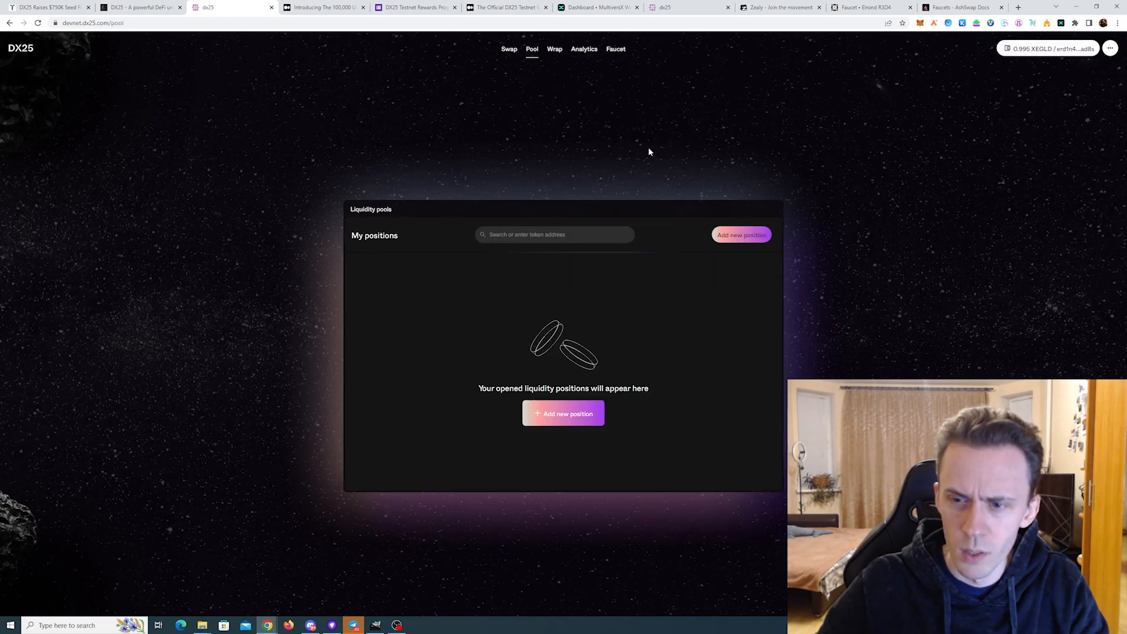
{"action": "mouse_move", "coordinate": [741, 234]}
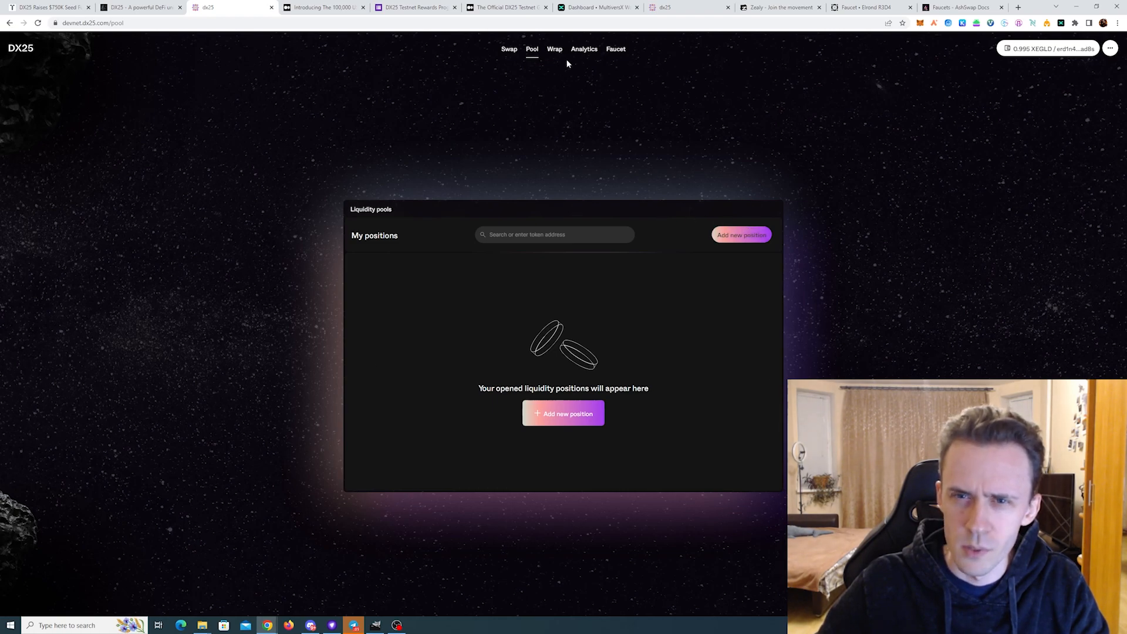
{"action": "left_click", "coordinate": [583, 49]}
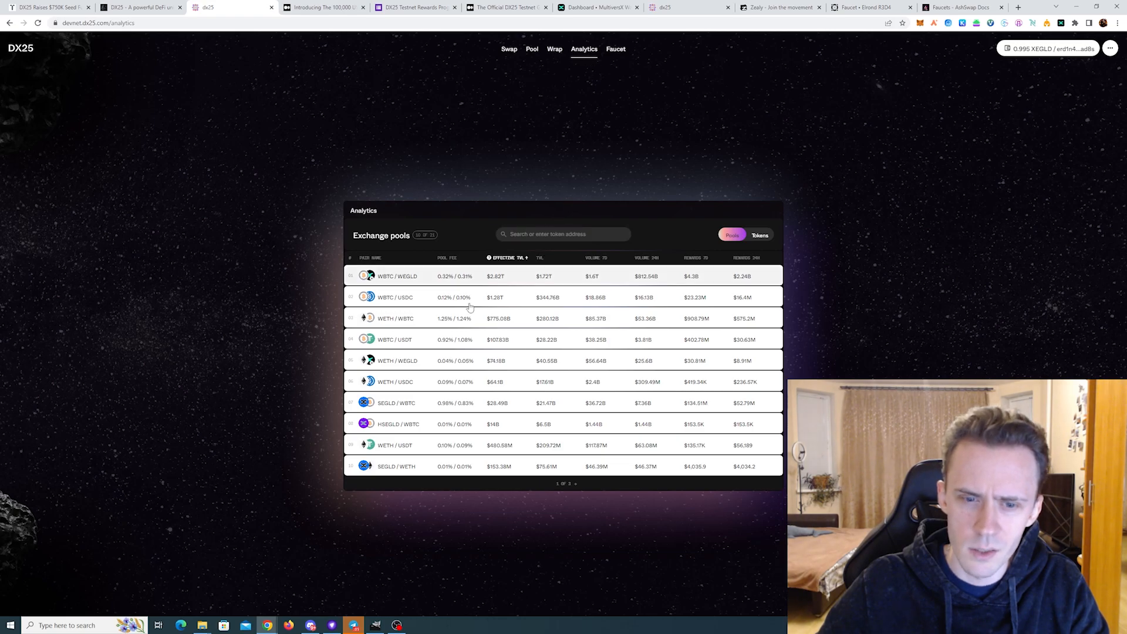
{"action": "left_click", "coordinate": [394, 339]}
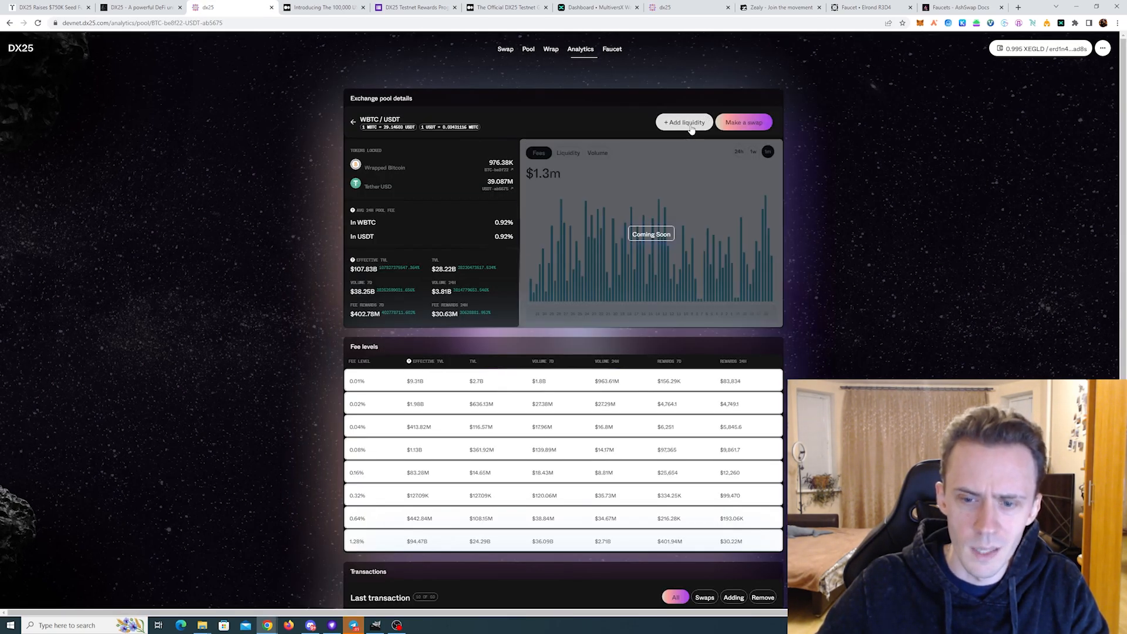
Step: Fill the WBTC/USDT add-liquidity form with 100,000 WBTC and 2,951,771.24437 USDT
{"action": "left_click", "coordinate": [683, 122]}
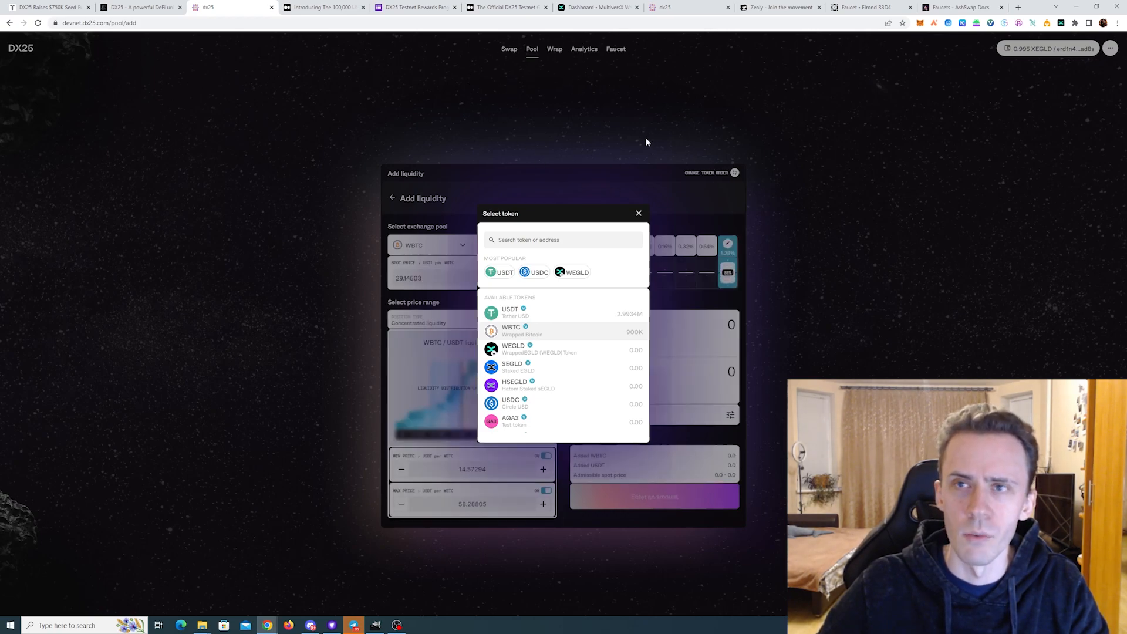
{"action": "mouse_move", "coordinate": [637, 135]}
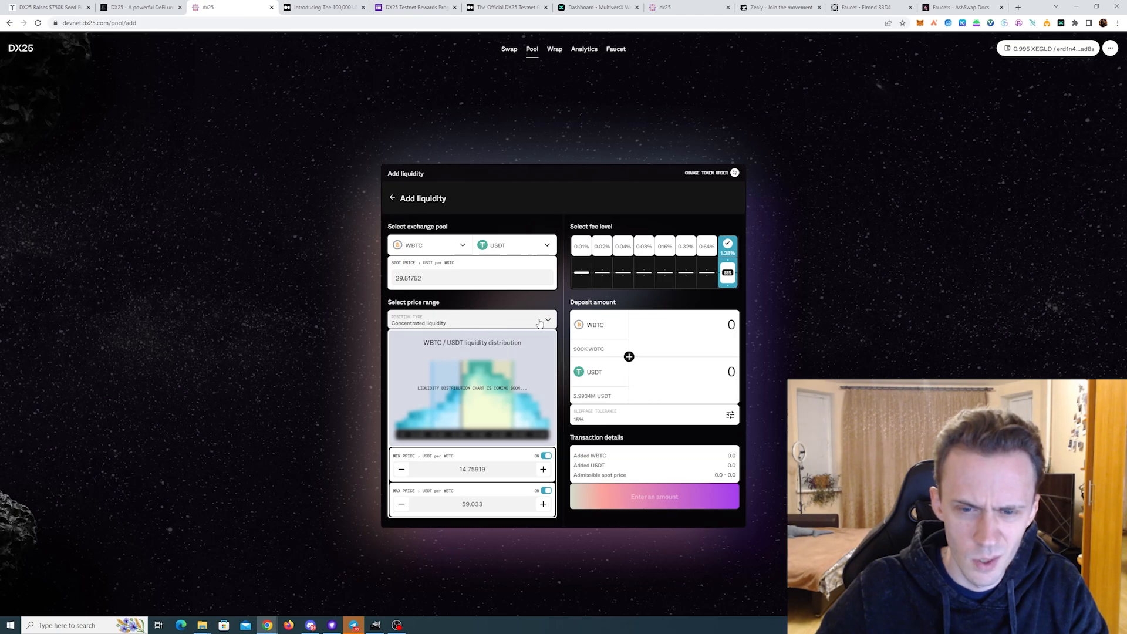
{"action": "left_click", "coordinate": [471, 323]}
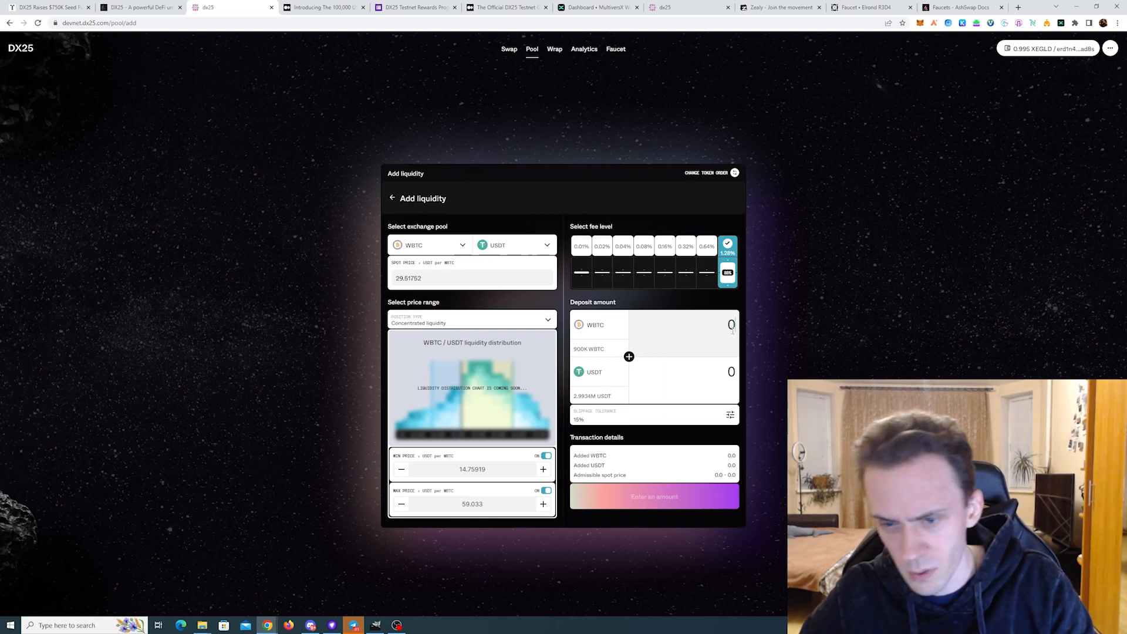
{"action": "type", "text": "100"}
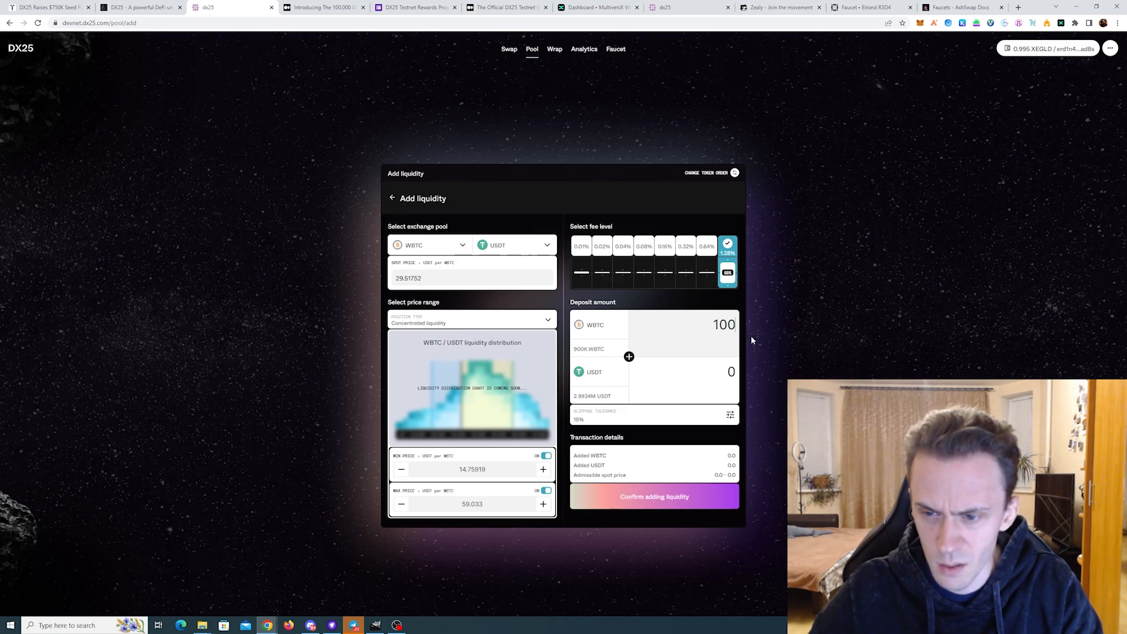
{"action": "type", "text": "1000000"}
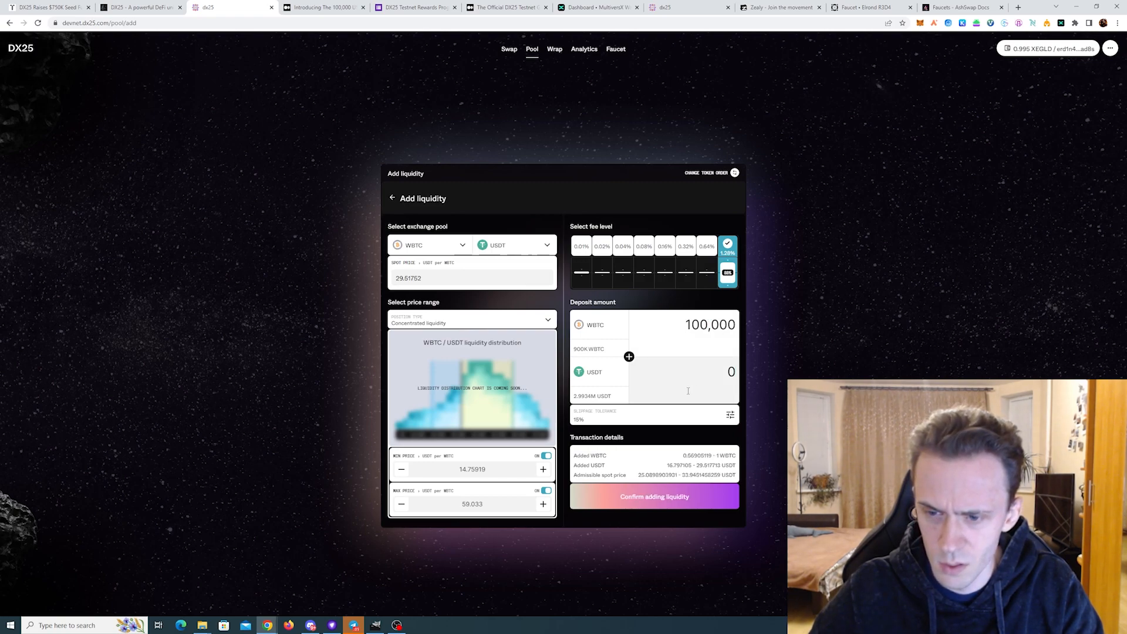
{"action": "type", "text": "29.517713"}
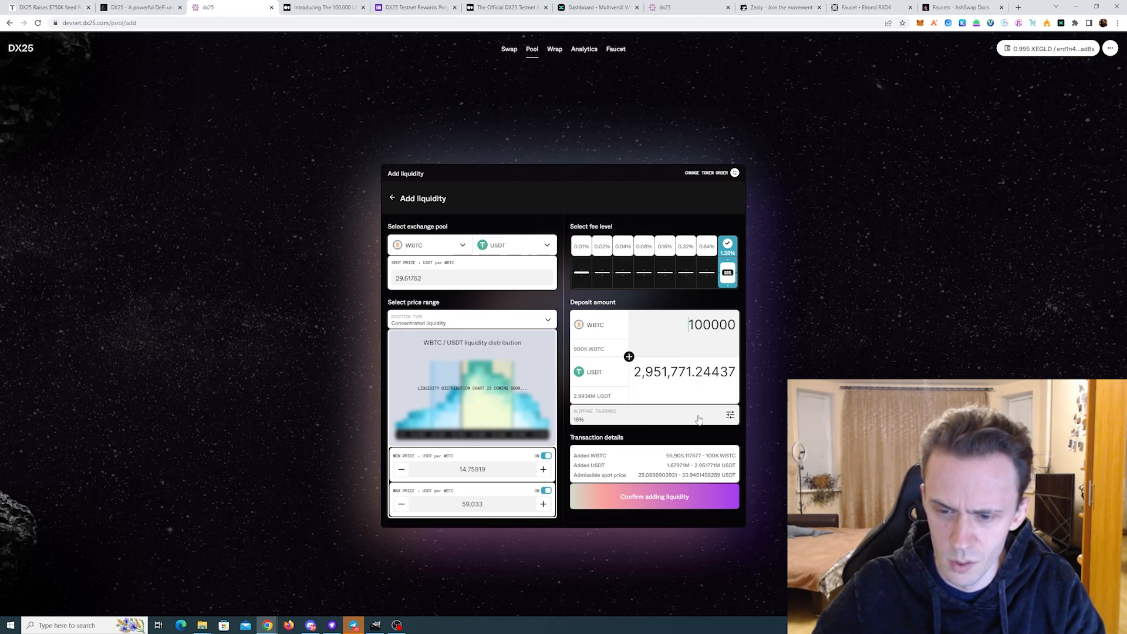
Step: Submit the WBTC/USDT liquidity deposit and approve both signing steps in the wallet
{"action": "left_click", "coordinate": [654, 496]}
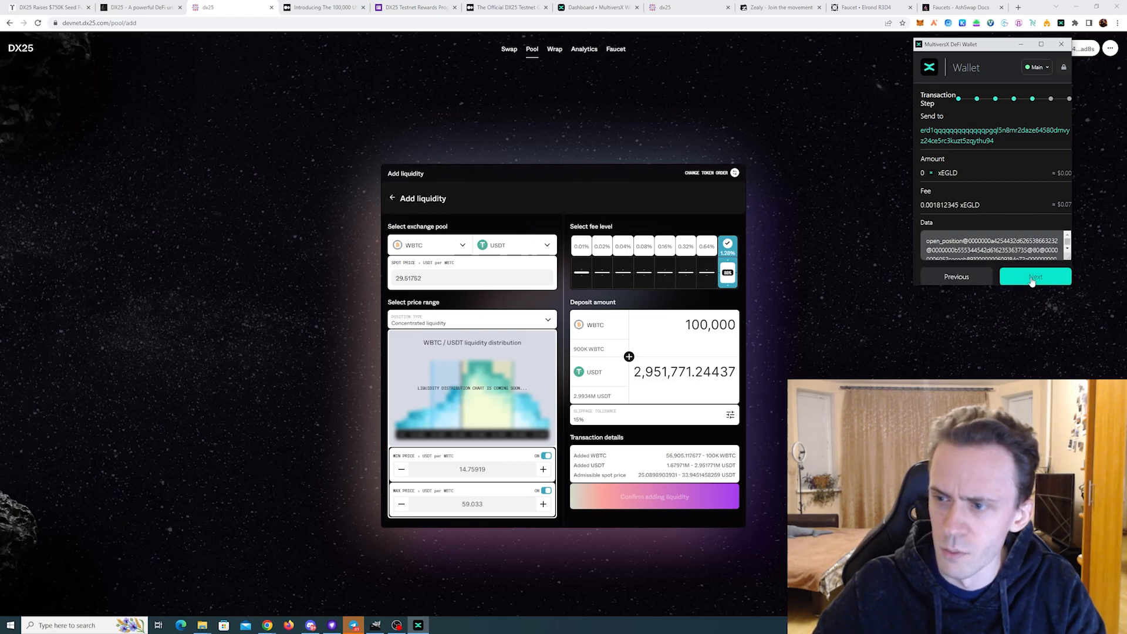
{"action": "left_click", "coordinate": [1034, 277]}
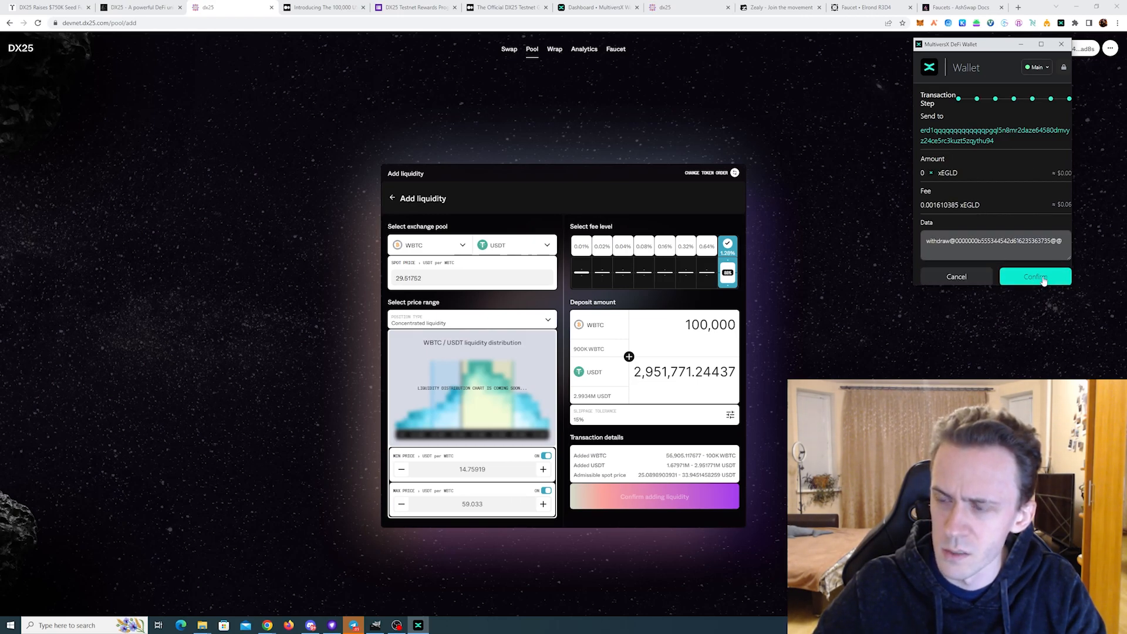
{"action": "left_click", "coordinate": [1035, 276]}
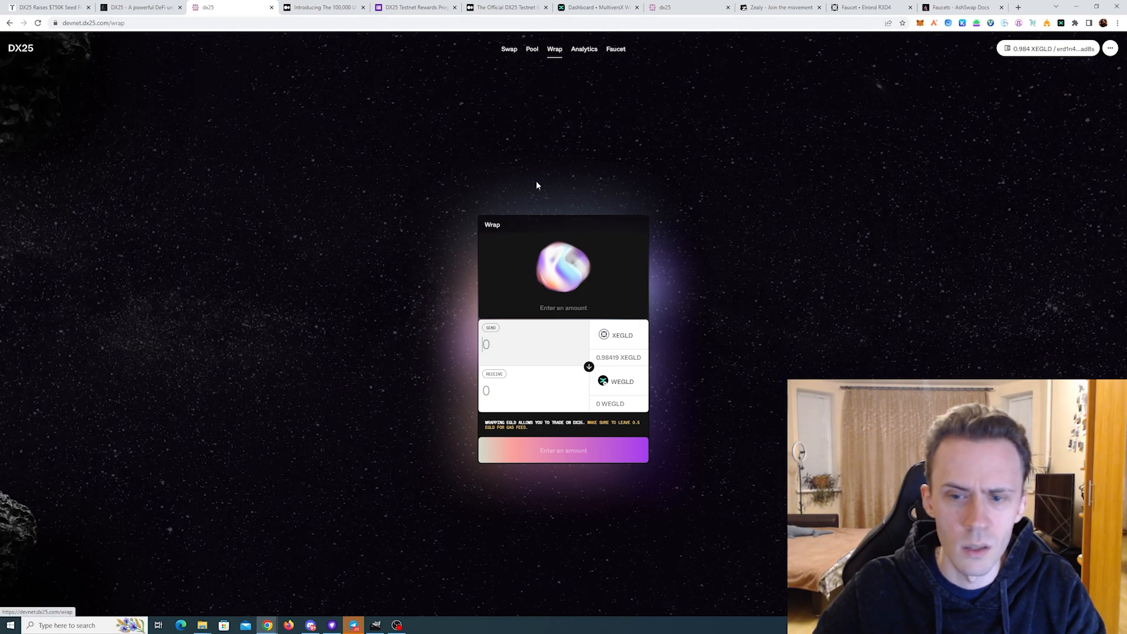
Step: Browse the swap page's token list and close it without choosing a token
{"action": "left_click", "coordinate": [508, 49]}
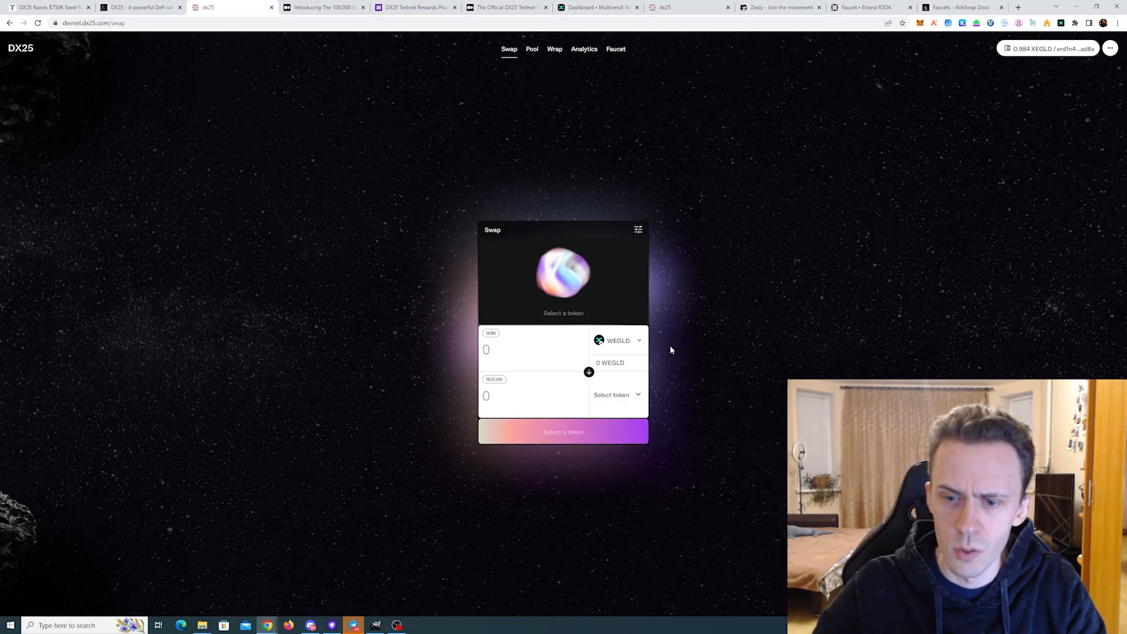
{"action": "left_click", "coordinate": [612, 394]}
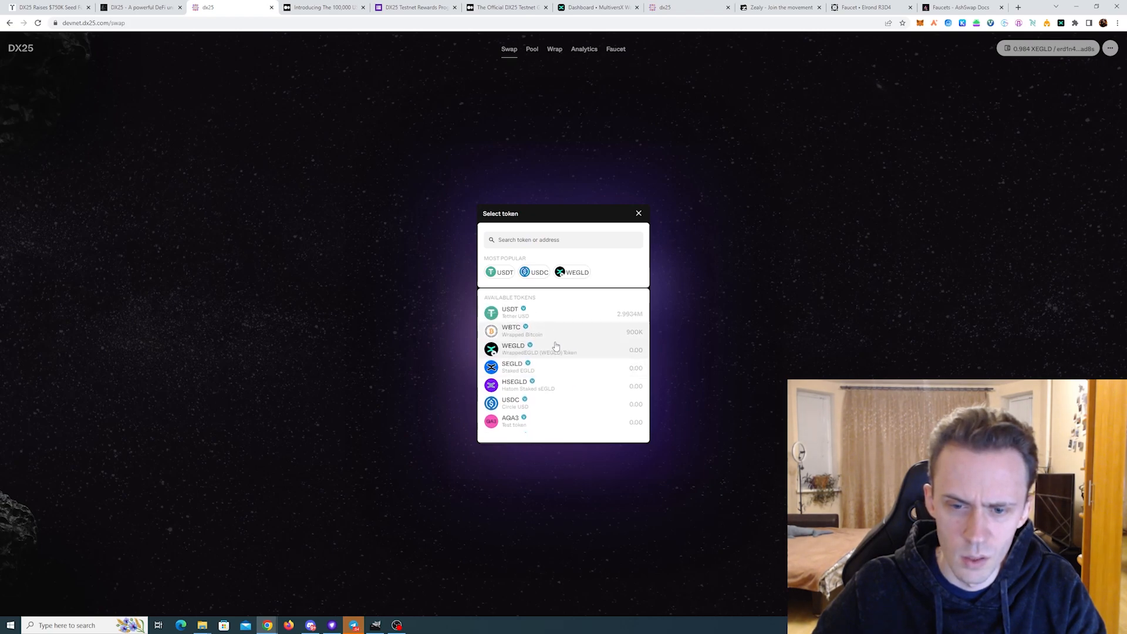
{"action": "scroll", "scroll_direction": "down", "scroll_amount": 3}
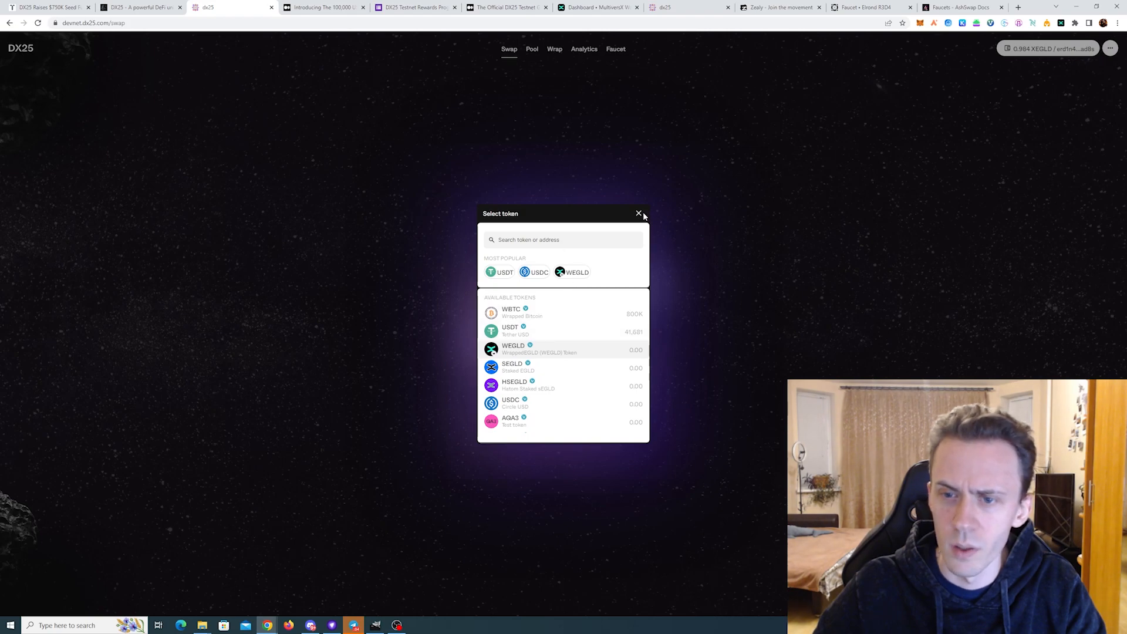
{"action": "left_click", "coordinate": [637, 214]}
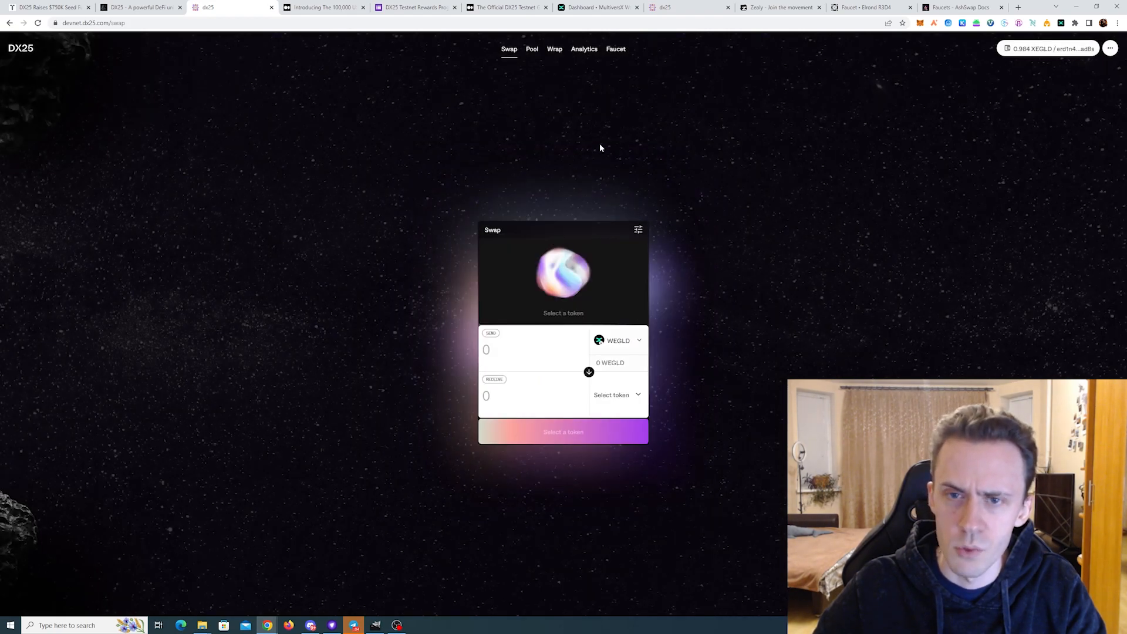
Step: Wrap 0.2 xEGLD into WEGLD and approve the transaction in the wallet
{"action": "left_click", "coordinate": [554, 49]}
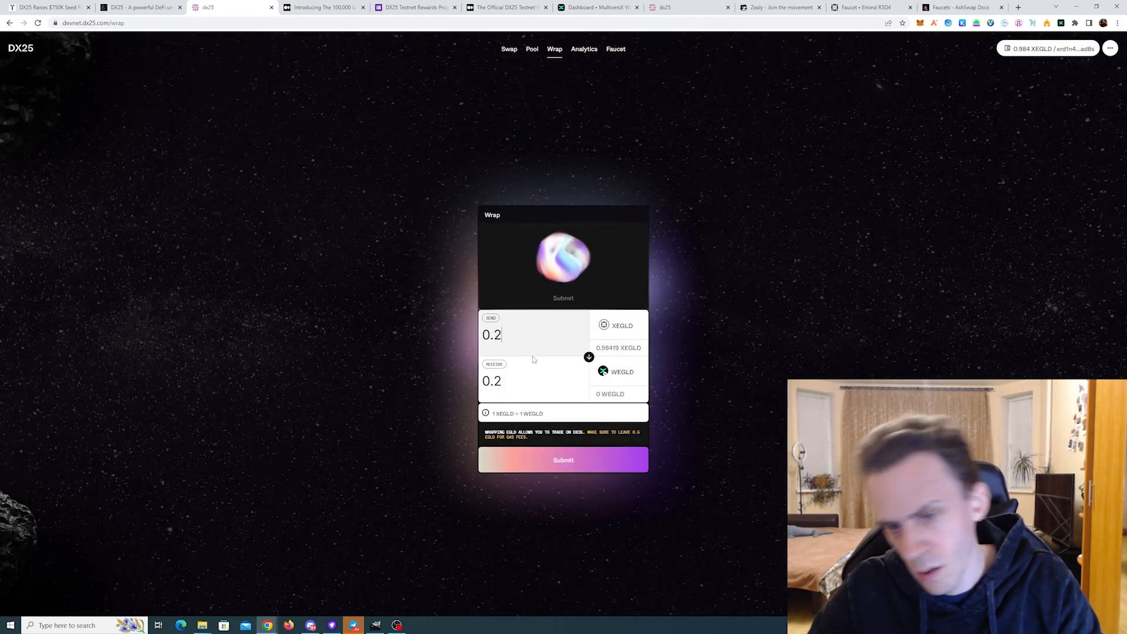
{"action": "left_click", "coordinate": [563, 460]}
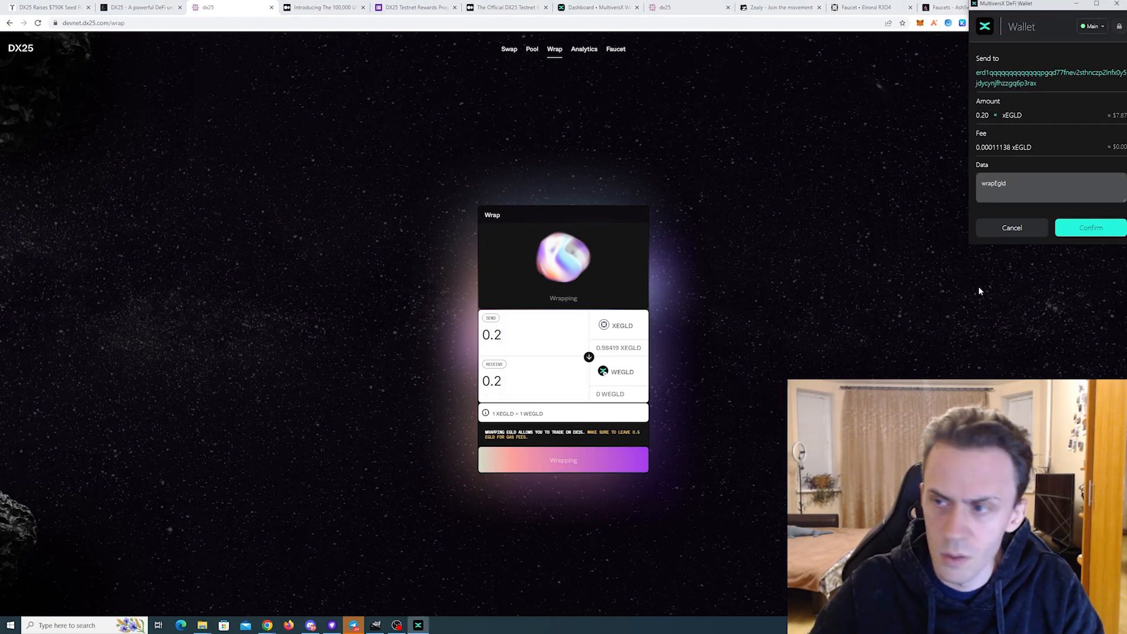
{"action": "left_click", "coordinate": [1089, 228]}
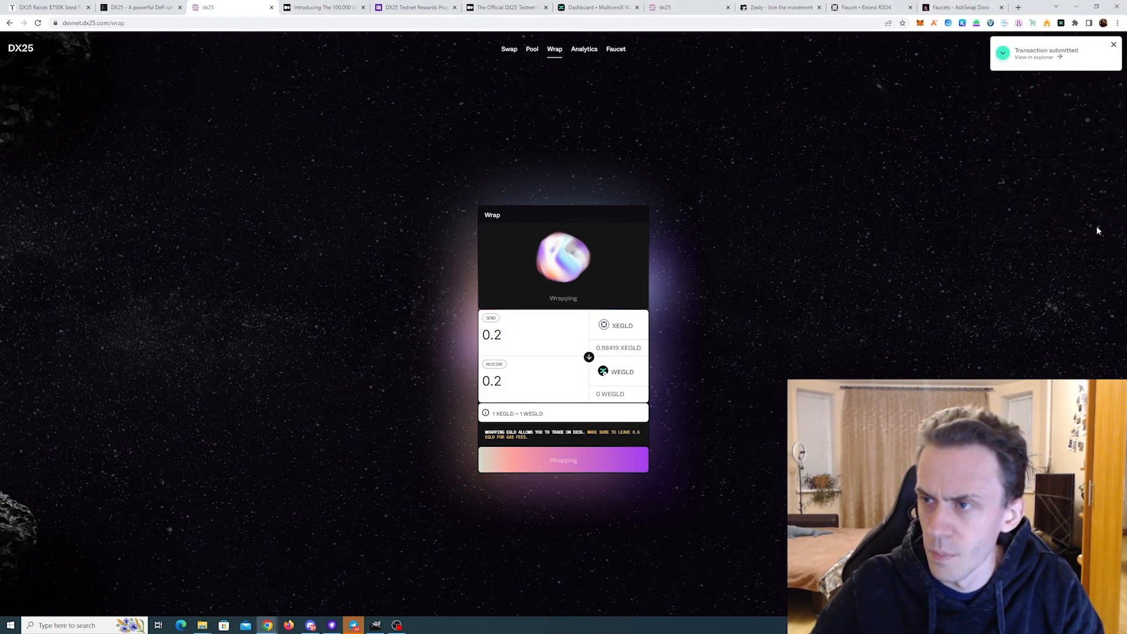
Step: Review the testnet activities XP list in the Medium article, then return to DX25
{"action": "left_click", "coordinate": [509, 49]}
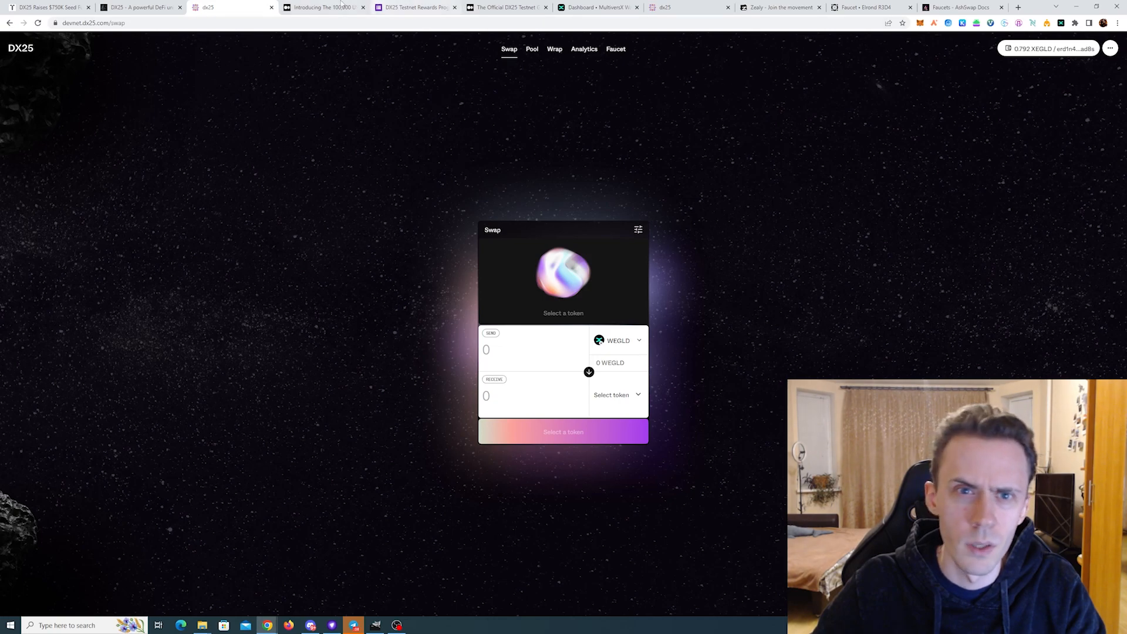
{"action": "left_click", "coordinate": [325, 7]}
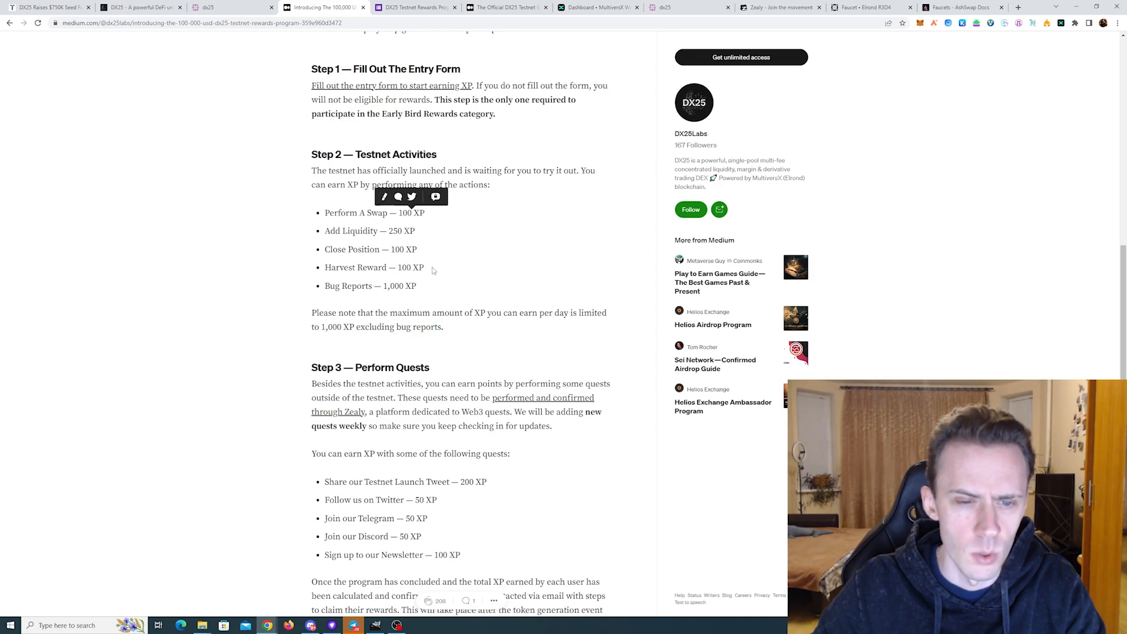
{"action": "left_click", "coordinate": [230, 8]}
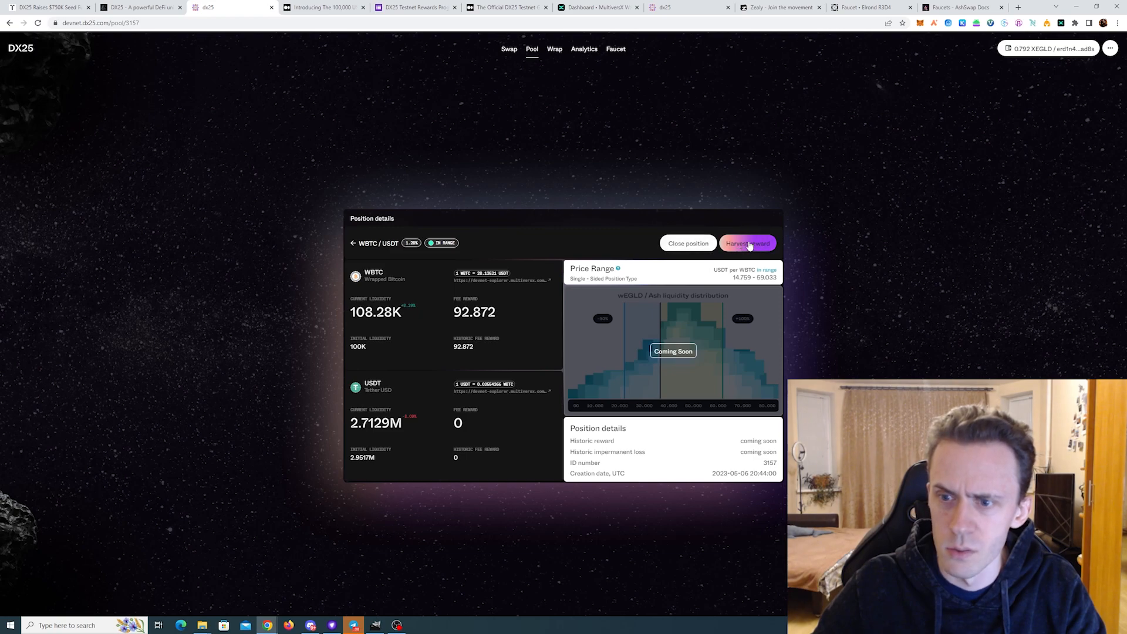
Step: Harvest the WBTC/USDT position's fee reward and sign it in the wallet
{"action": "left_click", "coordinate": [747, 243]}
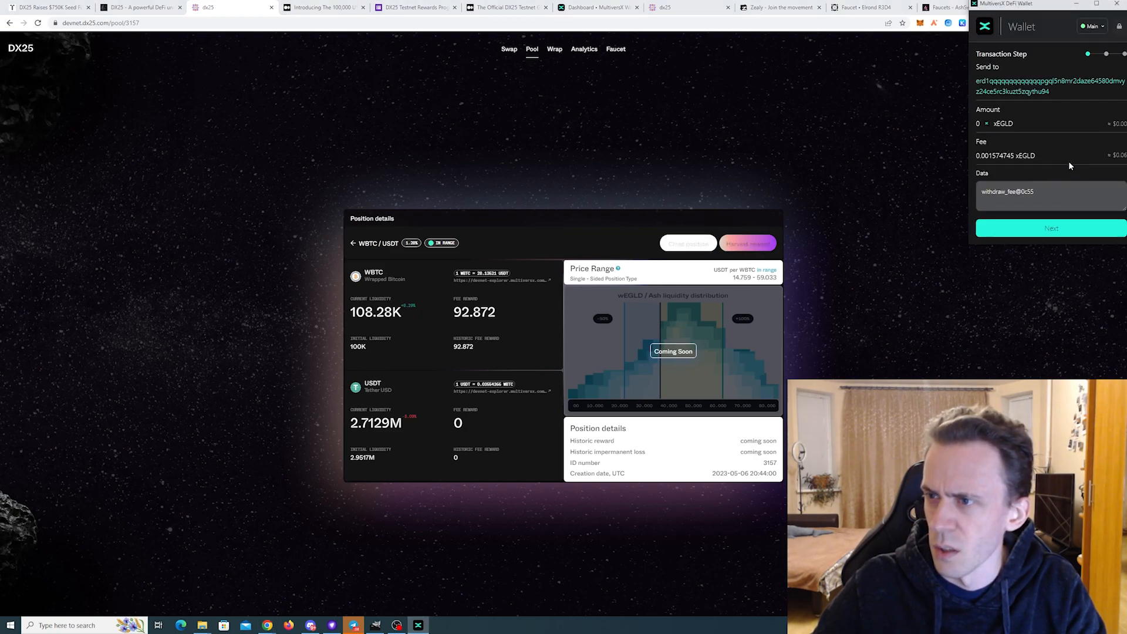
{"action": "left_click", "coordinate": [1051, 228]}
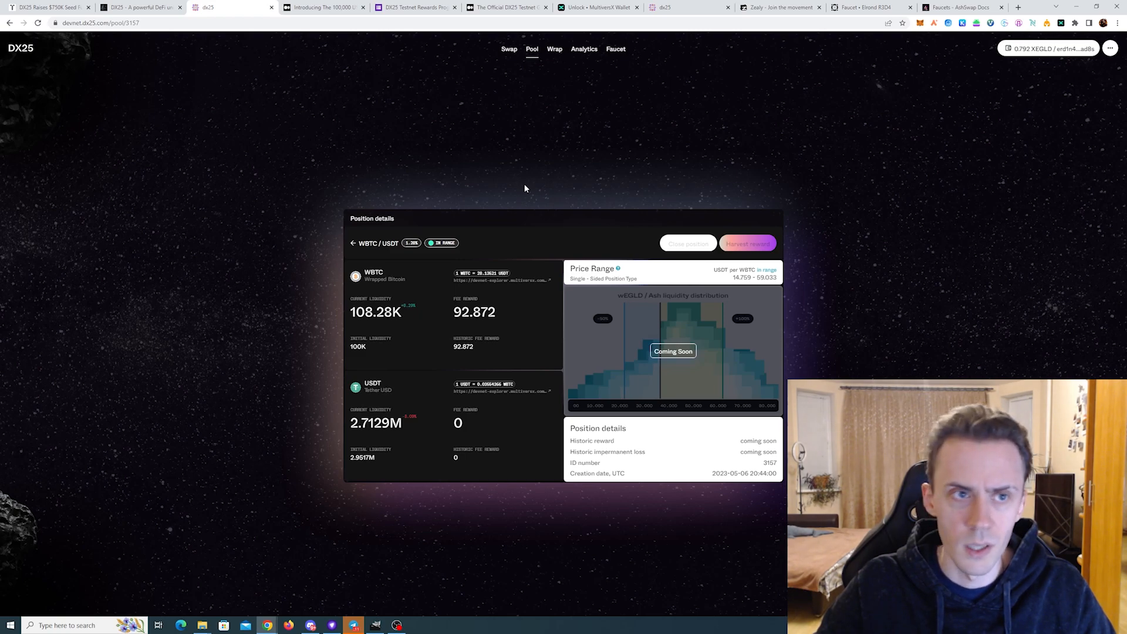
{"action": "mouse_move", "coordinate": [543, 185]}
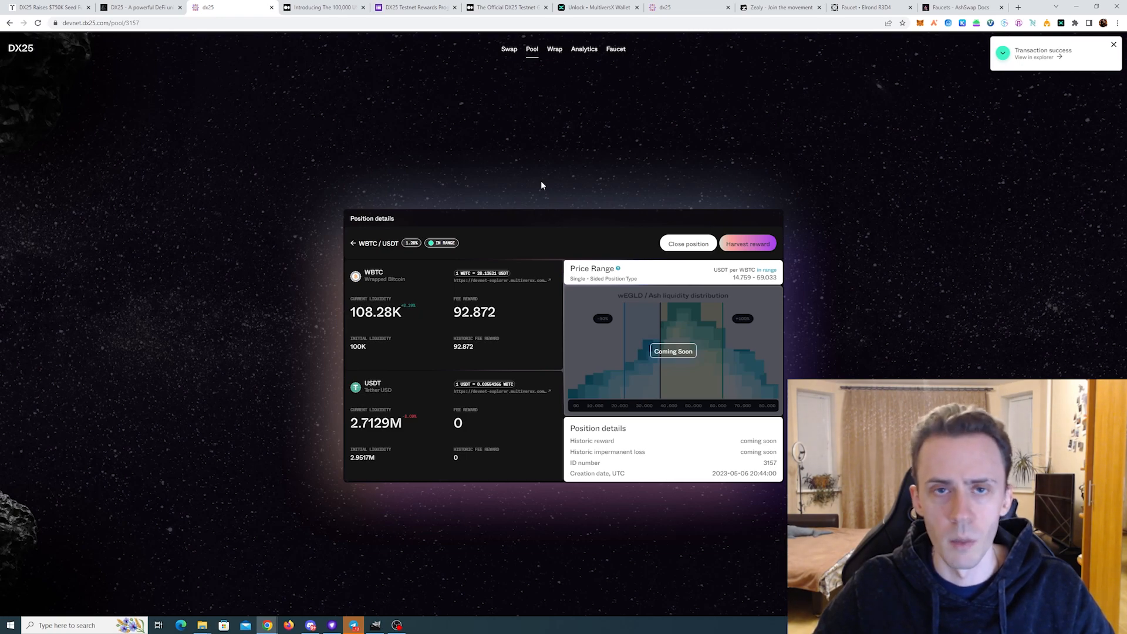
{"action": "left_click", "coordinate": [748, 243]}
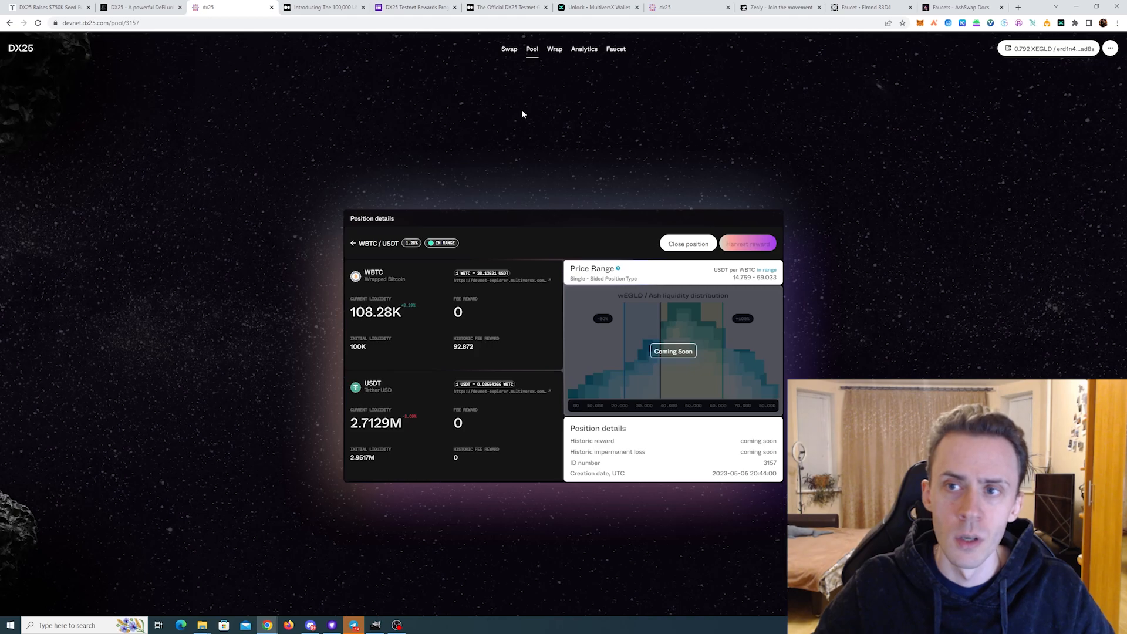
{"action": "left_click", "coordinate": [781, 7]}
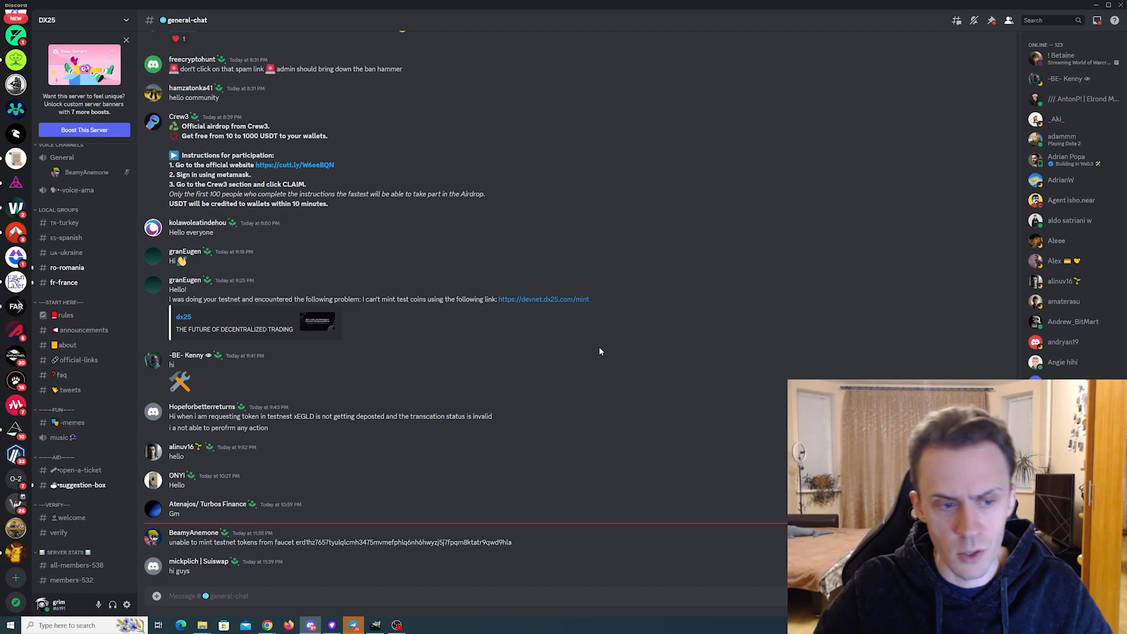
{"action": "mouse_move", "coordinate": [711, 285]}
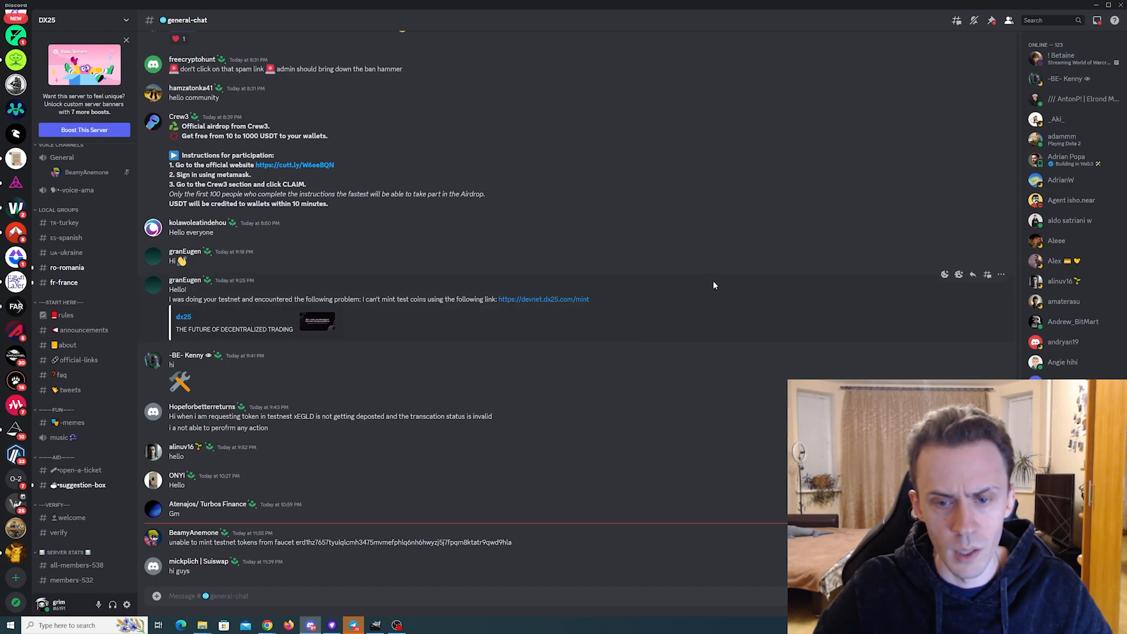